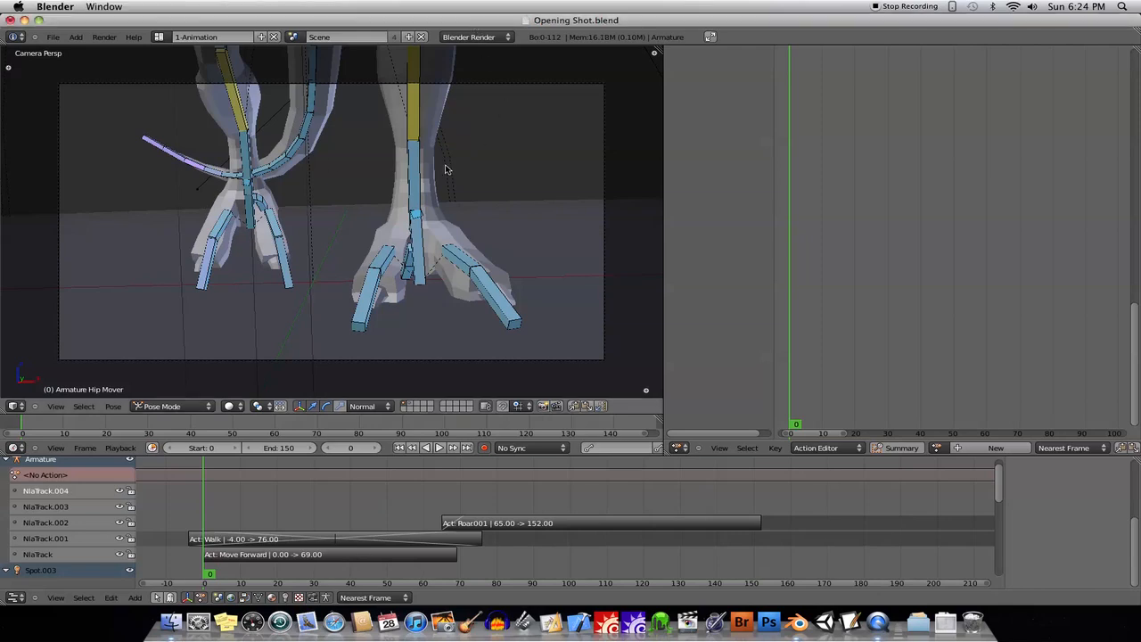
Step: Select the left leg IK control and briefly preview the animation, returning to frame 0
left_click(413, 139)
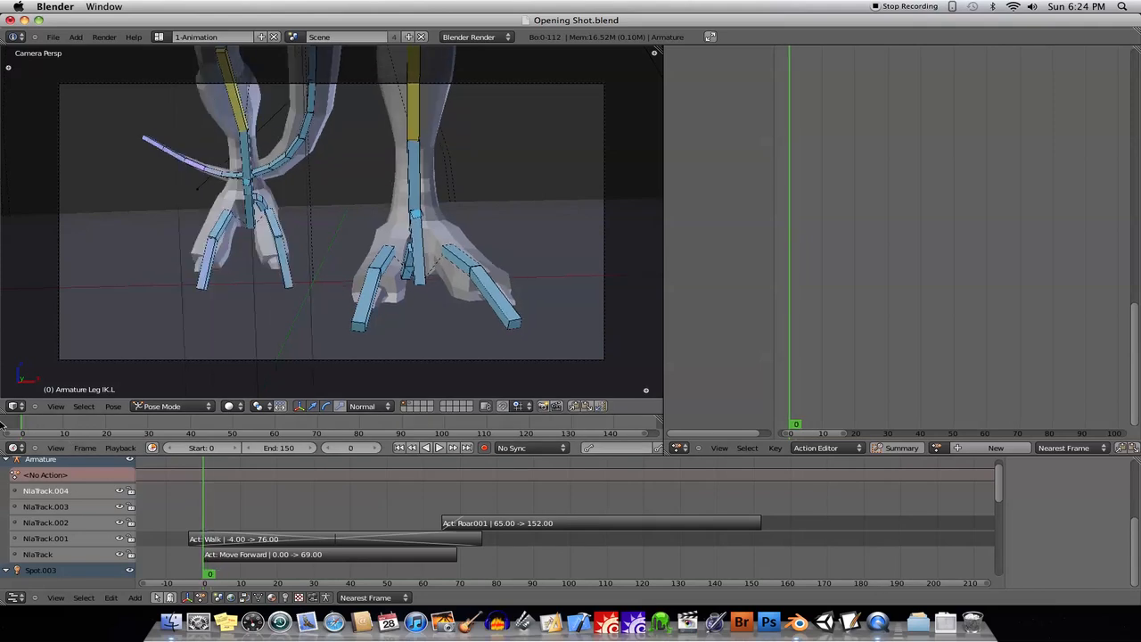
mouse_move(157, 335)
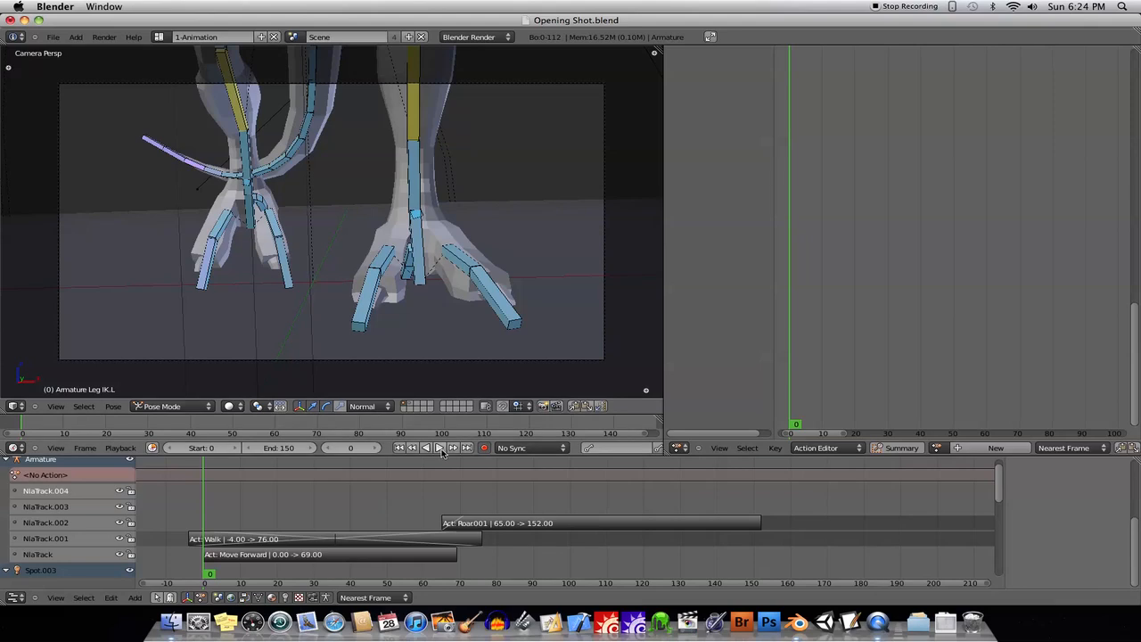
left_click(440, 447)
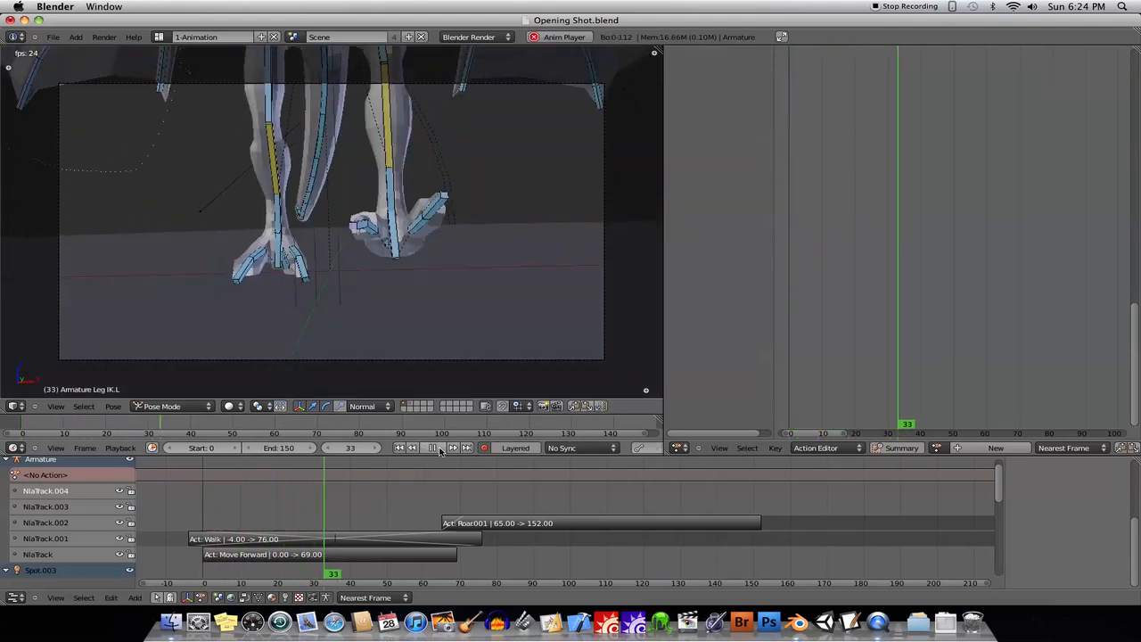
left_click(424, 447)
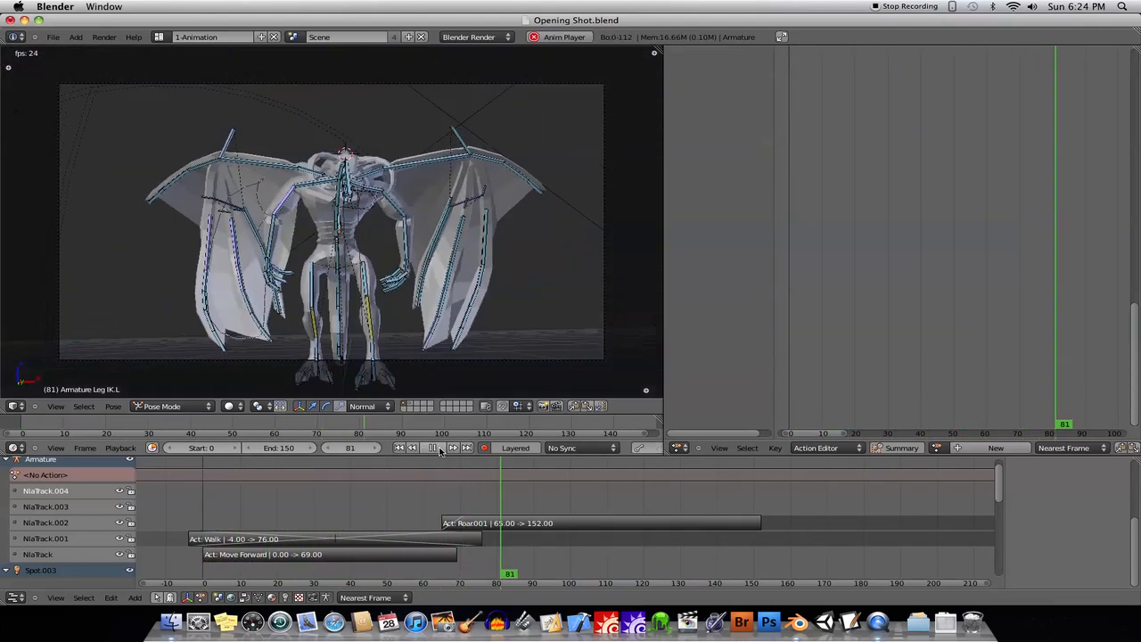
left_click(439, 448)
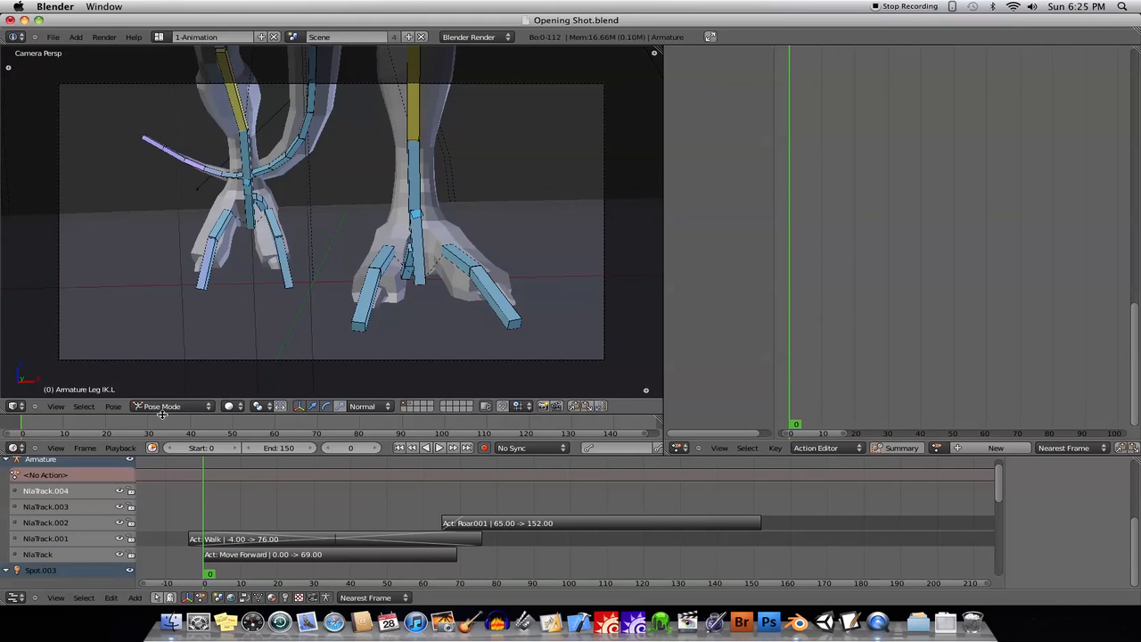
mouse_move(346, 356)
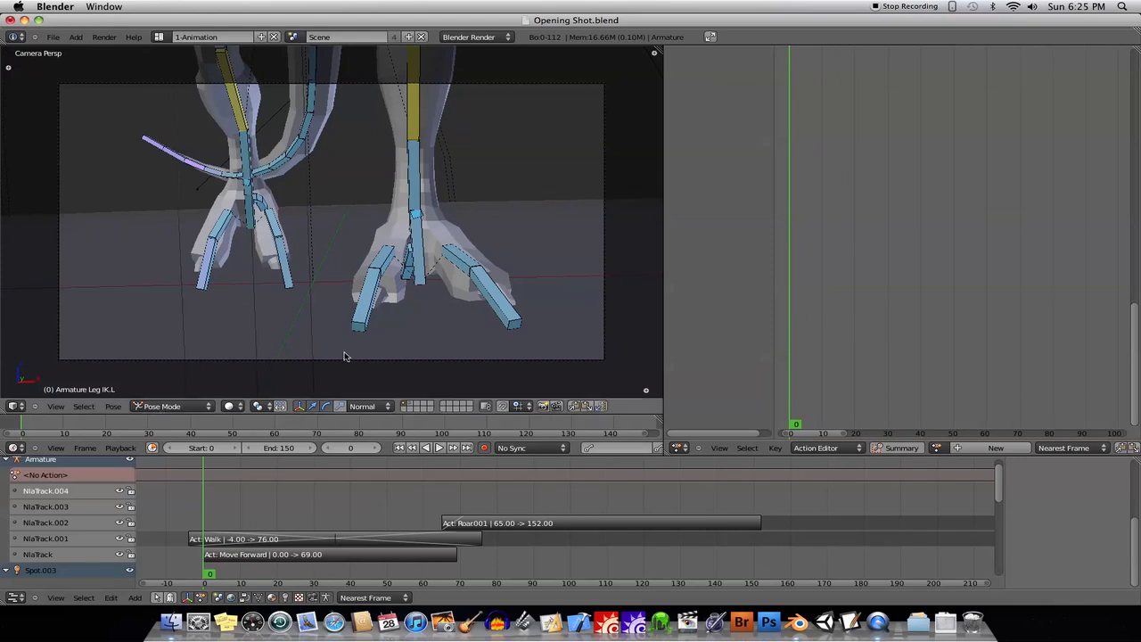
mouse_move(413, 324)
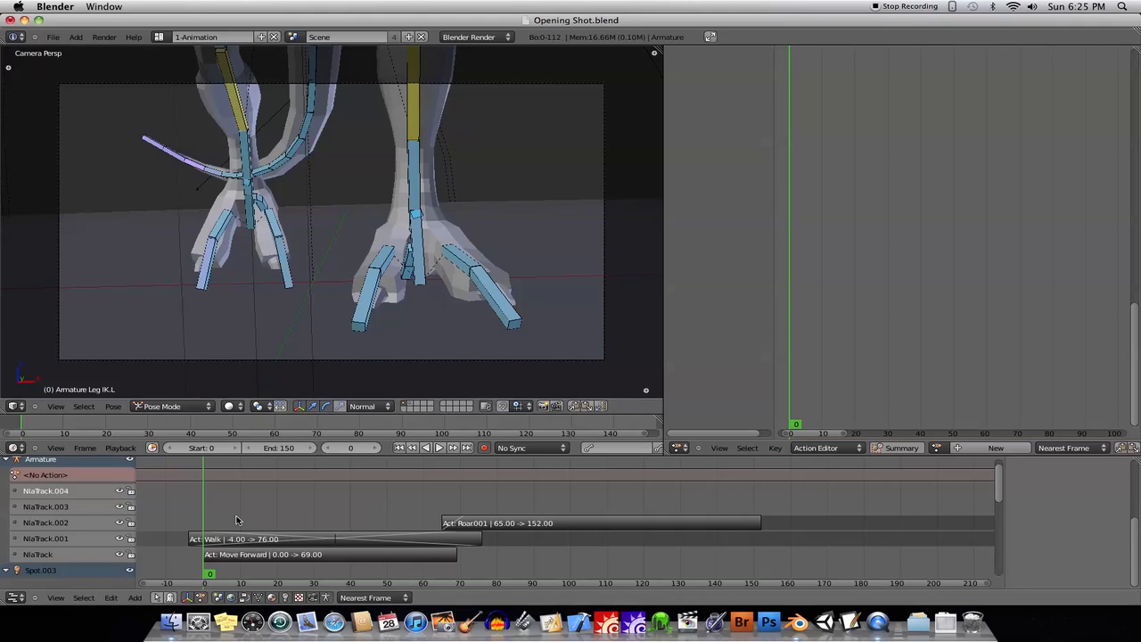
mouse_move(218, 510)
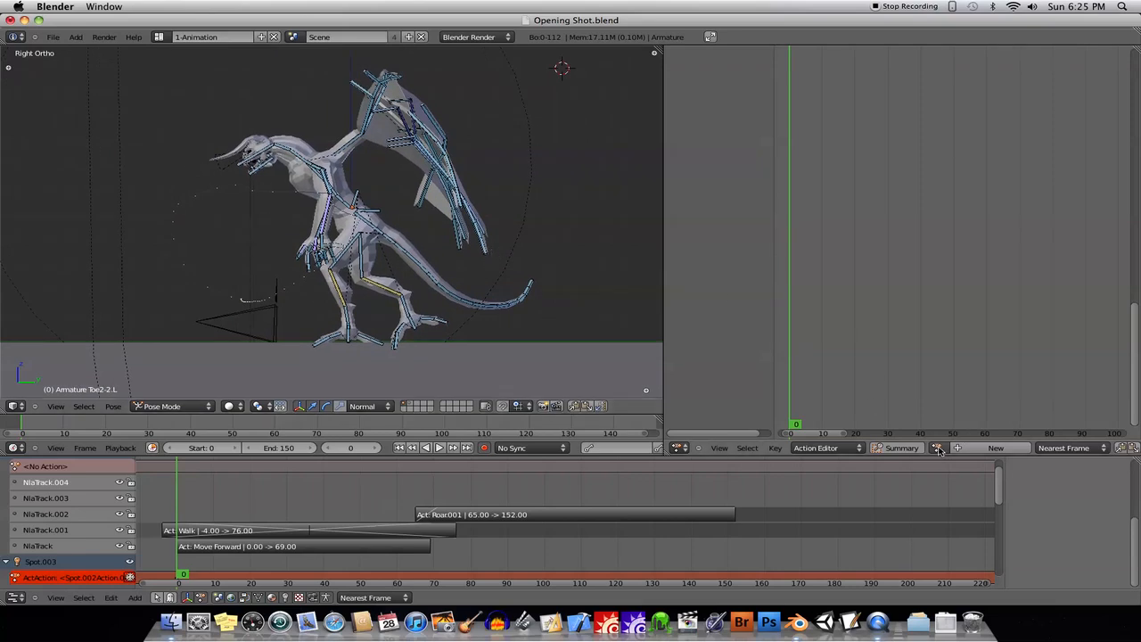
mouse_move(938, 447)
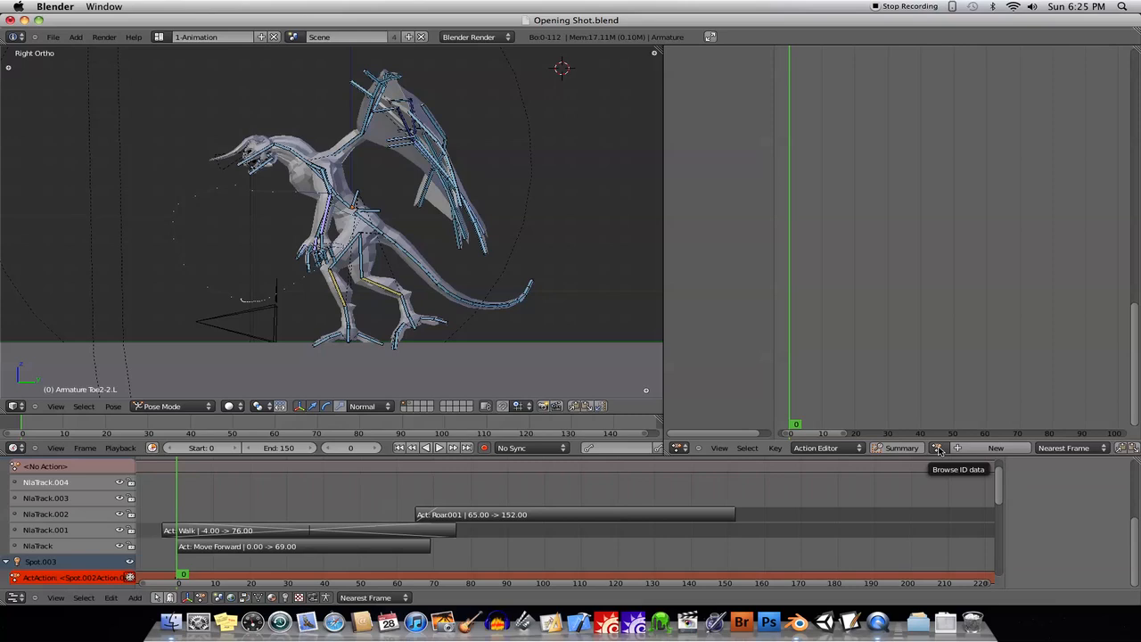
Step: Load the Walk action onto the armature, then switch it to the Roar action
left_click(945, 449)
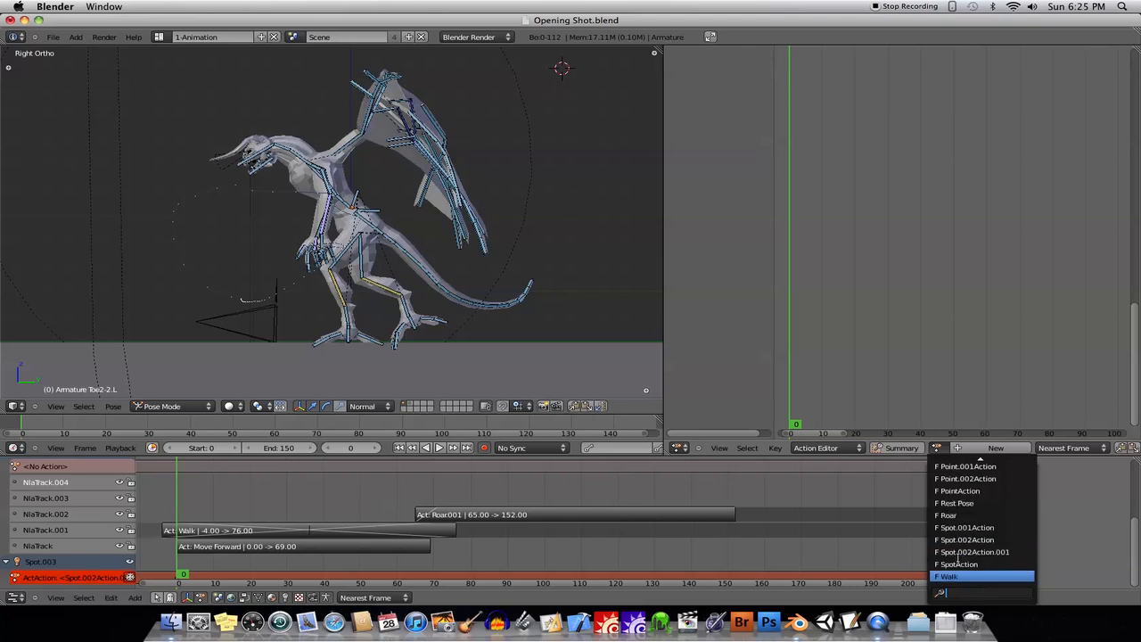
left_click(950, 574)
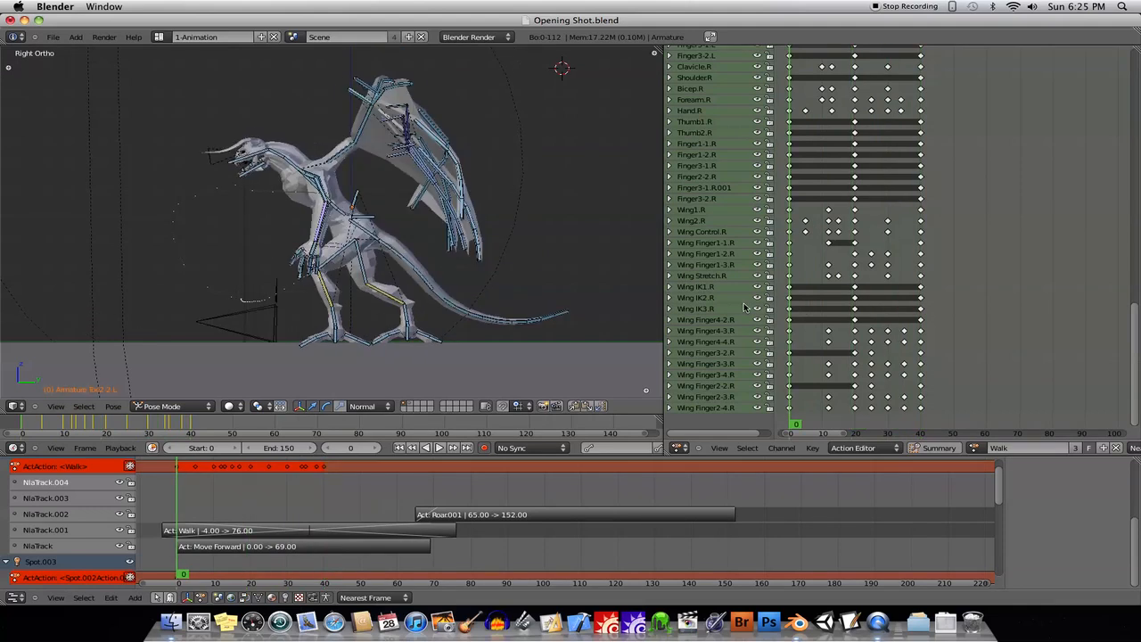
left_click(1025, 449)
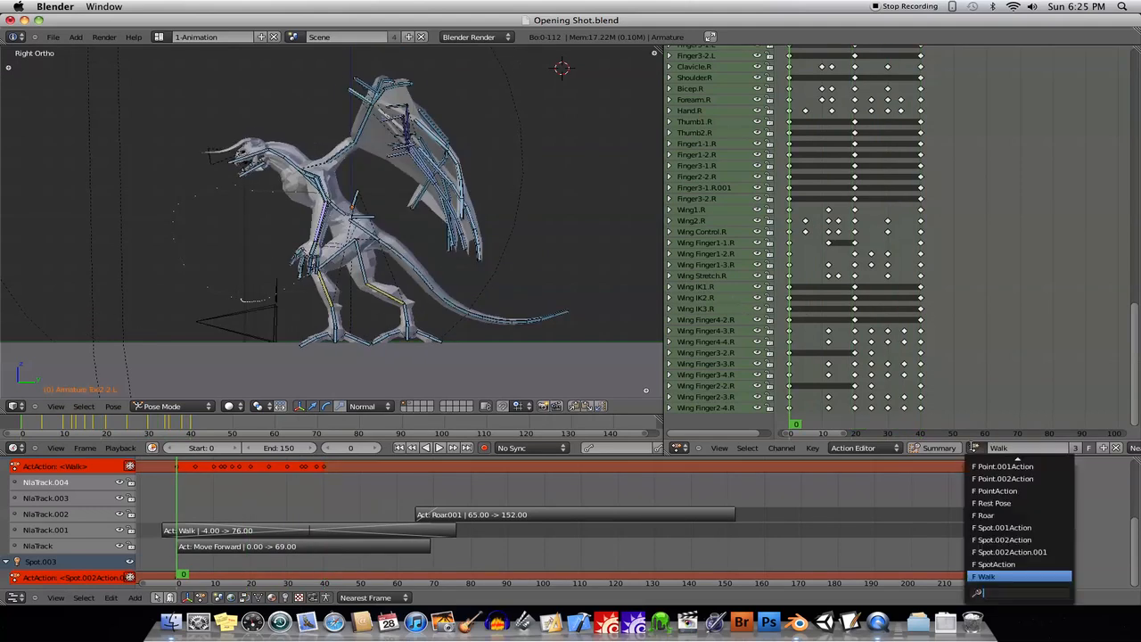
mouse_move(1016, 553)
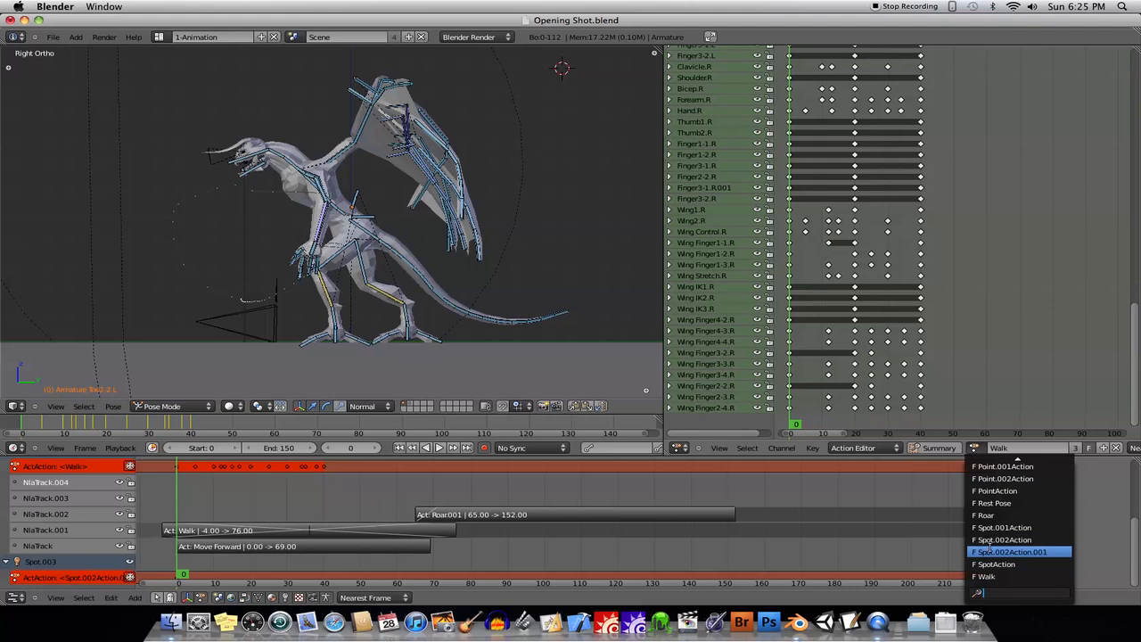
left_click(995, 502)
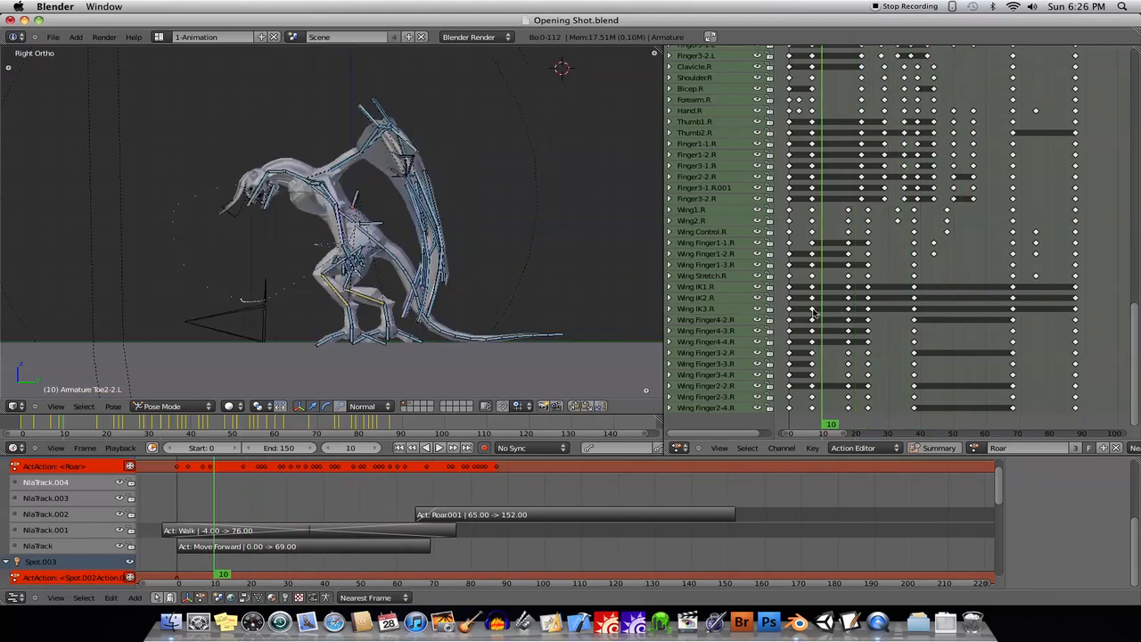
left_click(178, 465)
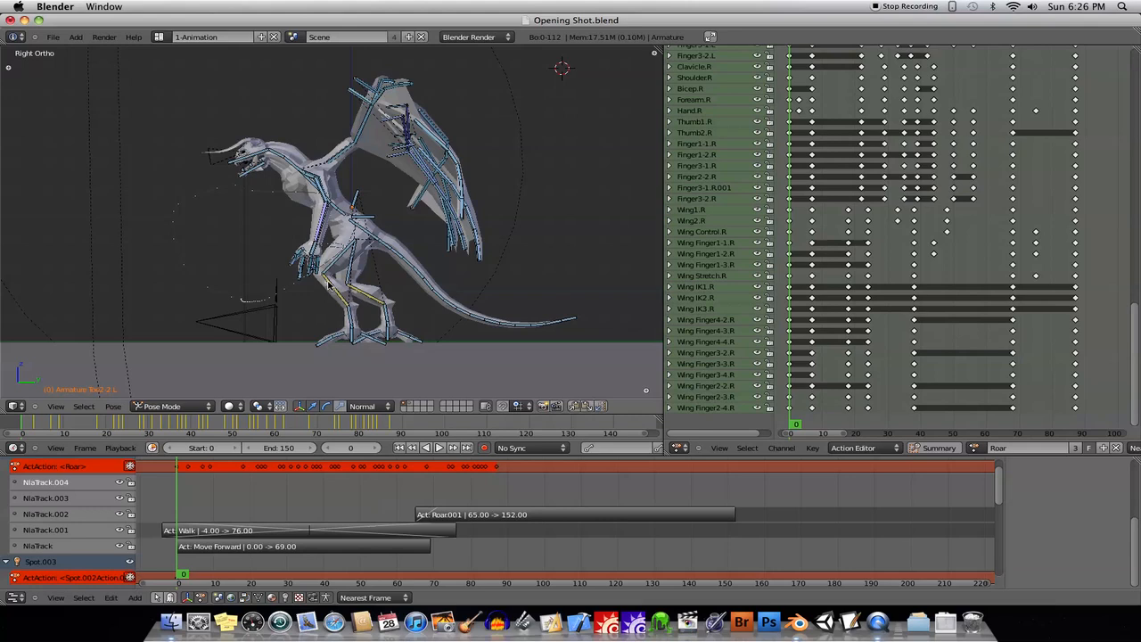
mouse_move(774, 353)
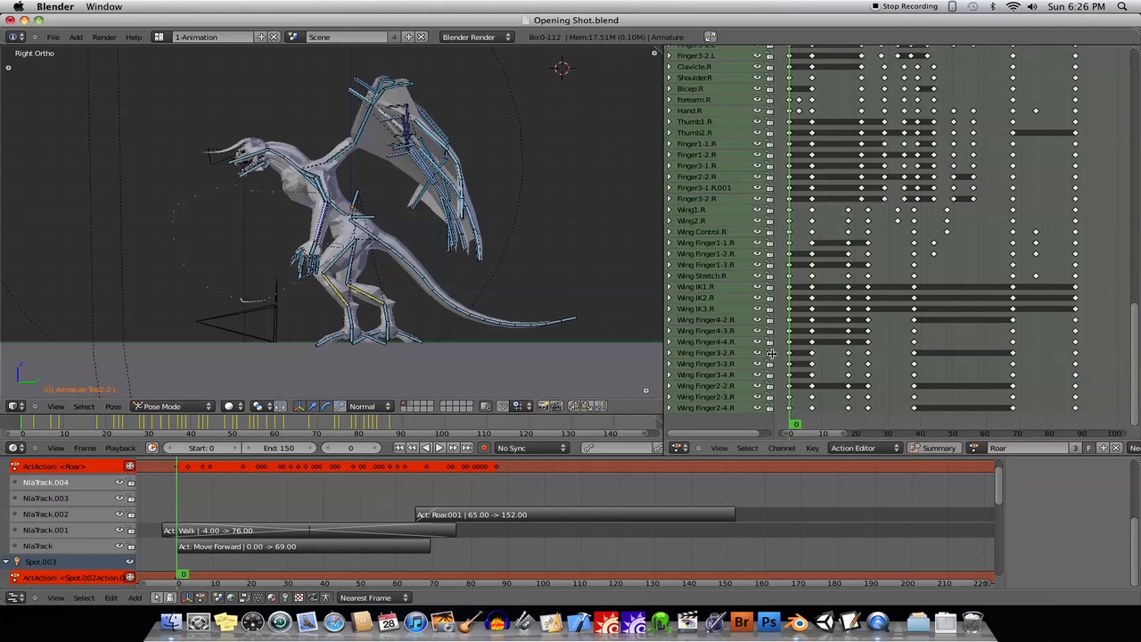
mouse_move(354, 314)
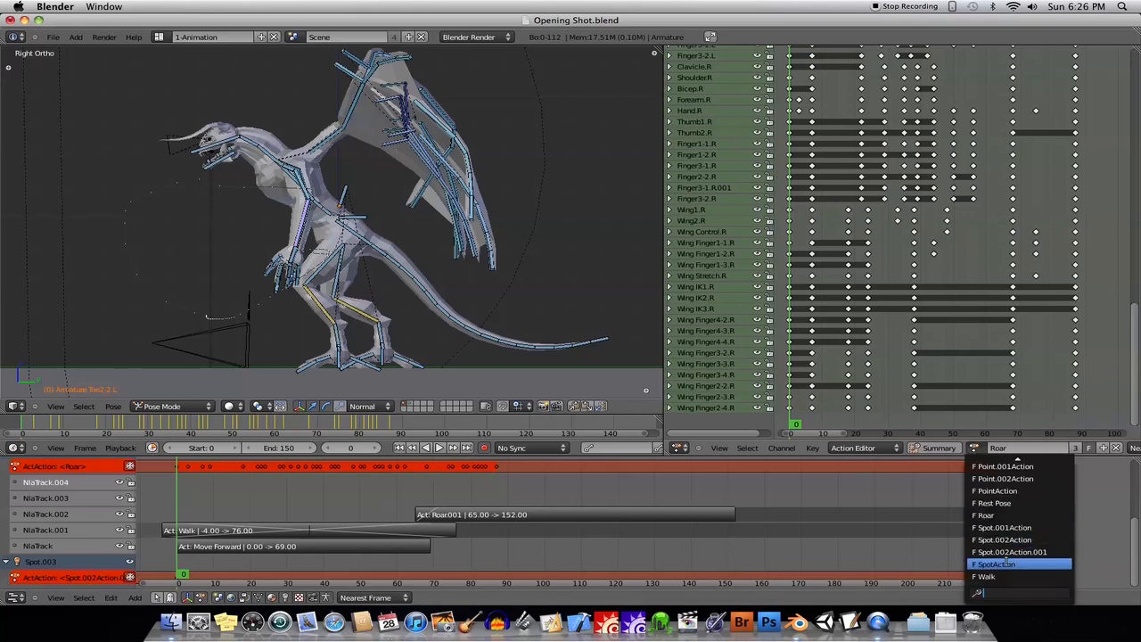
left_click(1005, 575)
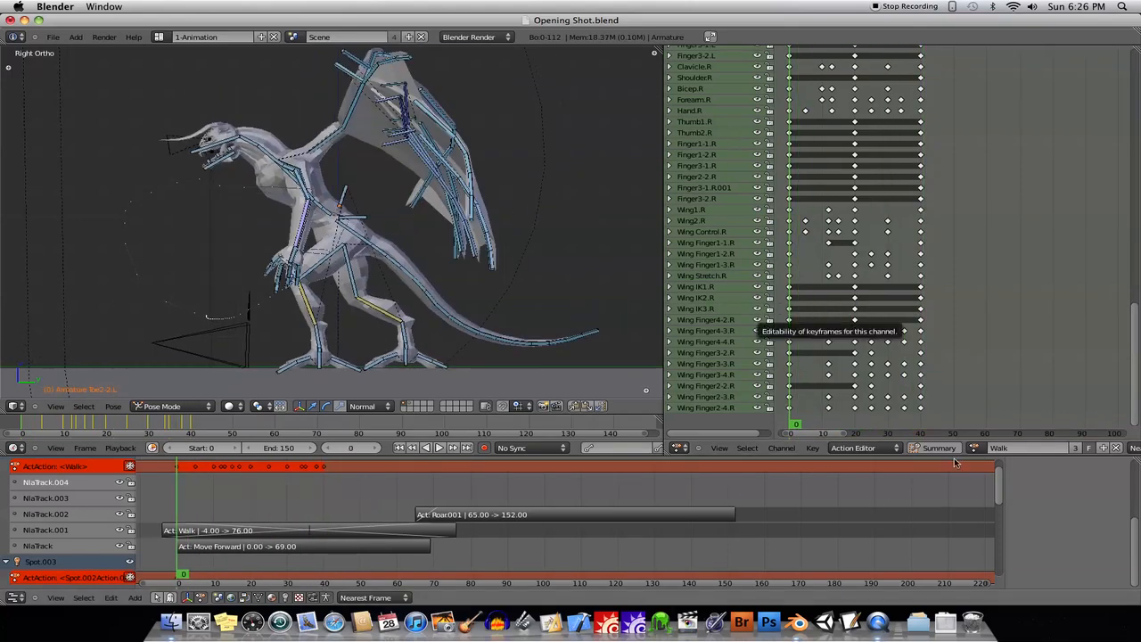
left_click(978, 447)
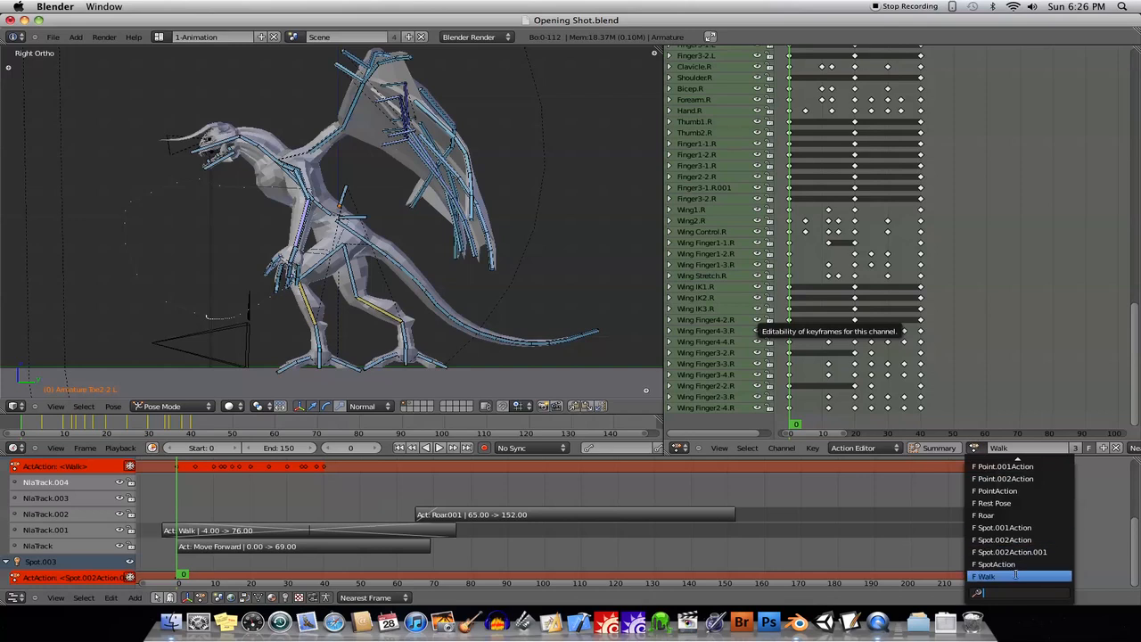
left_click(1005, 515)
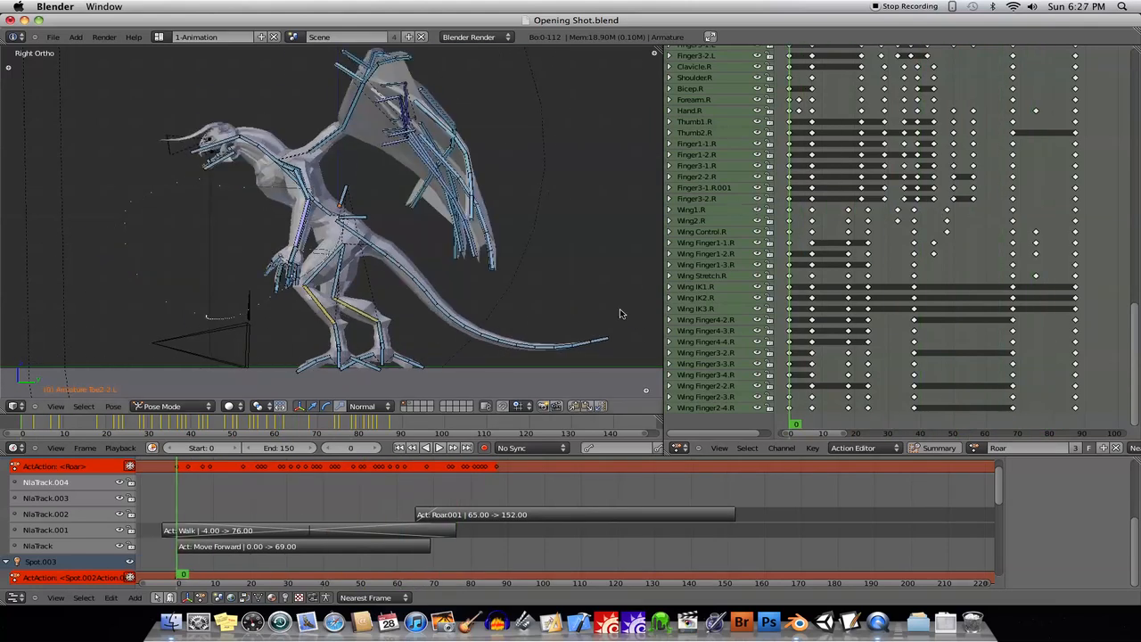
mouse_move(278, 495)
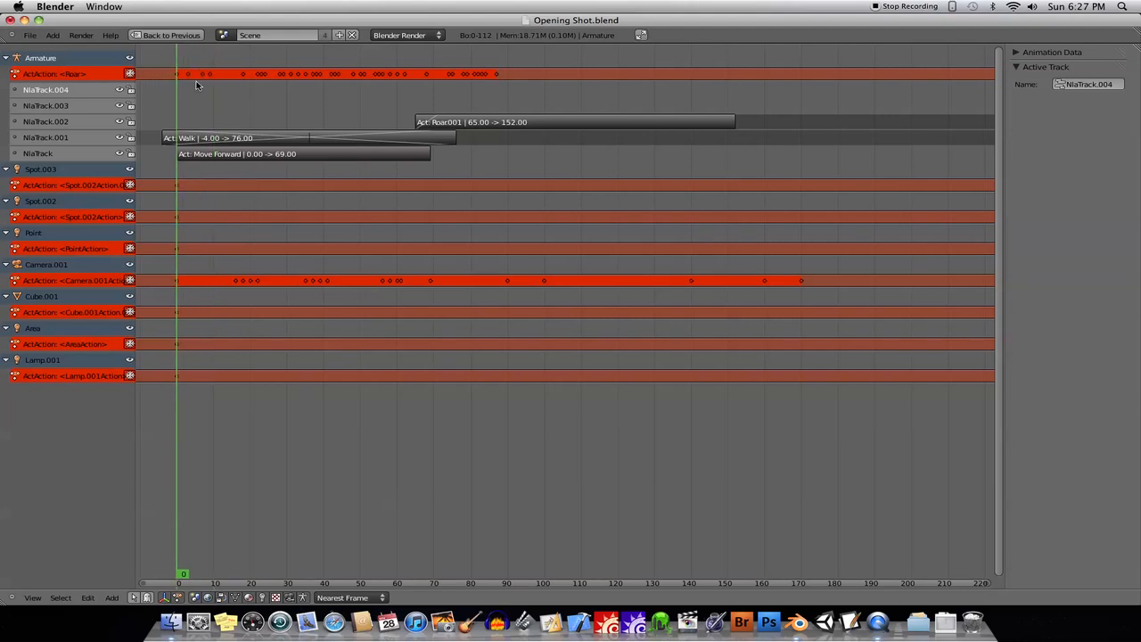
Step: Return to the first frame and restore the full Animation screen layout
left_click(204, 578)
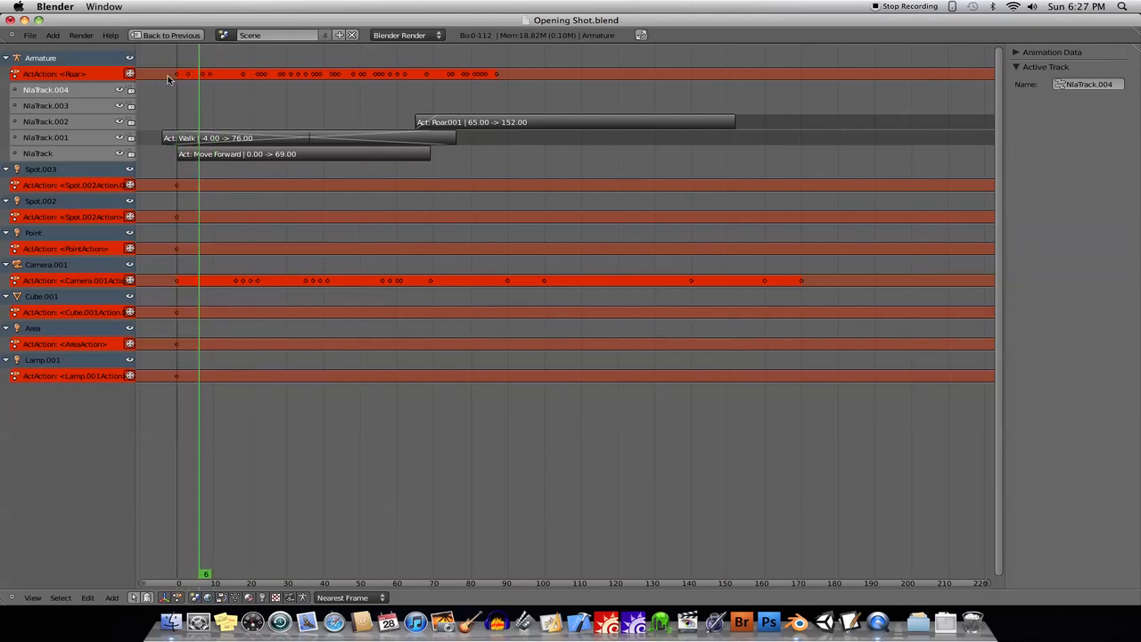
mouse_move(196, 88)
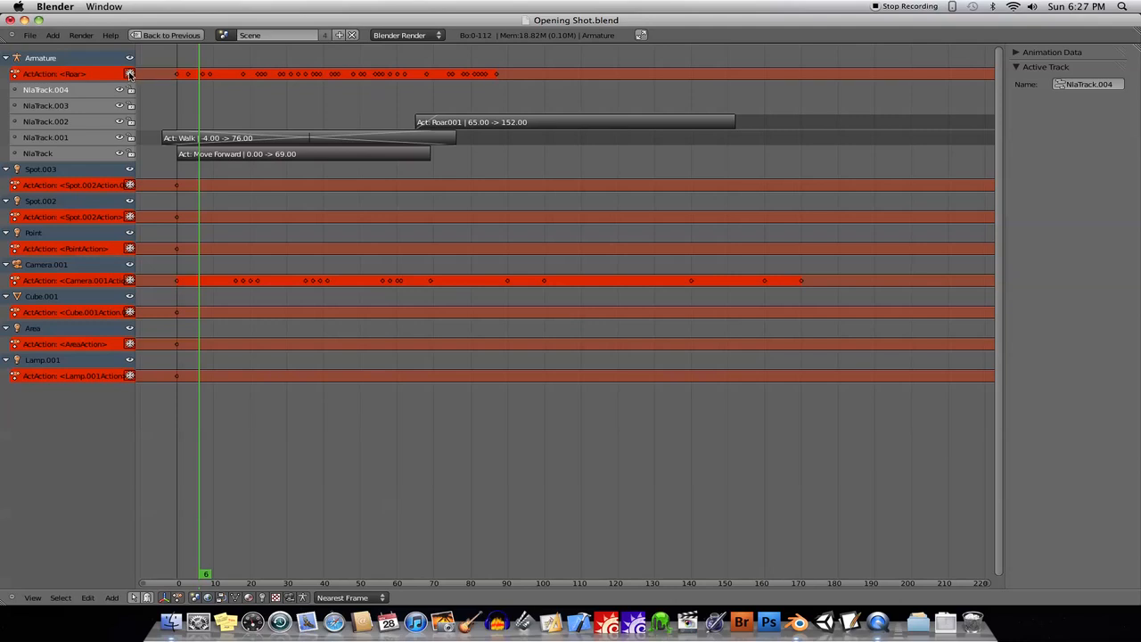
mouse_move(132, 186)
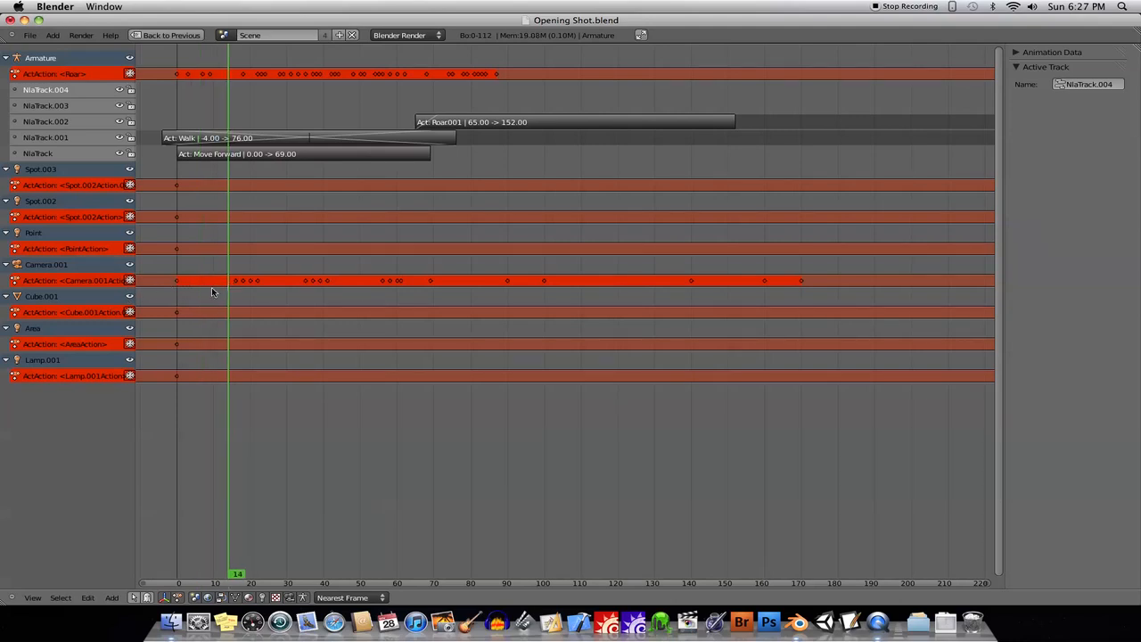
mouse_move(324, 285)
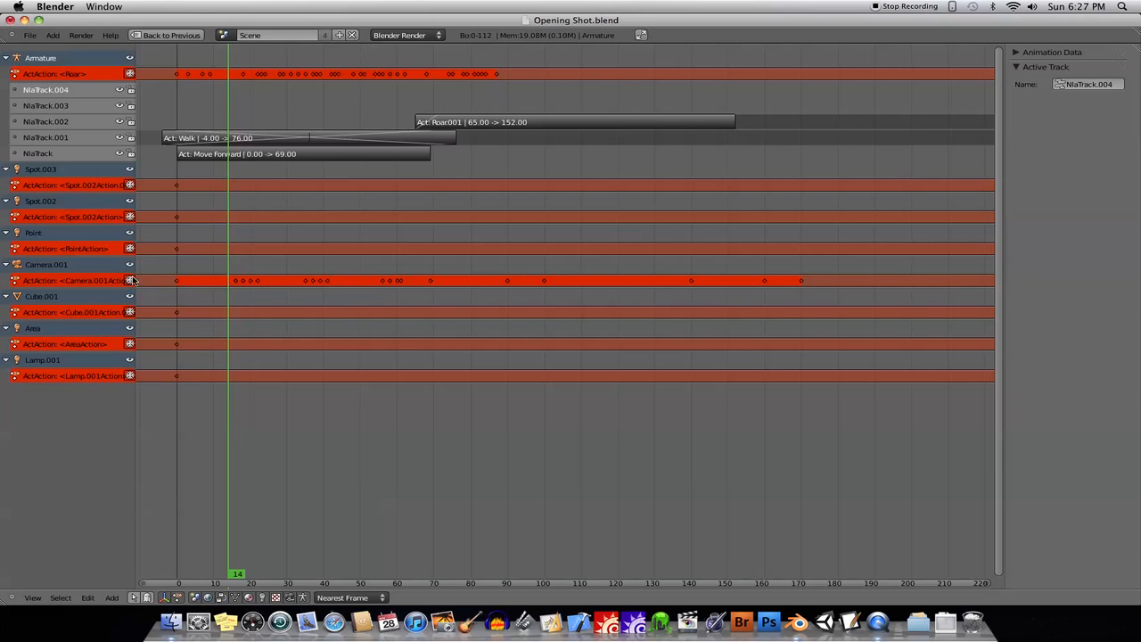
left_click(200, 574)
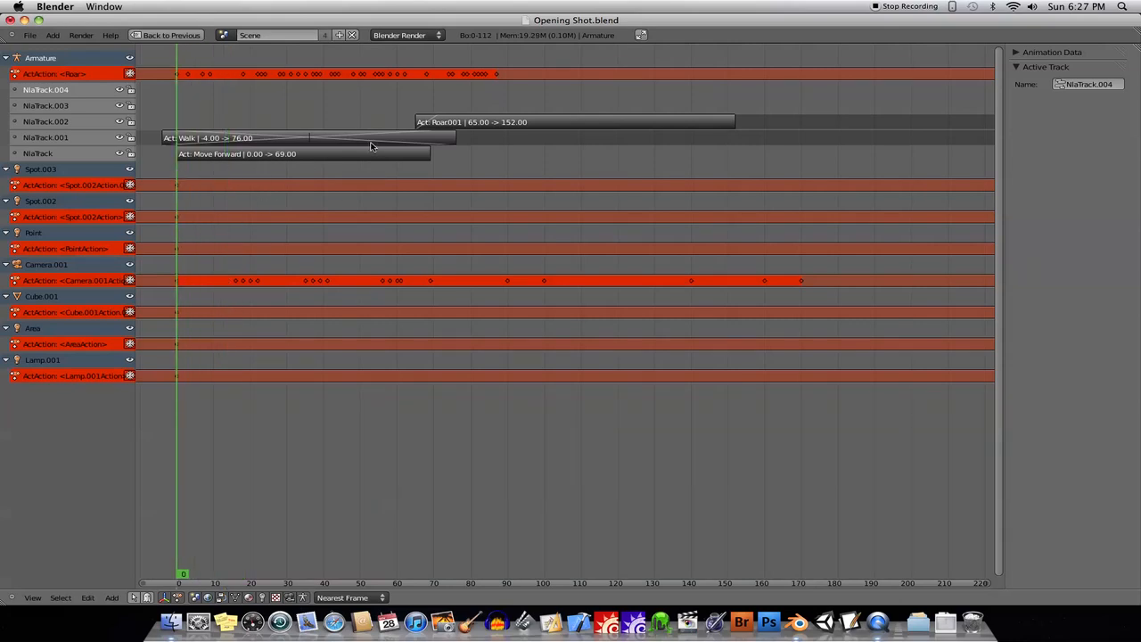
mouse_move(364, 153)
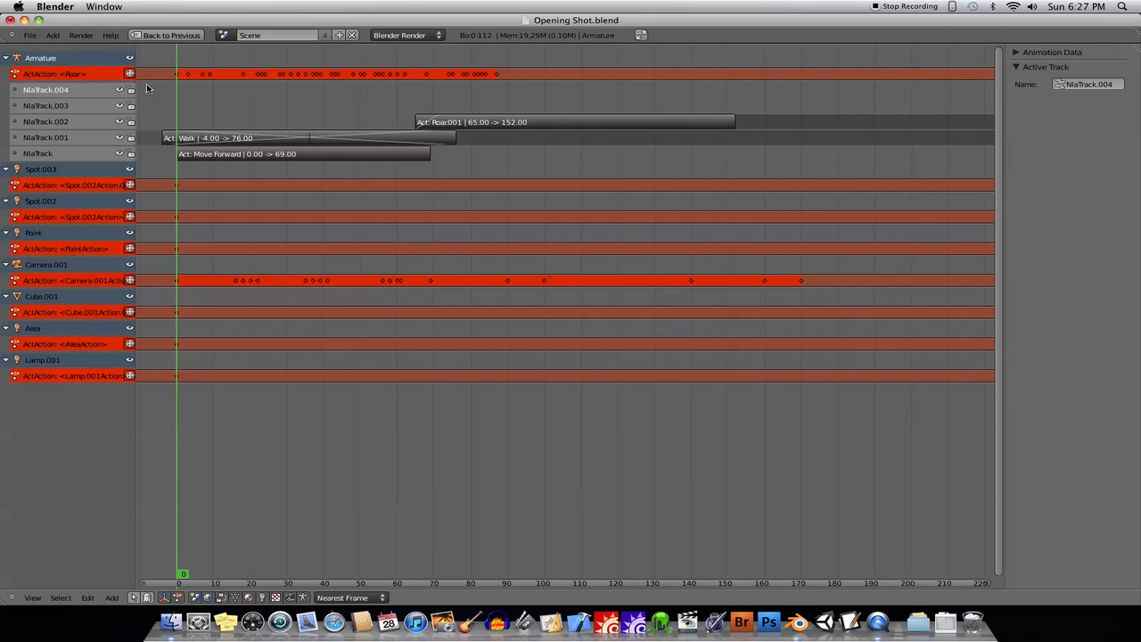
left_click(205, 36)
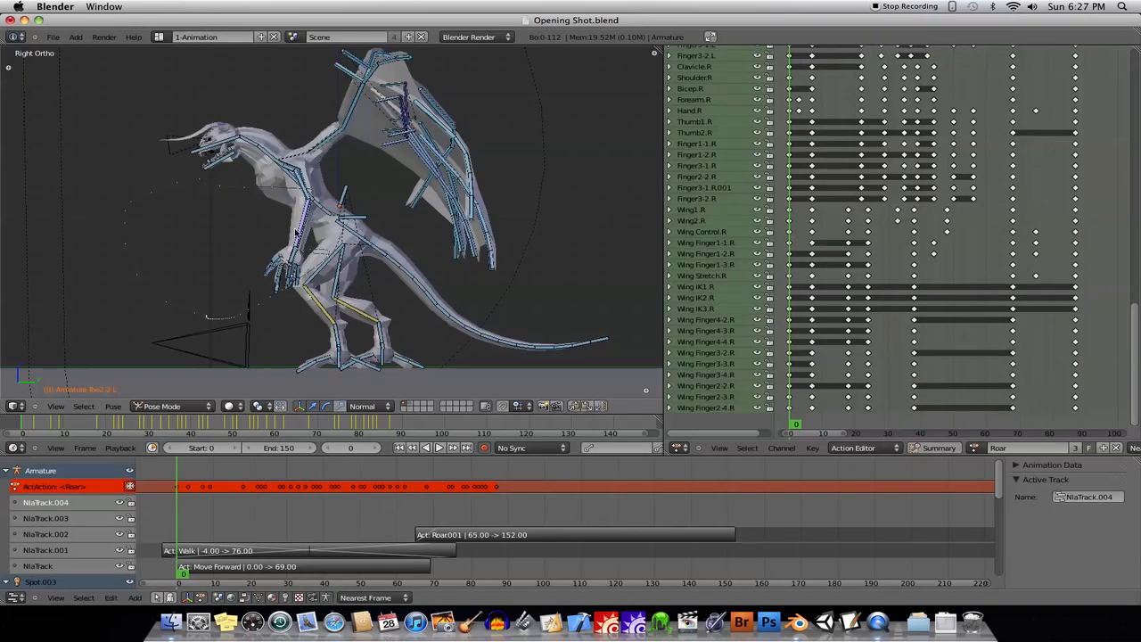
mouse_move(660, 212)
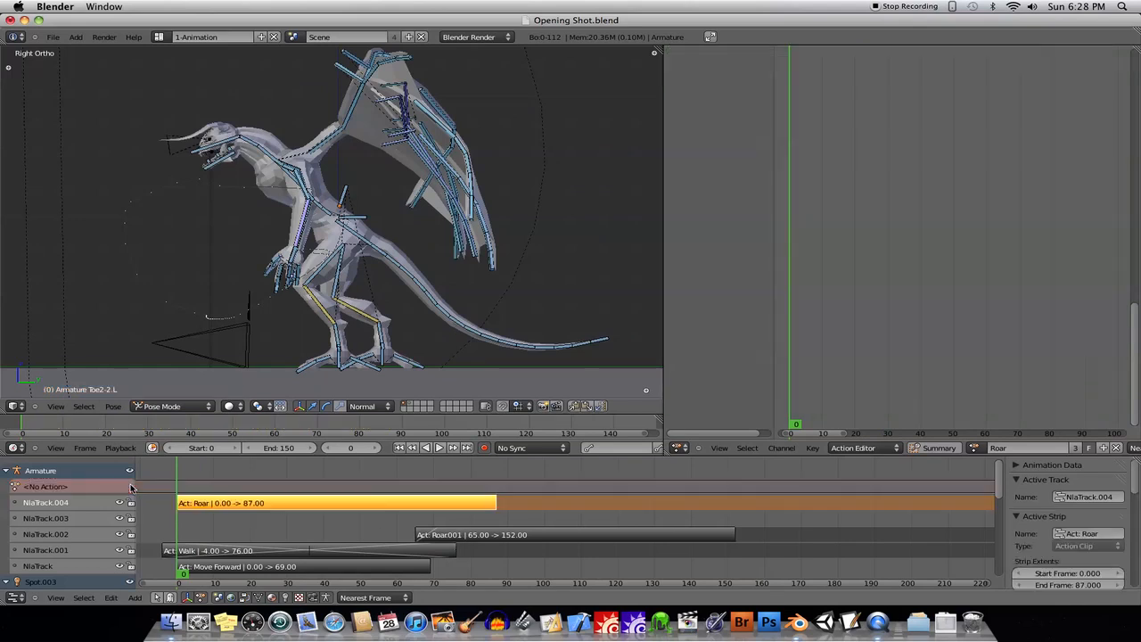
Step: Preview the roar pose early, then set the Roar strip on NlaTrack.004 to end at frame 80
left_click(199, 504)
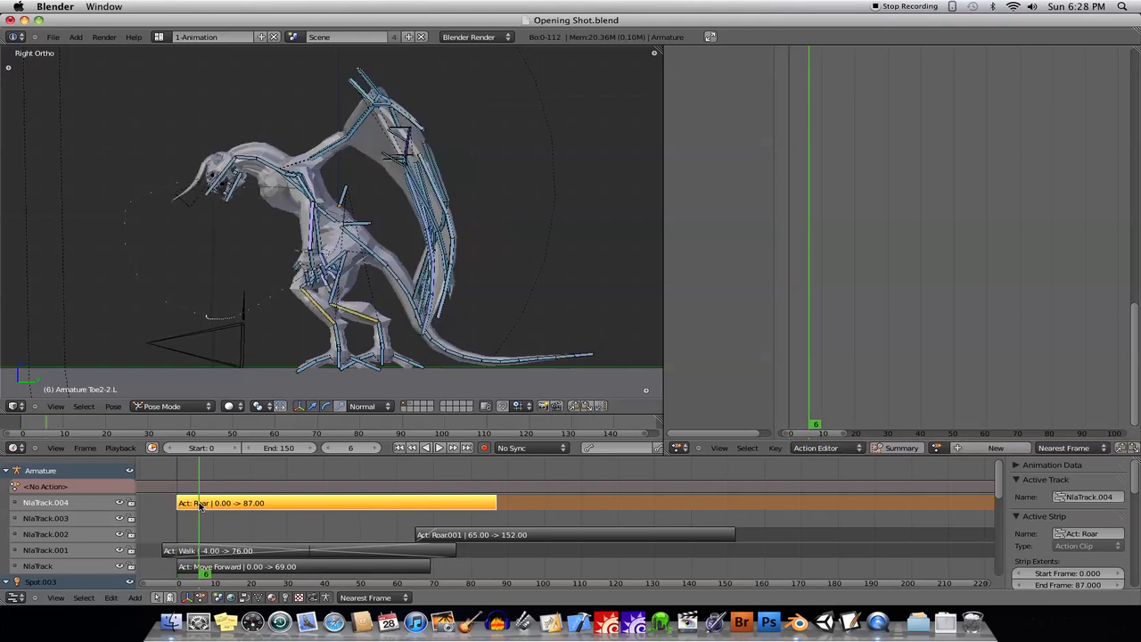
left_click(381, 503)
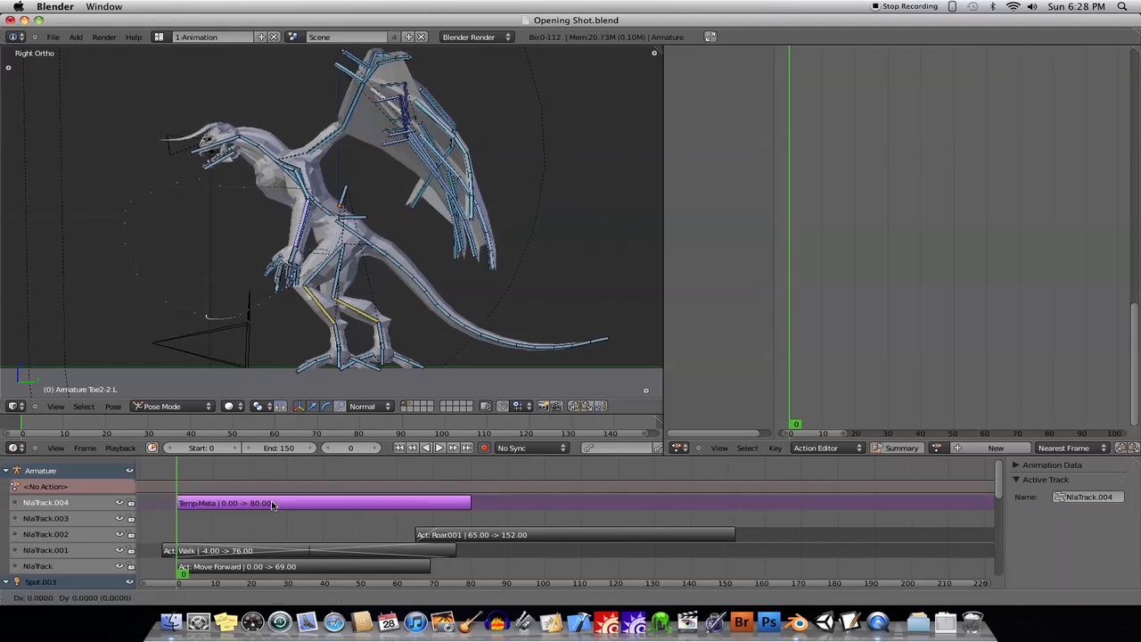
left_click(271, 503)
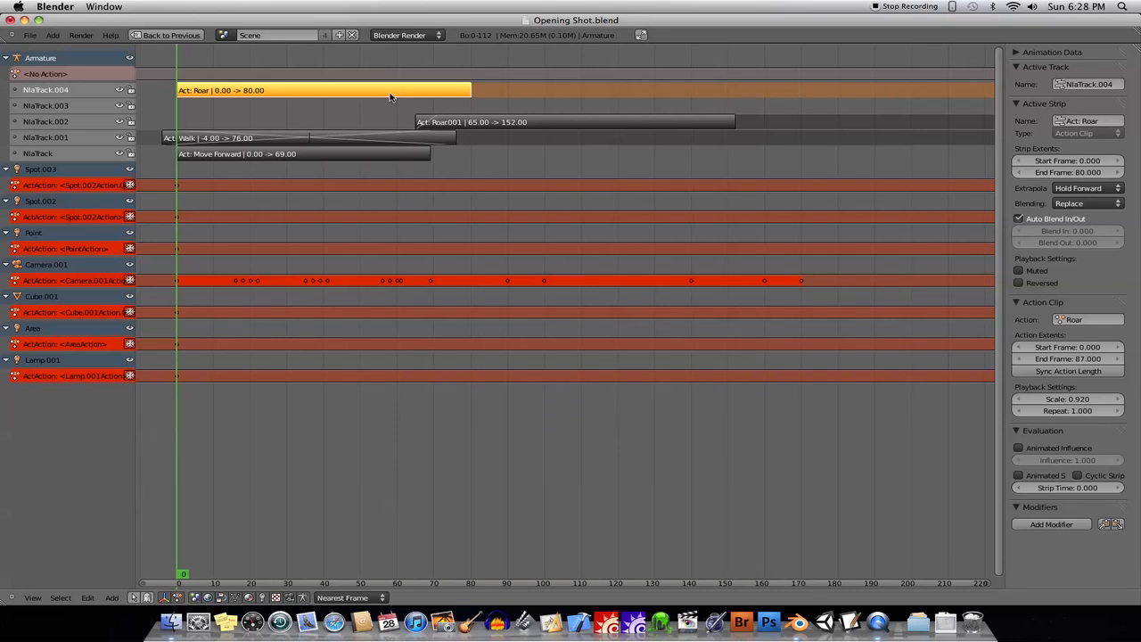
mouse_move(943, 182)
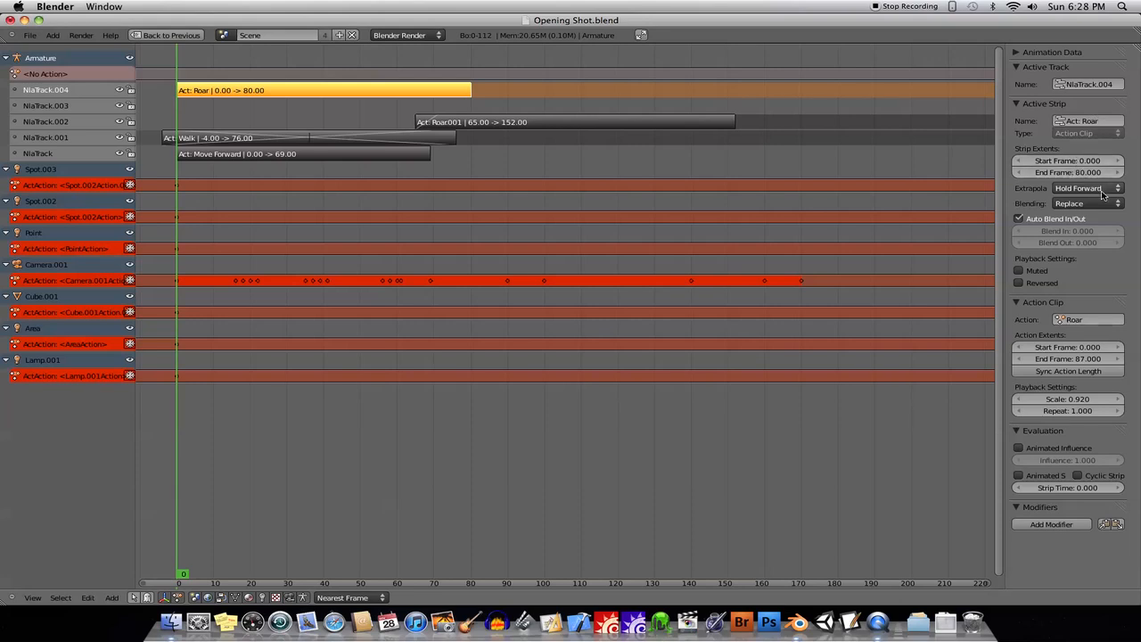
Step: Review the Roar strip's Hold Forward extrapolation and keep its blending mode as Replace
left_click(1084, 188)
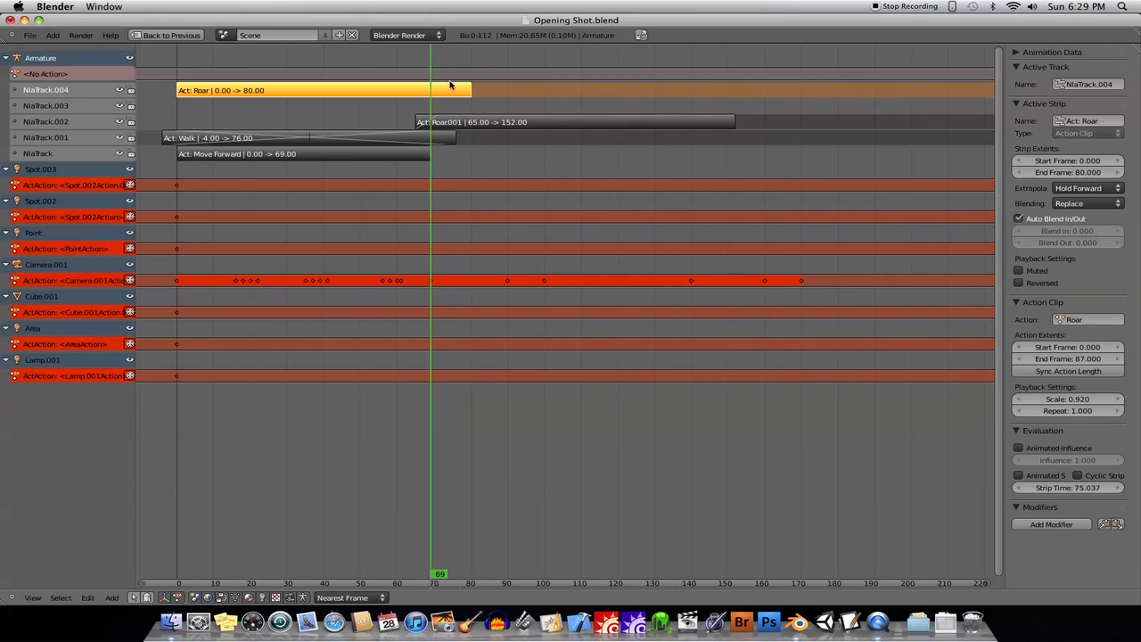
left_click(1084, 203)
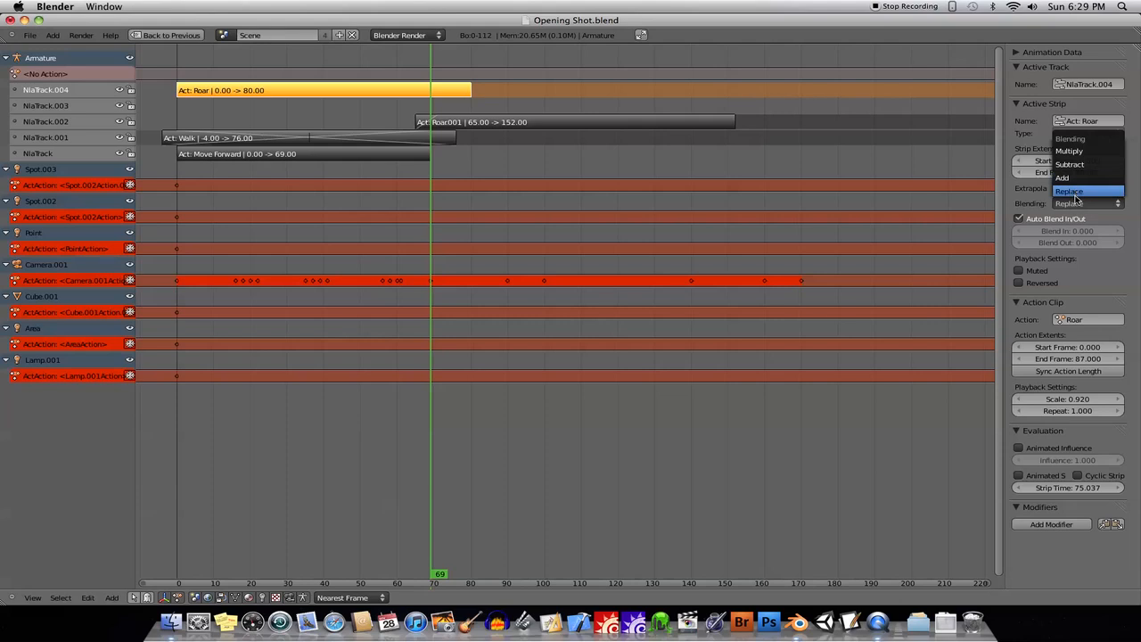
mouse_move(1057, 178)
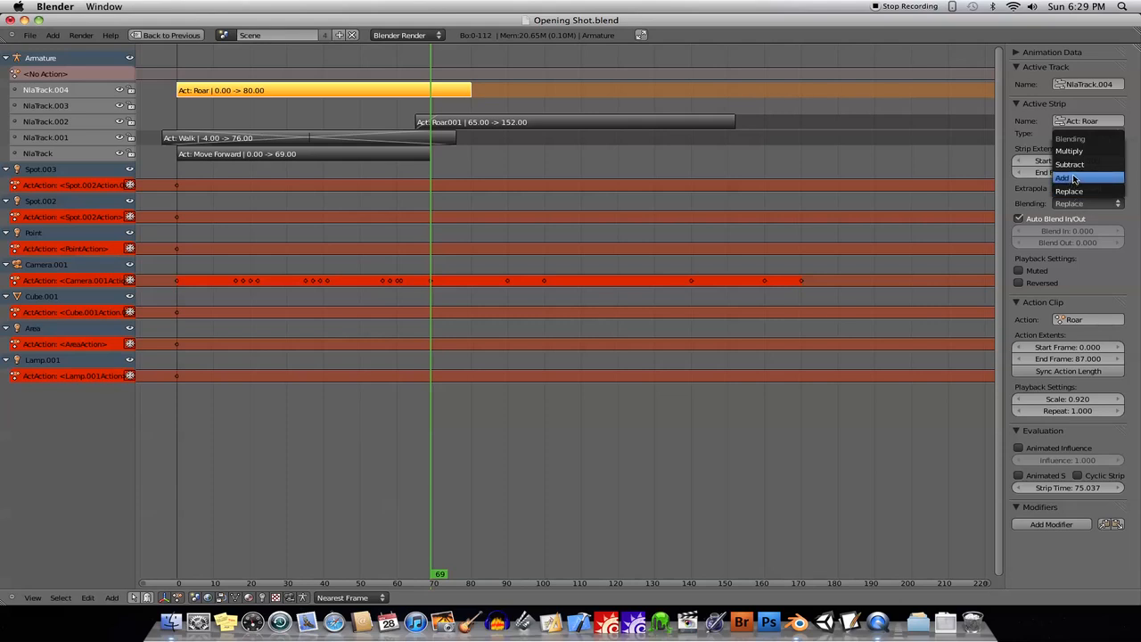
mouse_move(1062, 191)
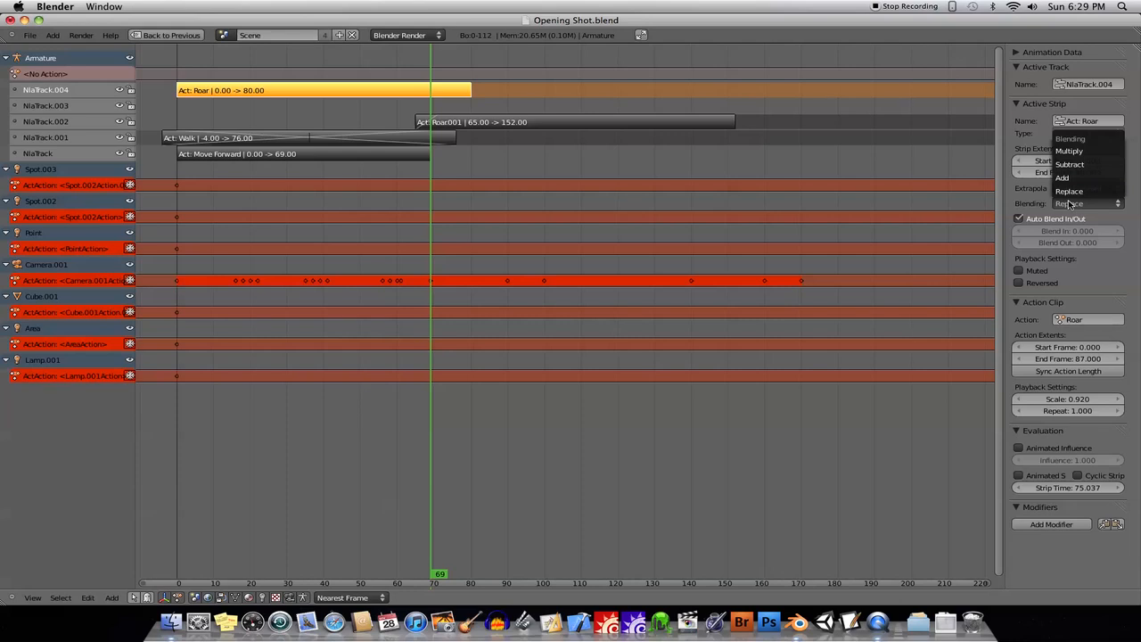
left_click(1070, 191)
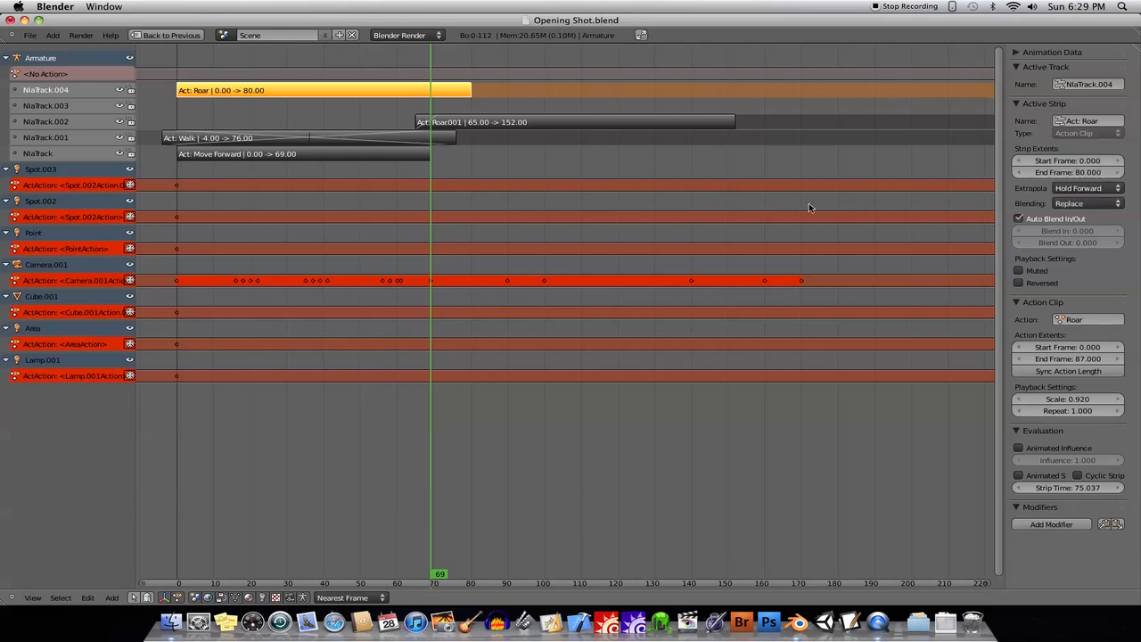
mouse_move(205, 118)
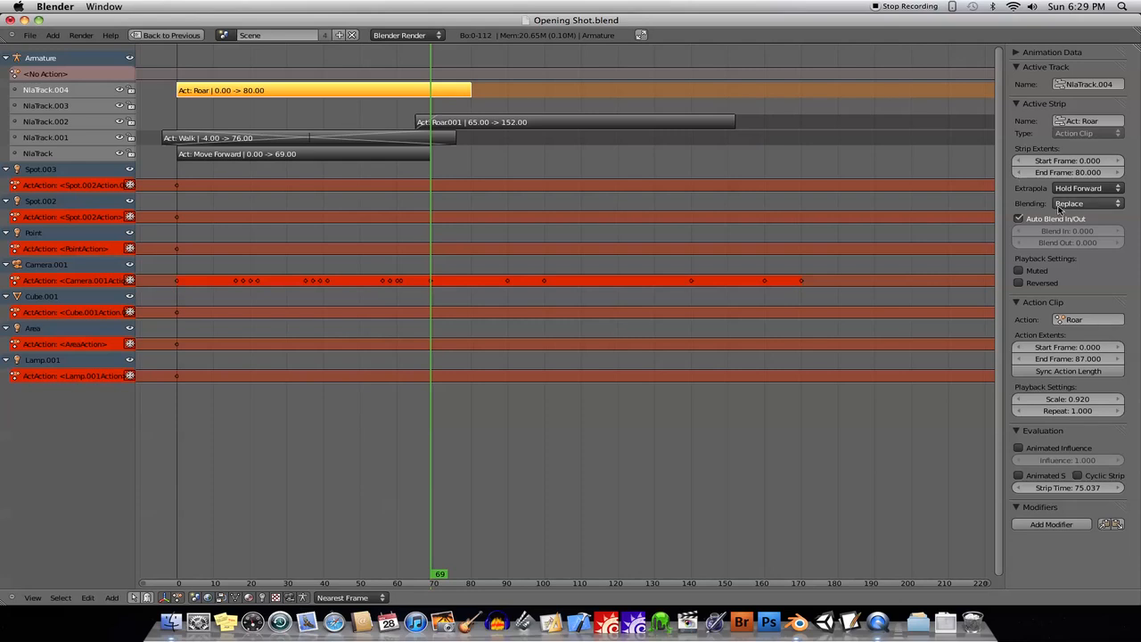
left_click(1084, 203)
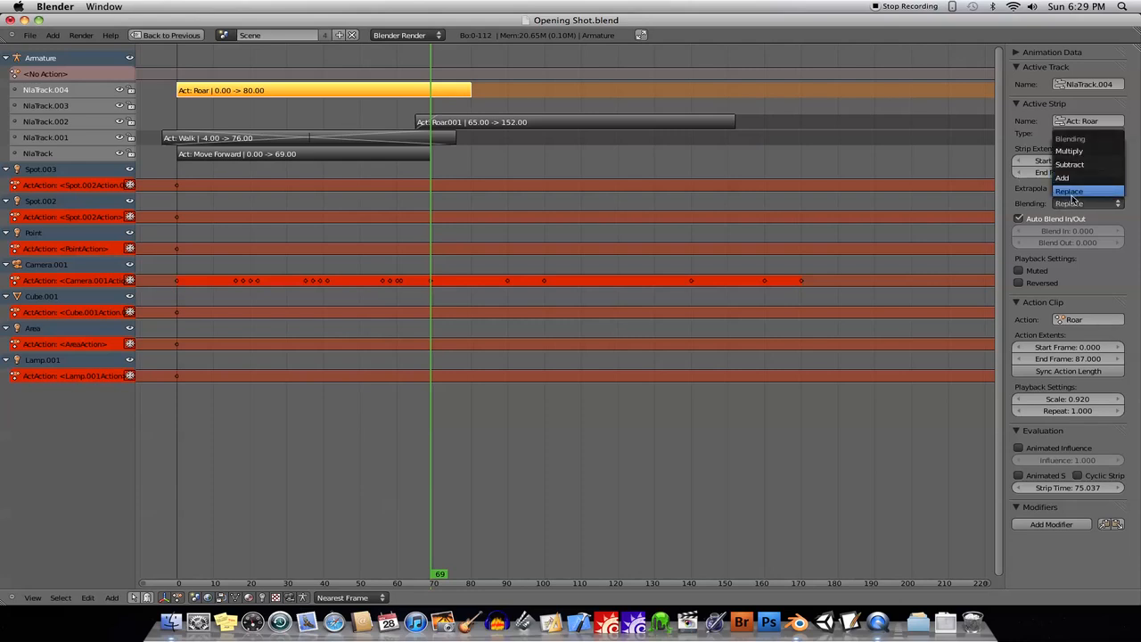
left_click(1080, 191)
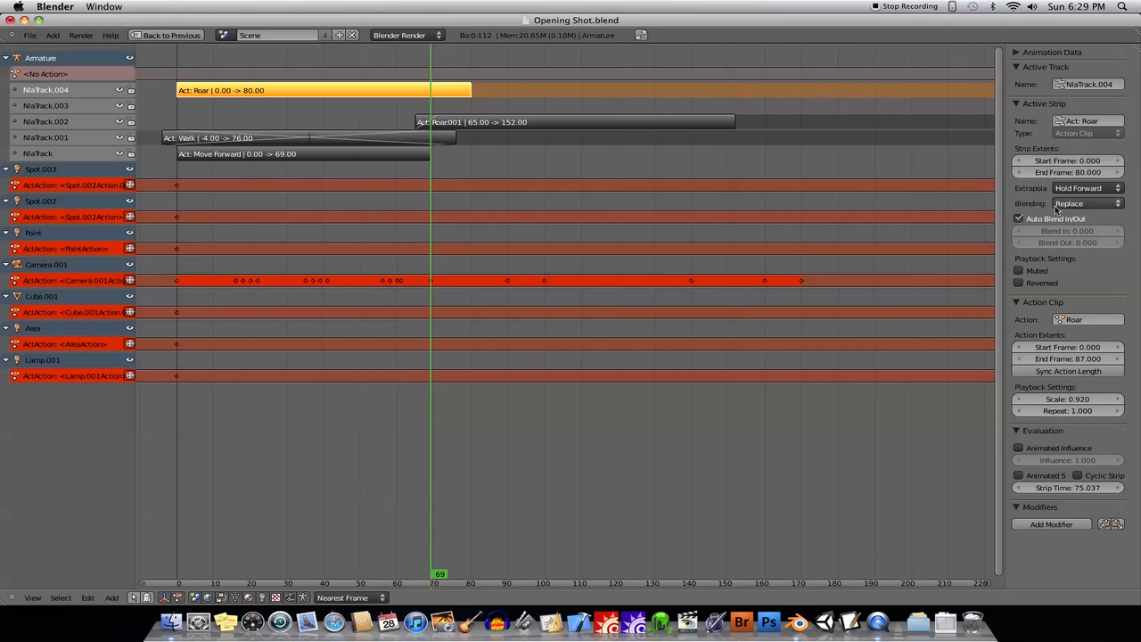
mouse_move(1019, 218)
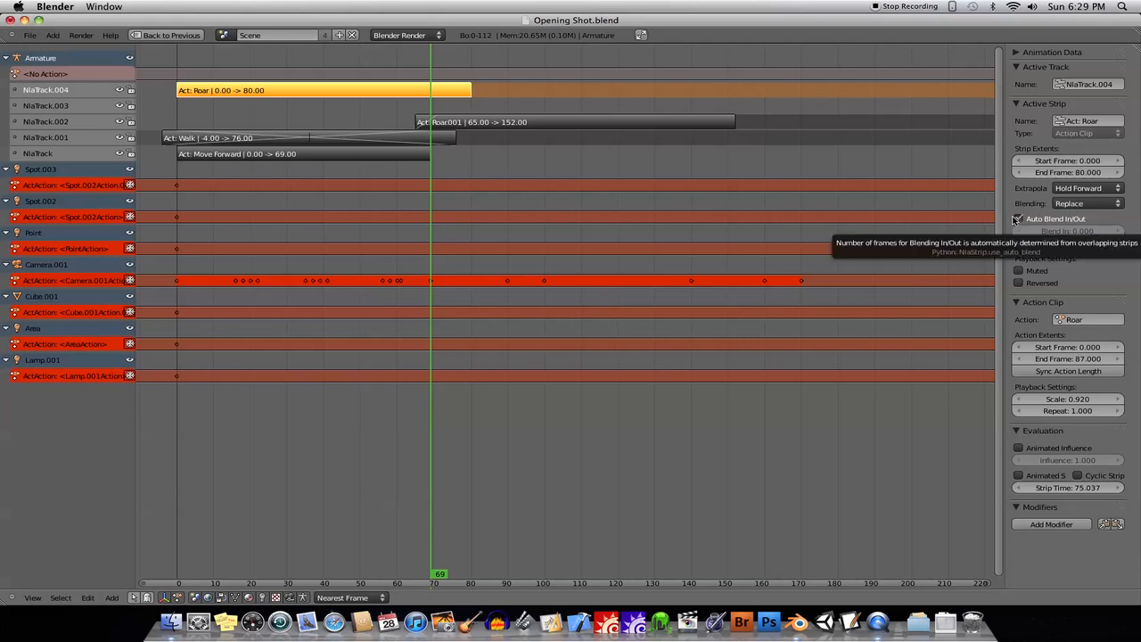
Step: Turn off Auto Blend In/Out on the Roar strip, reselect it, and restore the full layout
left_click(1019, 217)
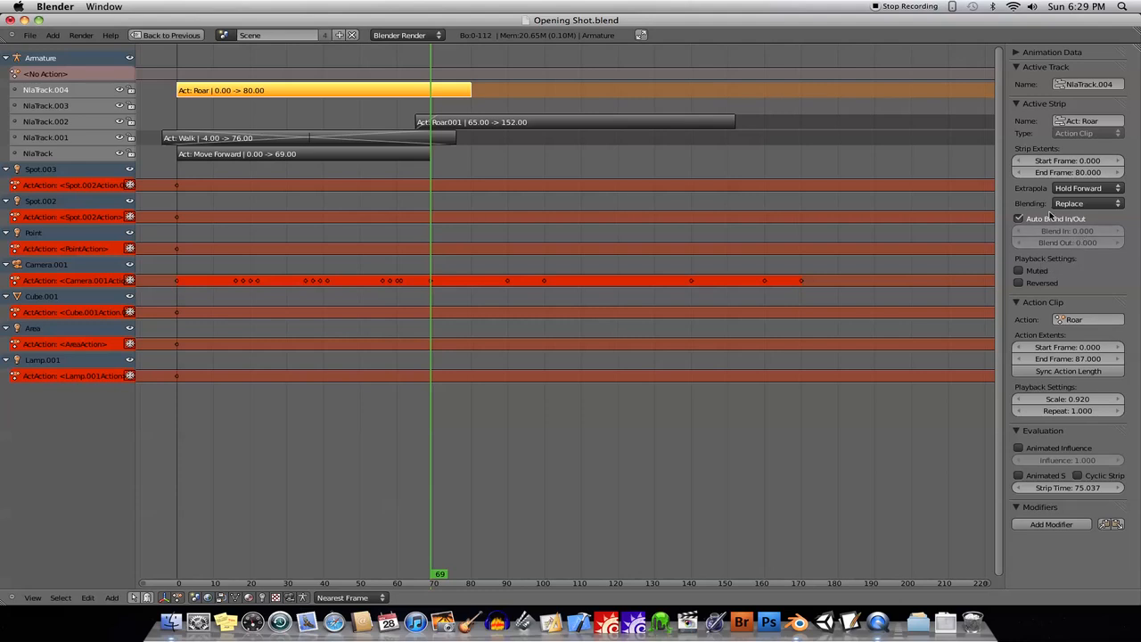
mouse_move(1019, 217)
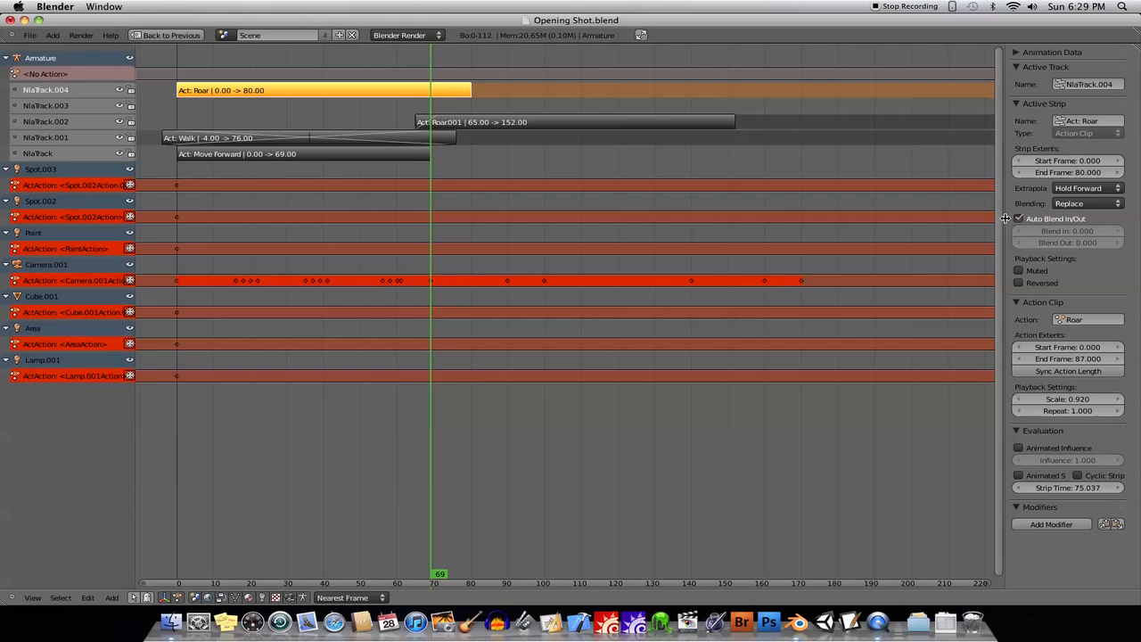
left_click(1016, 218)
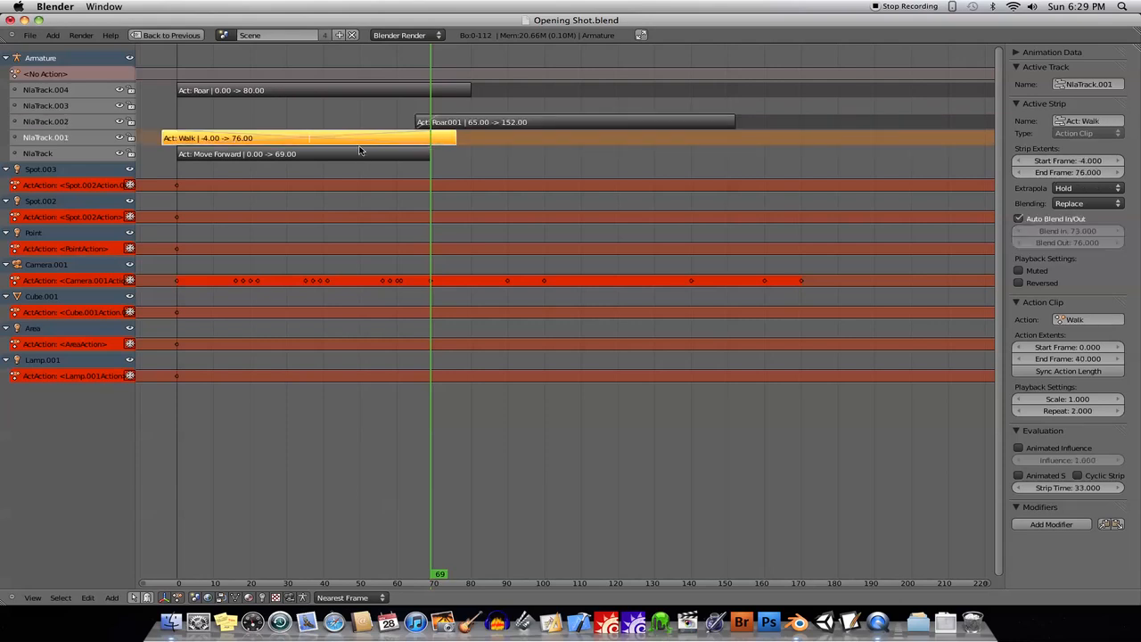
mouse_move(442, 129)
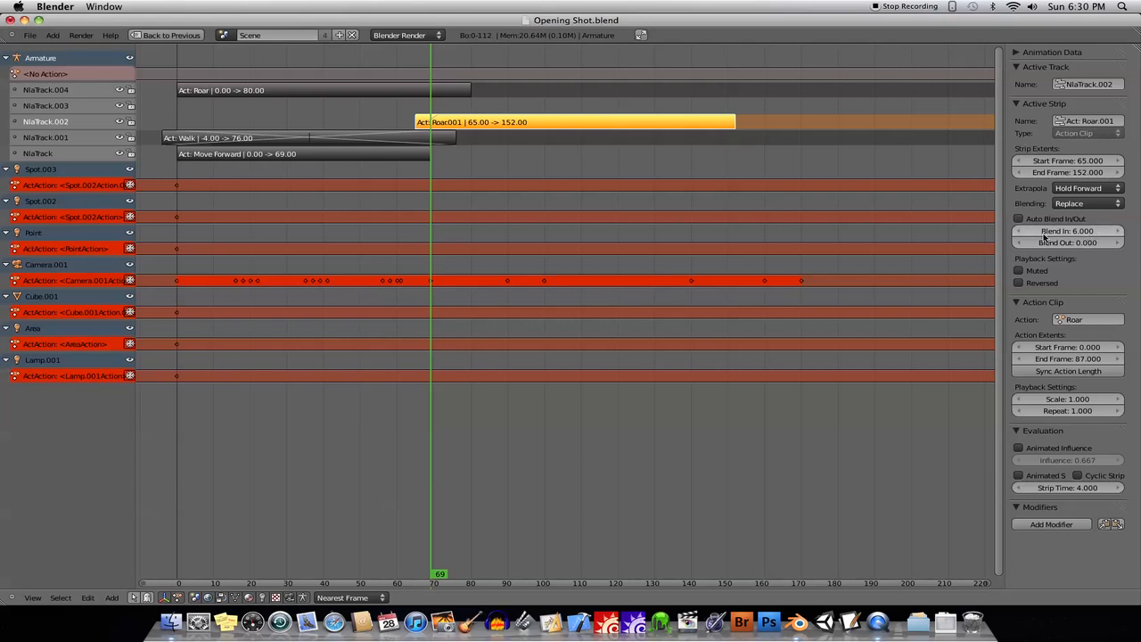
left_click(321, 89)
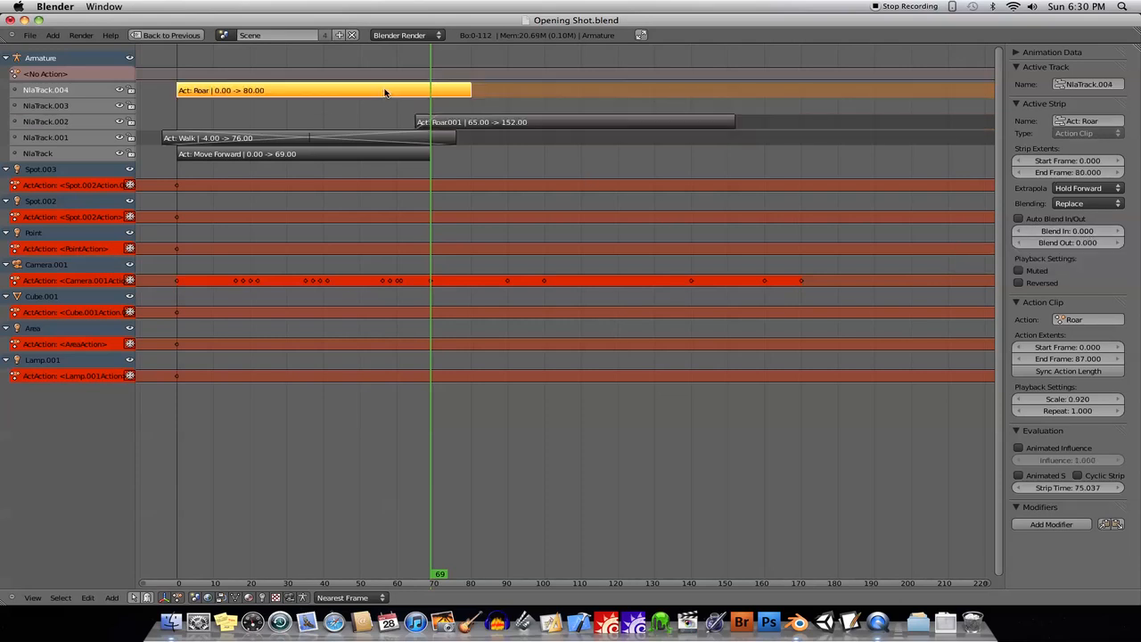
left_click(205, 39)
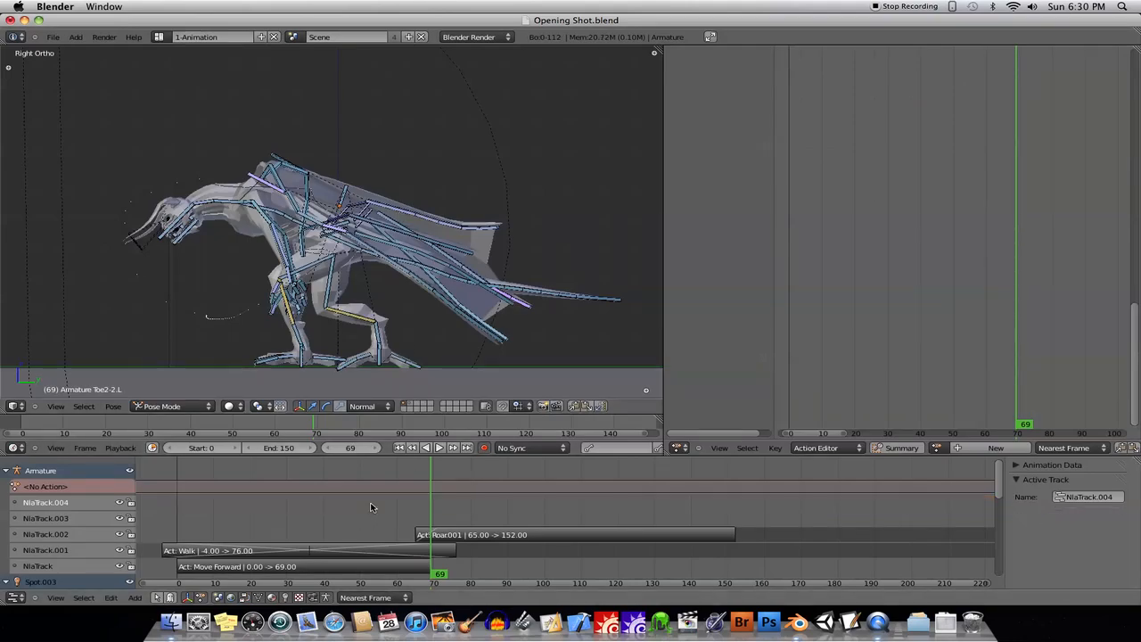
mouse_move(300, 505)
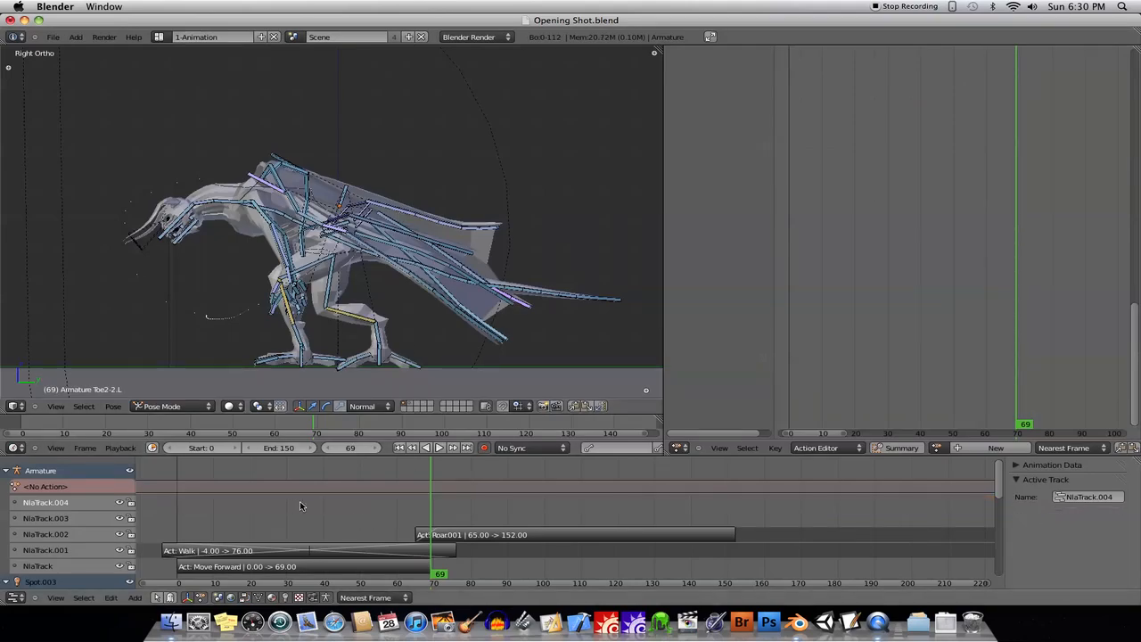
left_click(574, 535)
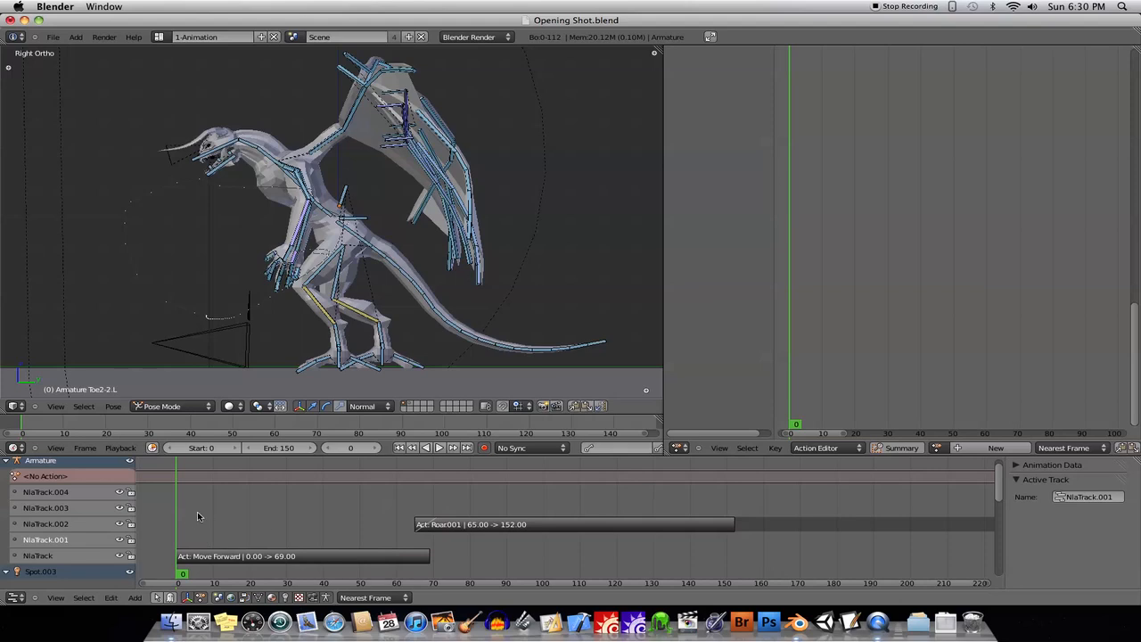
mouse_move(246, 478)
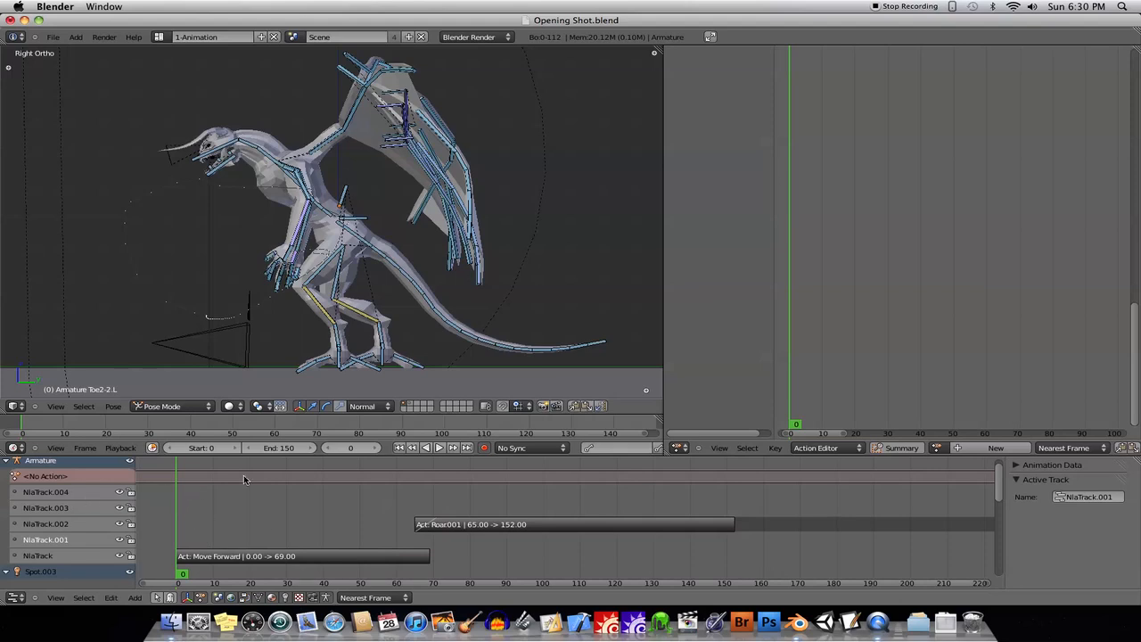
mouse_move(107, 481)
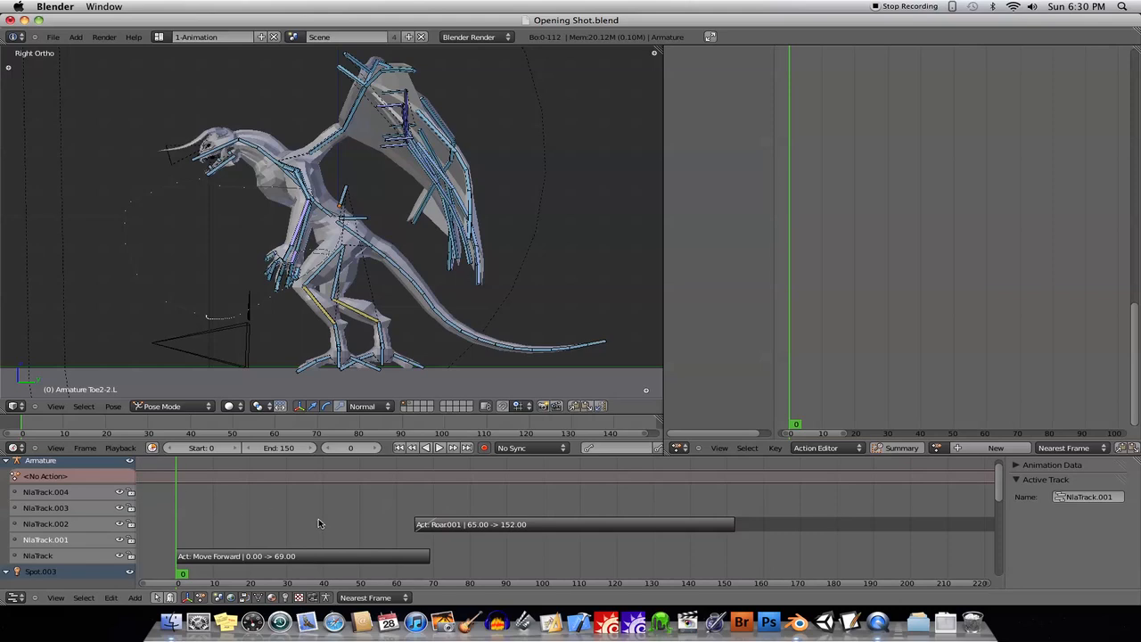
mouse_move(367, 508)
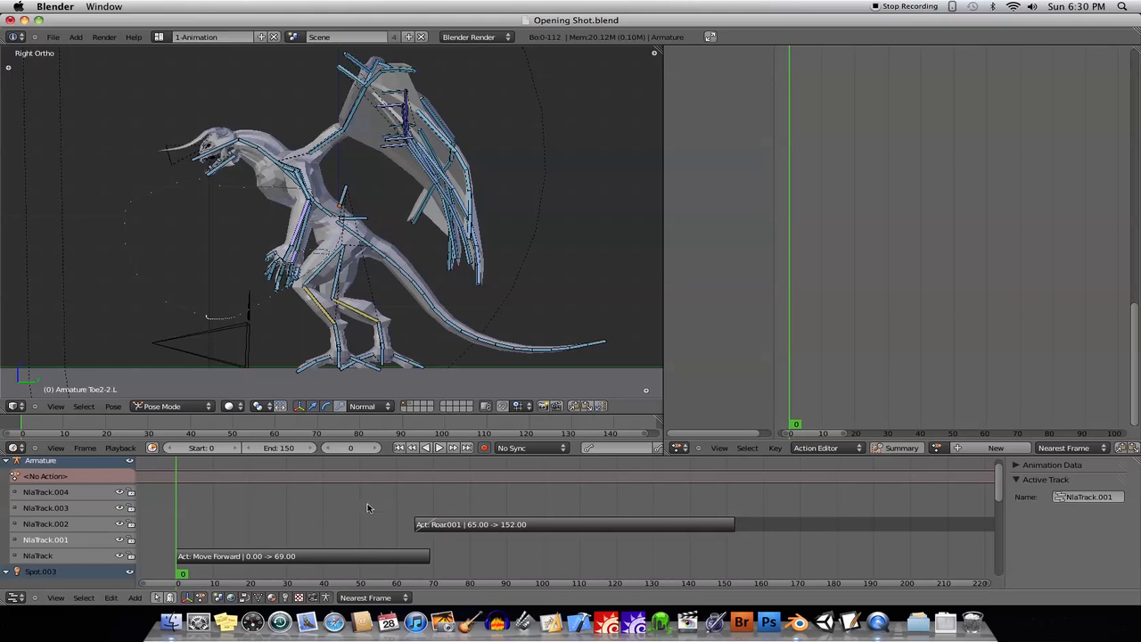
mouse_move(306, 540)
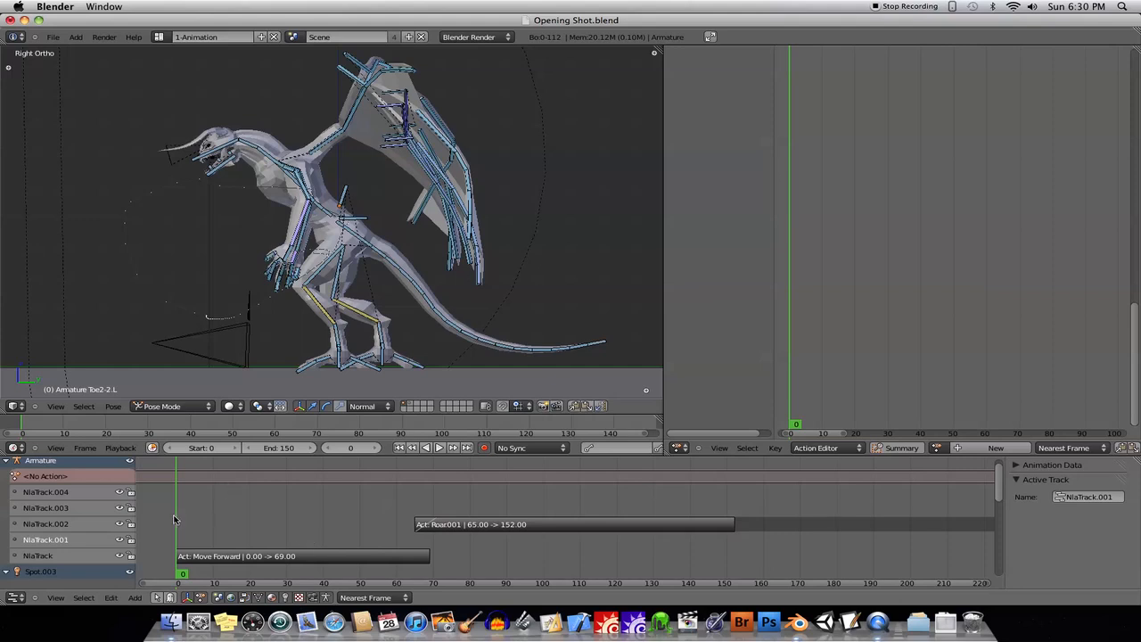
mouse_move(191, 538)
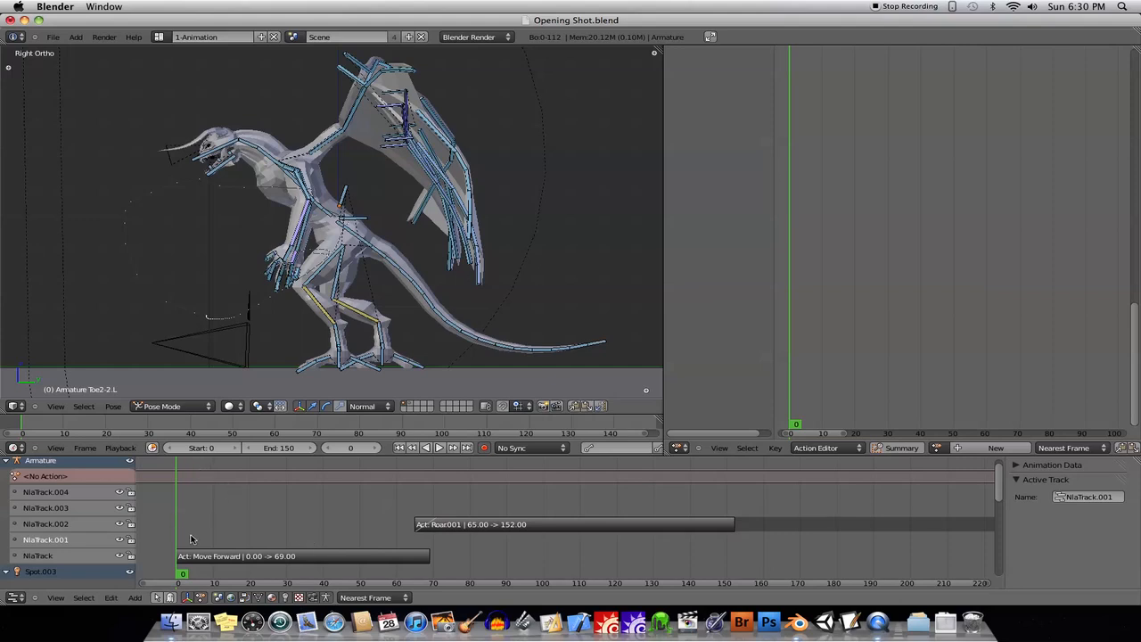
left_click(45, 524)
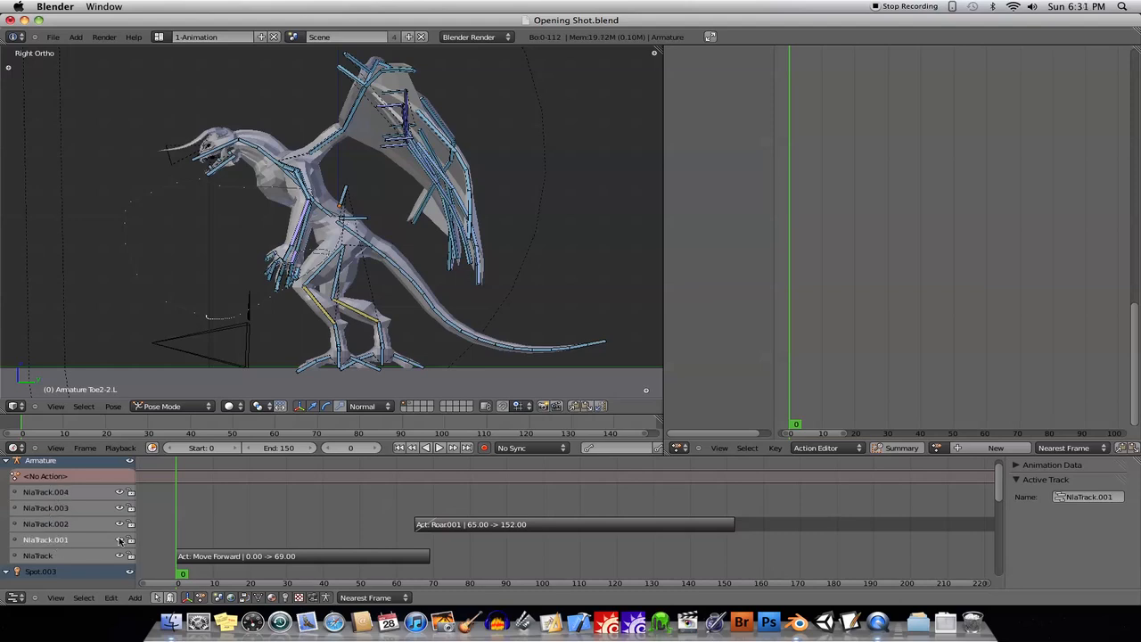
mouse_move(181, 542)
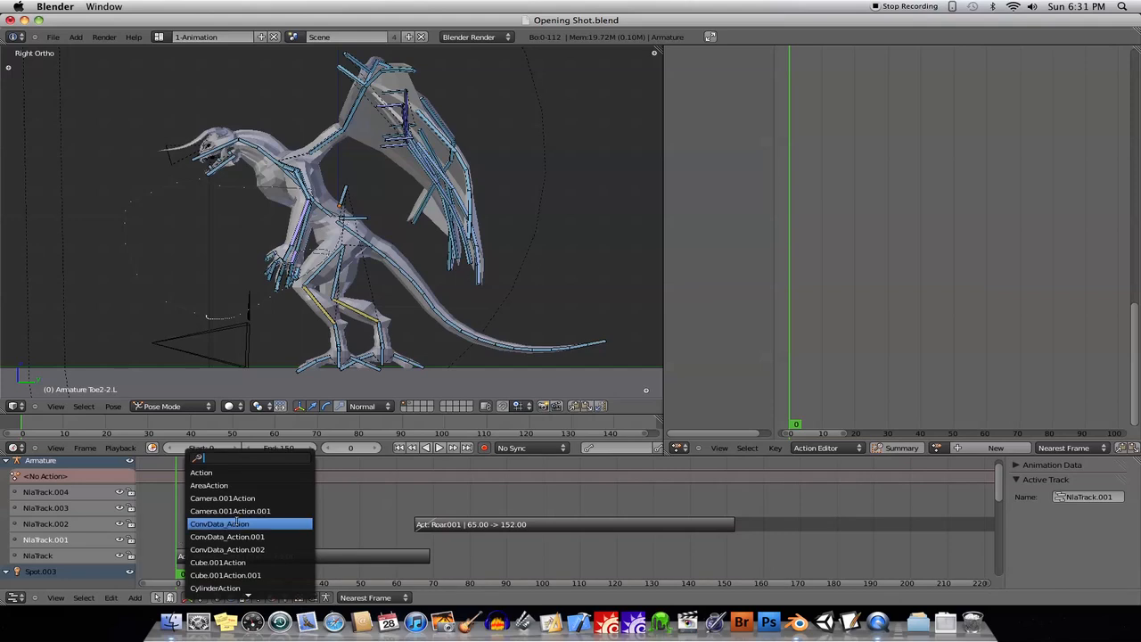
Step: Add a Walk action strip to the empty track and begin shifting it along the timeline
scroll("down", 3)
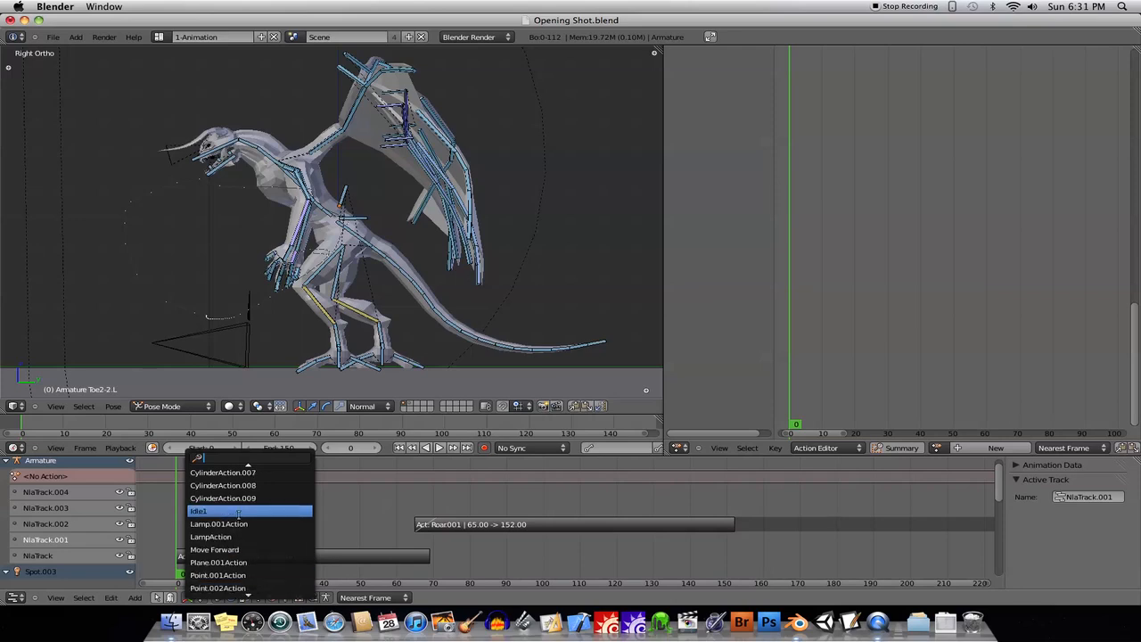
mouse_move(211, 537)
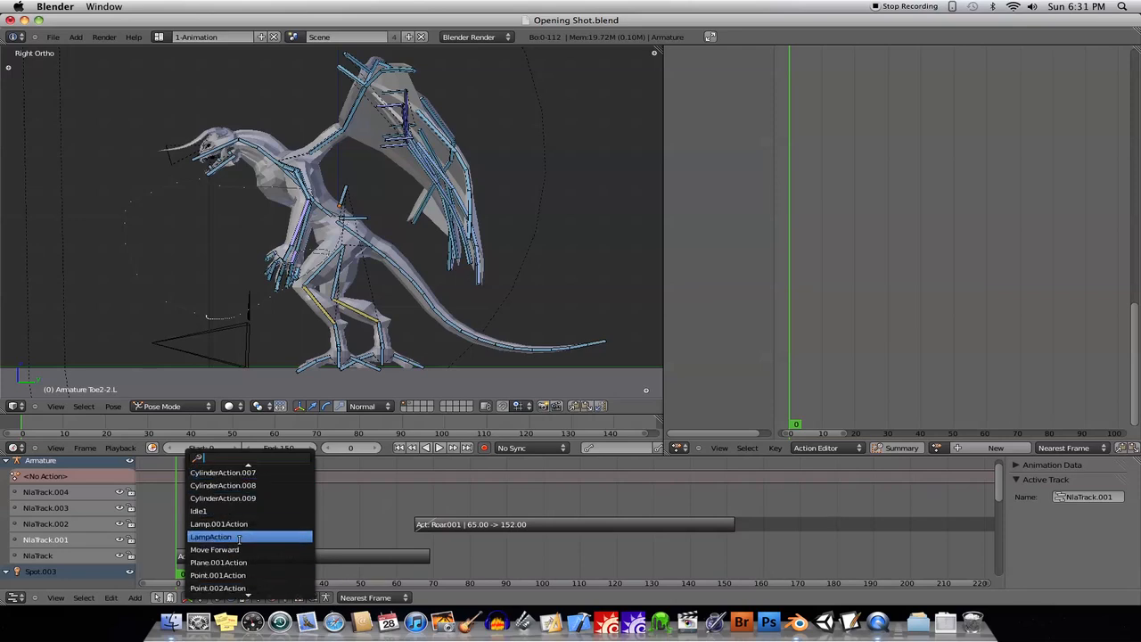
mouse_move(200, 510)
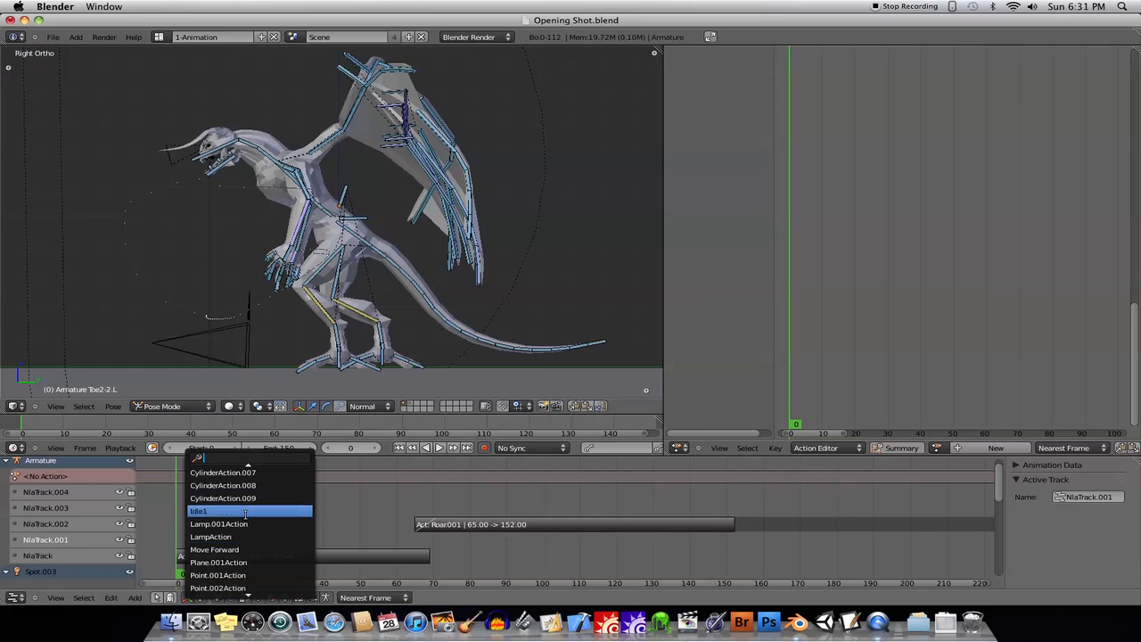
mouse_move(212, 549)
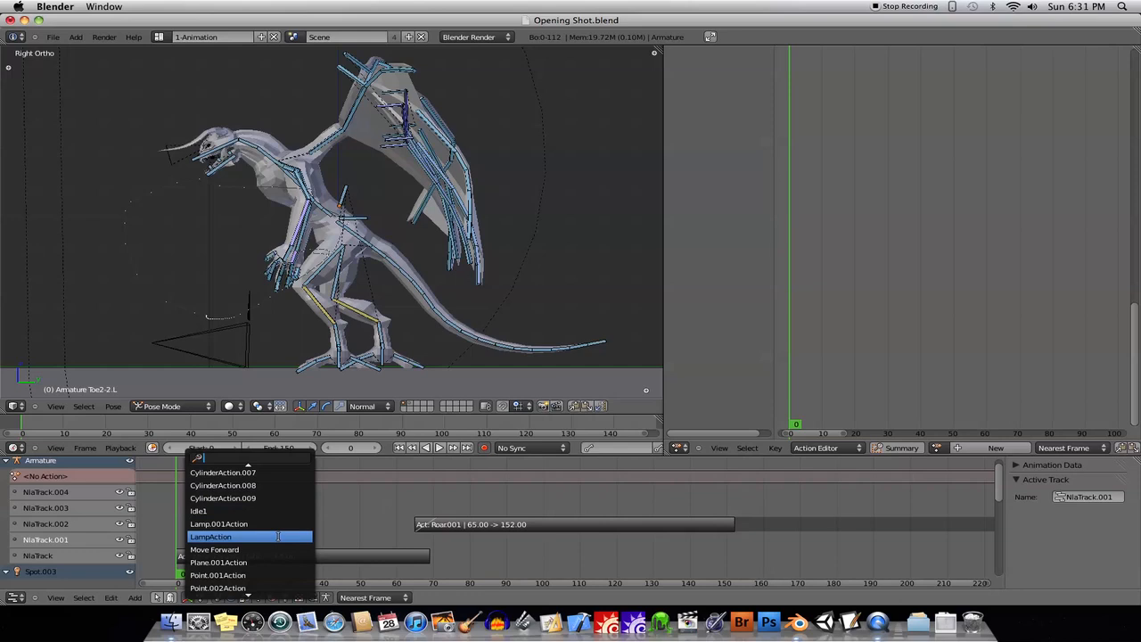
mouse_move(250, 524)
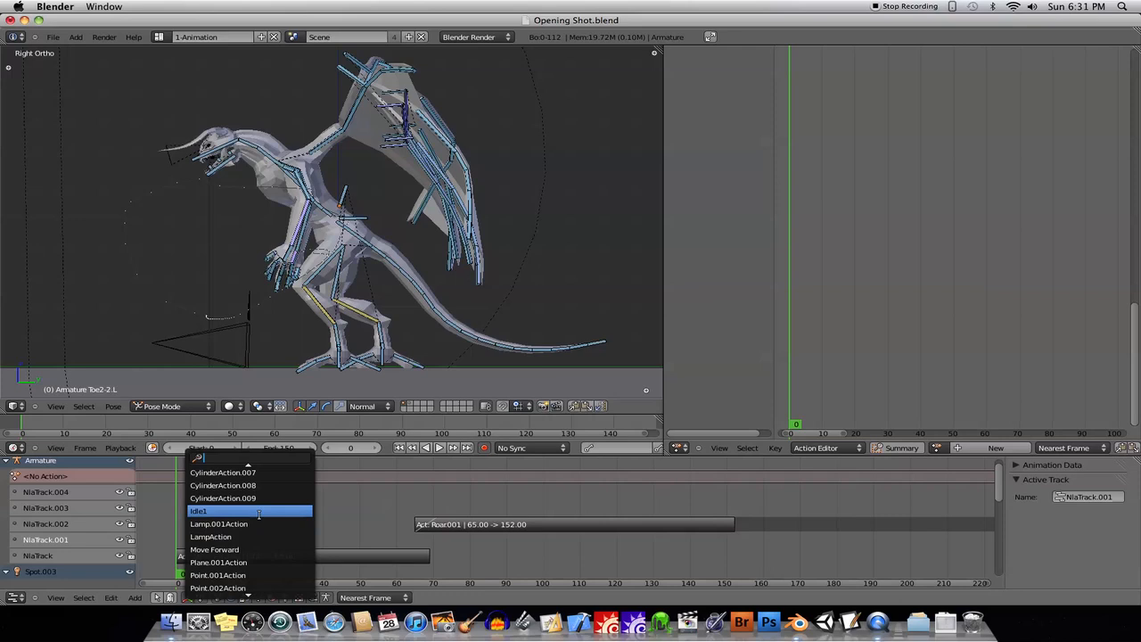
mouse_move(262, 510)
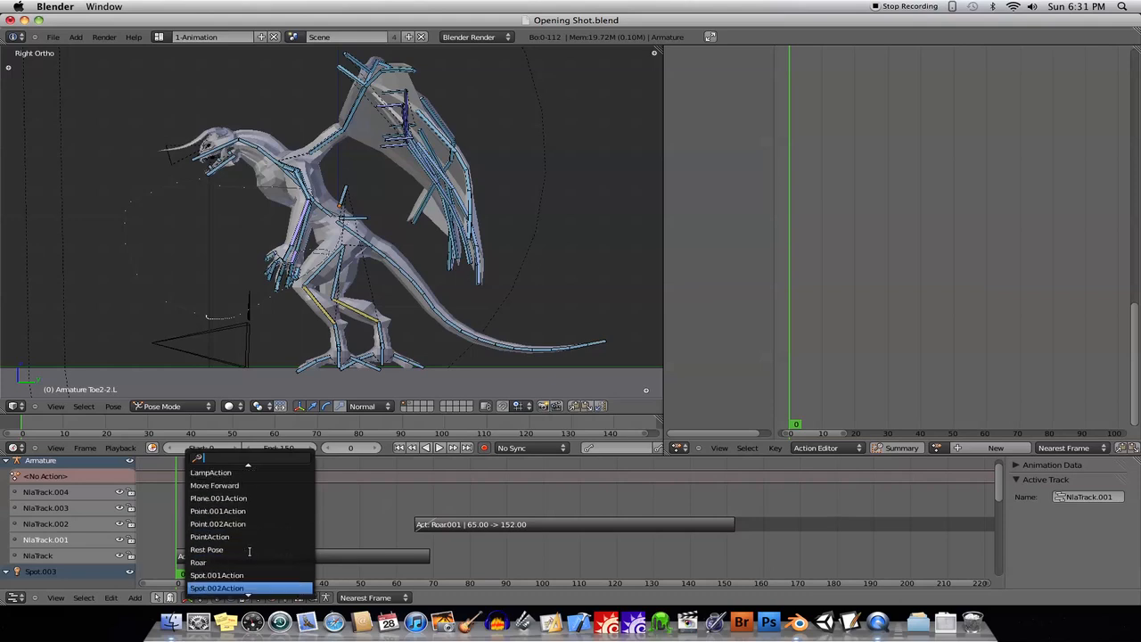
left_click(212, 485)
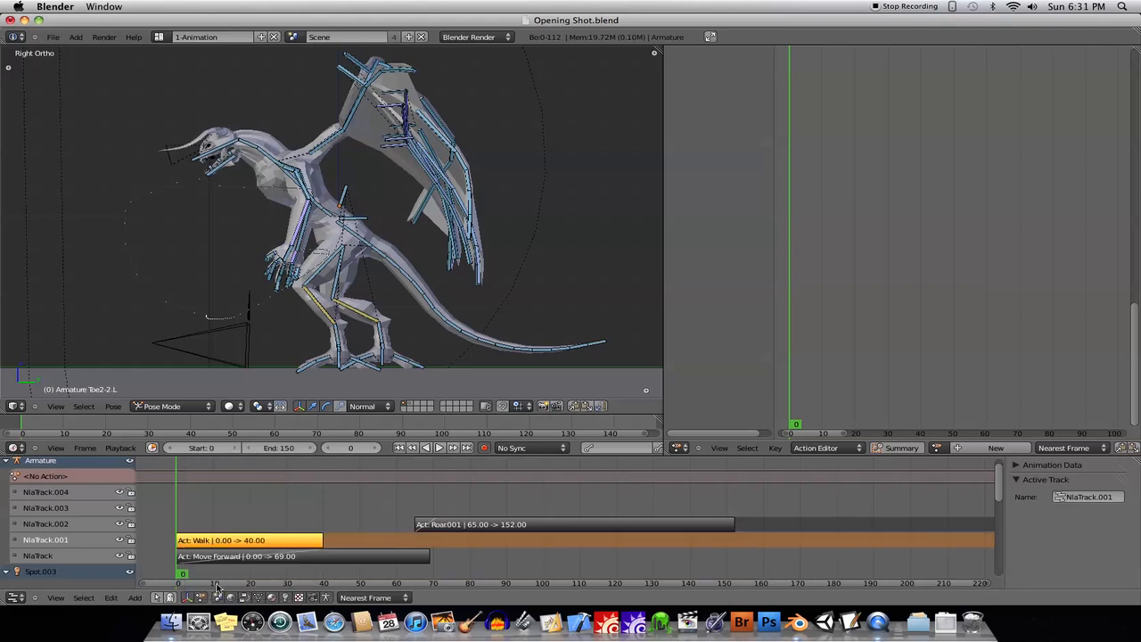
left_click(258, 538)
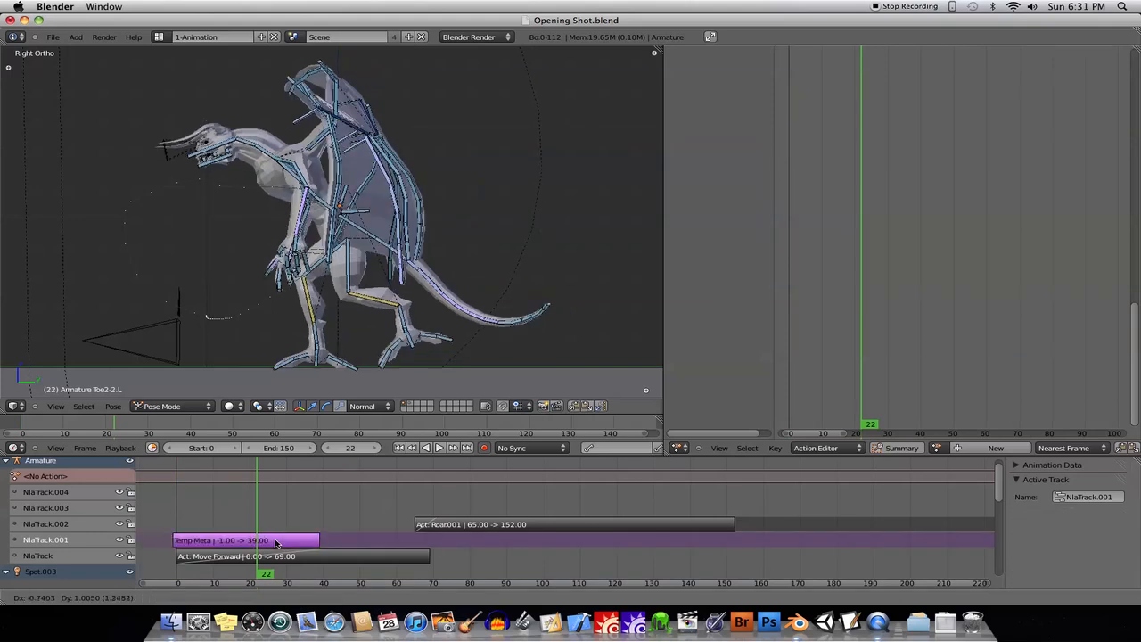
Step: Set the Walk strip down at its new start around frame -2
left_click(250, 541)
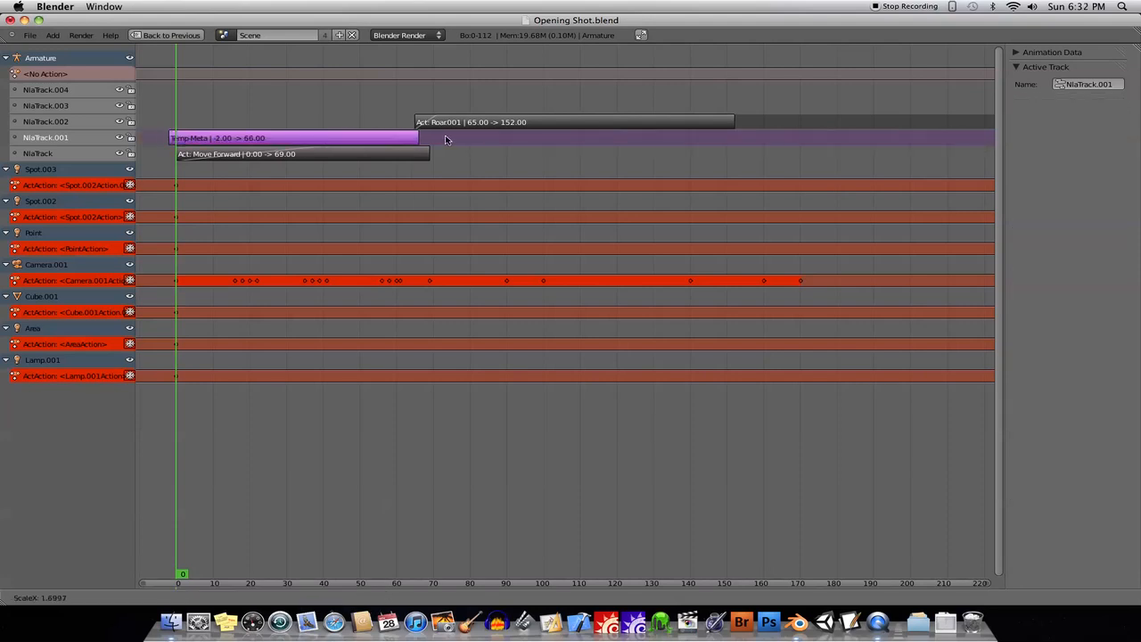
Step: Confirm the stretched Walk strip, reset its scale to 1.000 and raise Repeat to 3
left_click(294, 137)
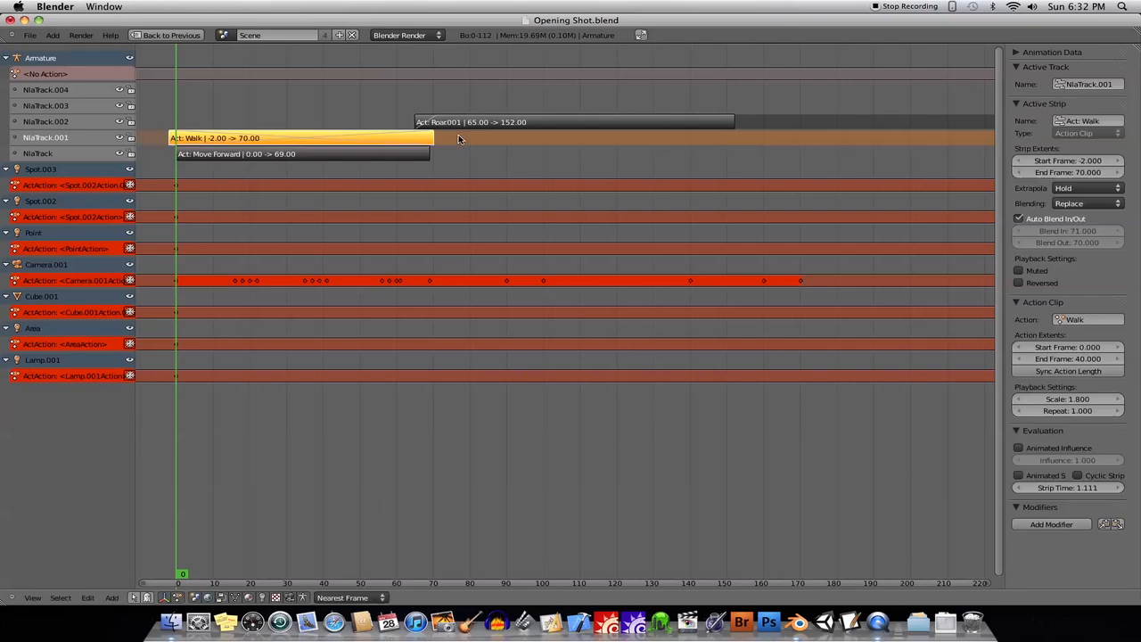
mouse_move(442, 150)
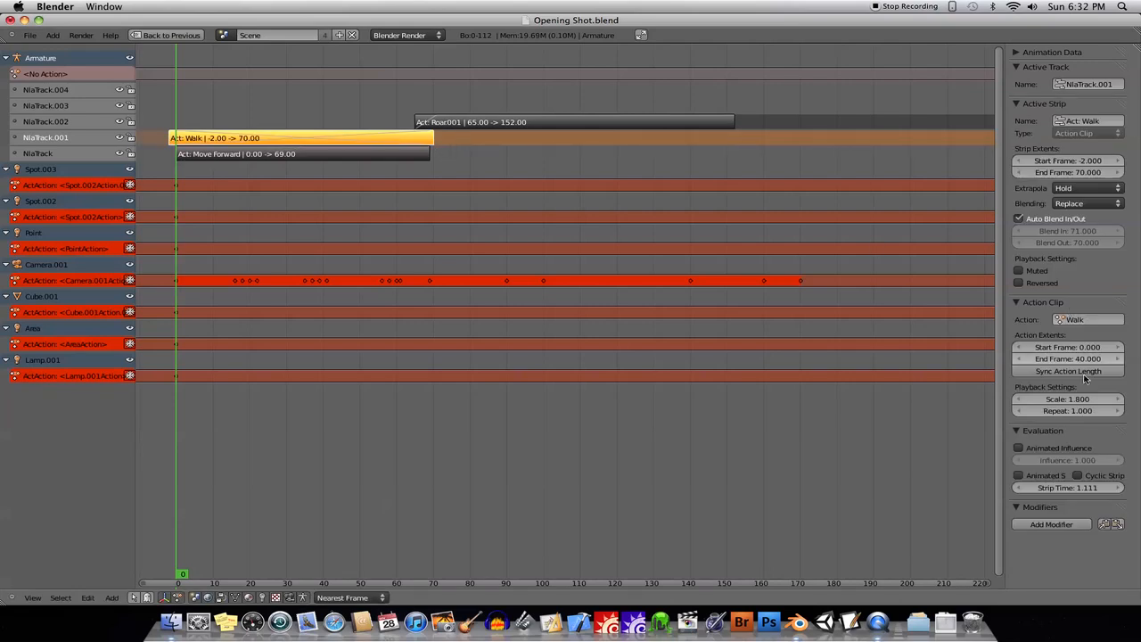
mouse_move(1094, 410)
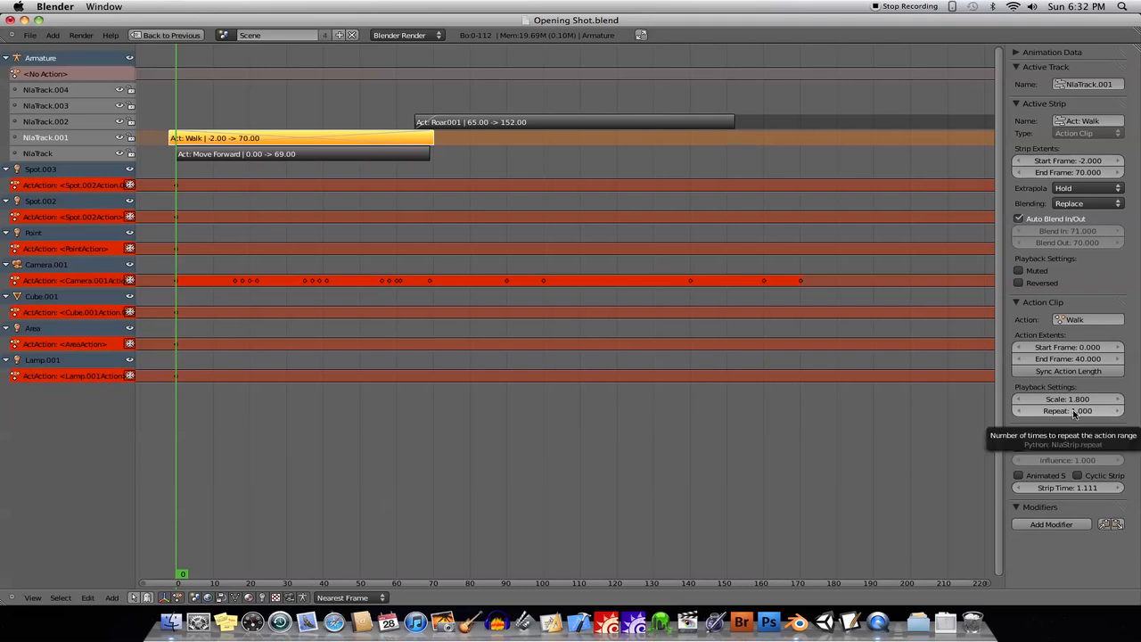
left_click(1066, 399)
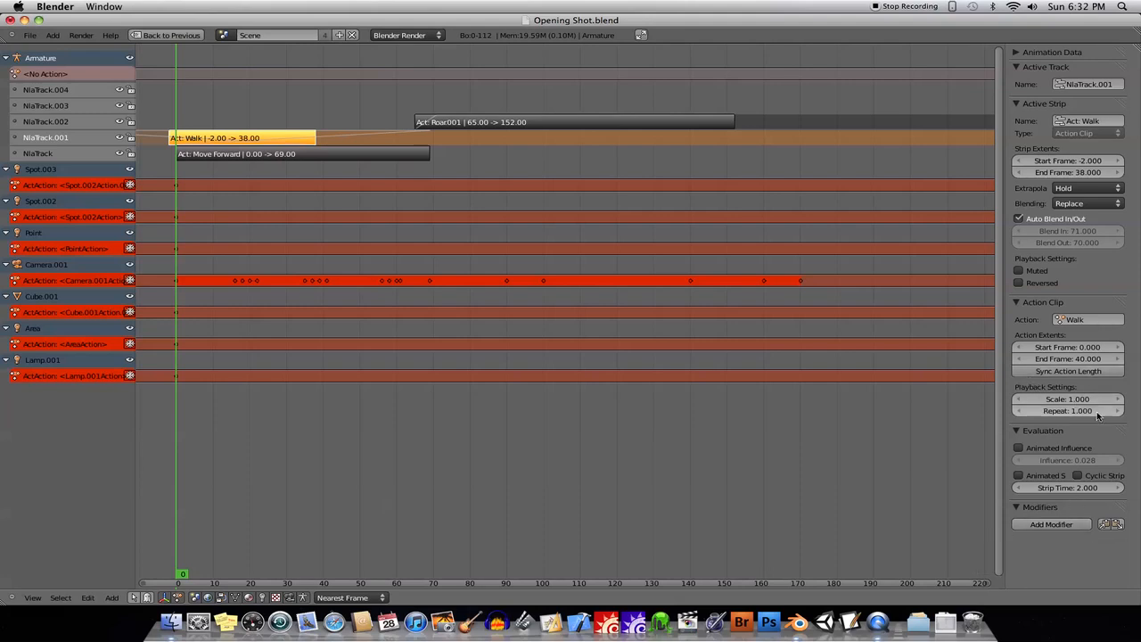
left_click(1063, 410)
type("2")
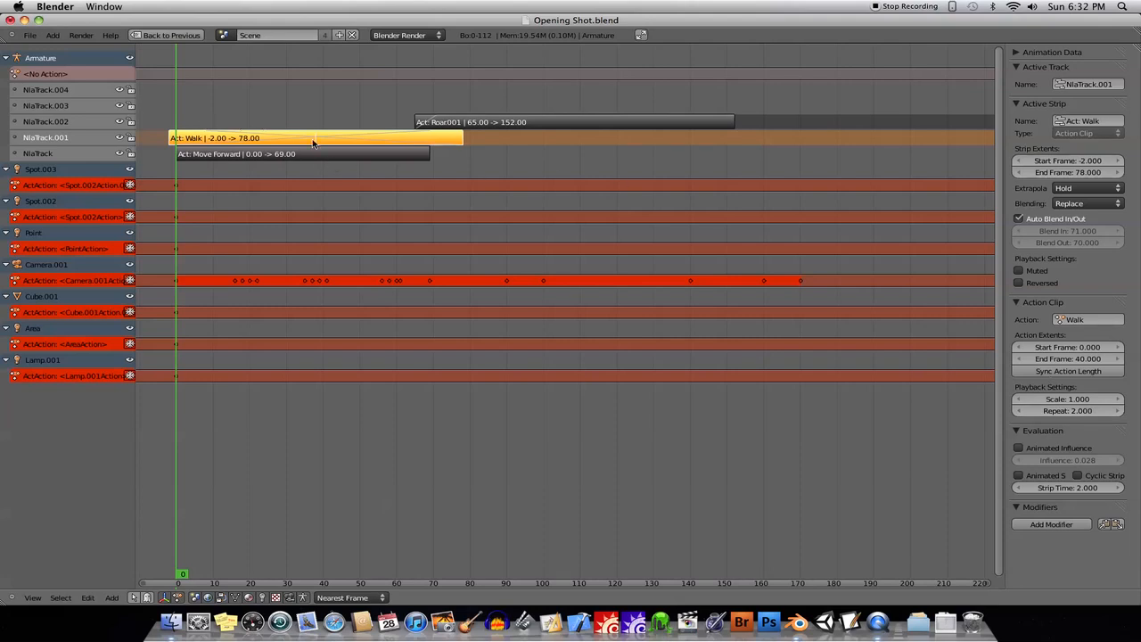
mouse_move(317, 139)
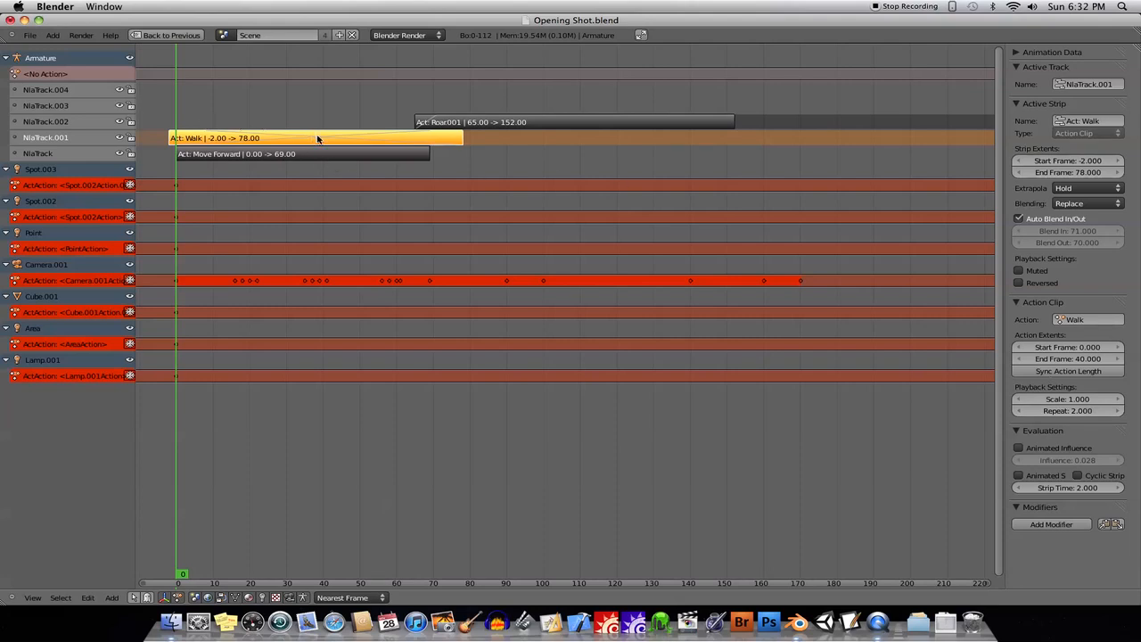
left_click(1064, 410)
type("3")
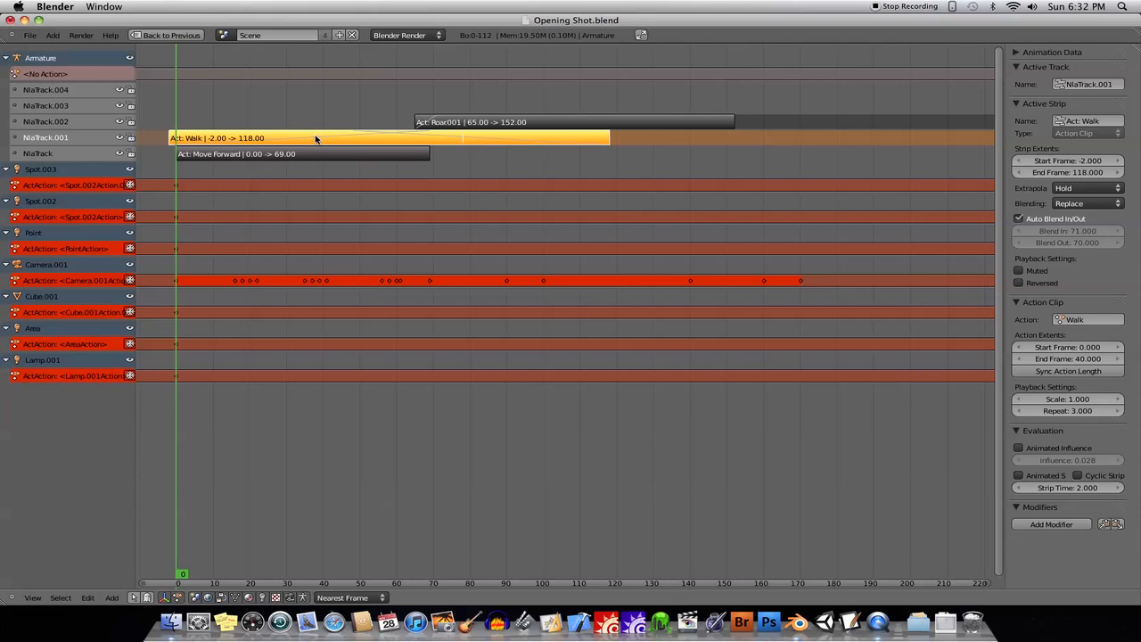
mouse_move(345, 135)
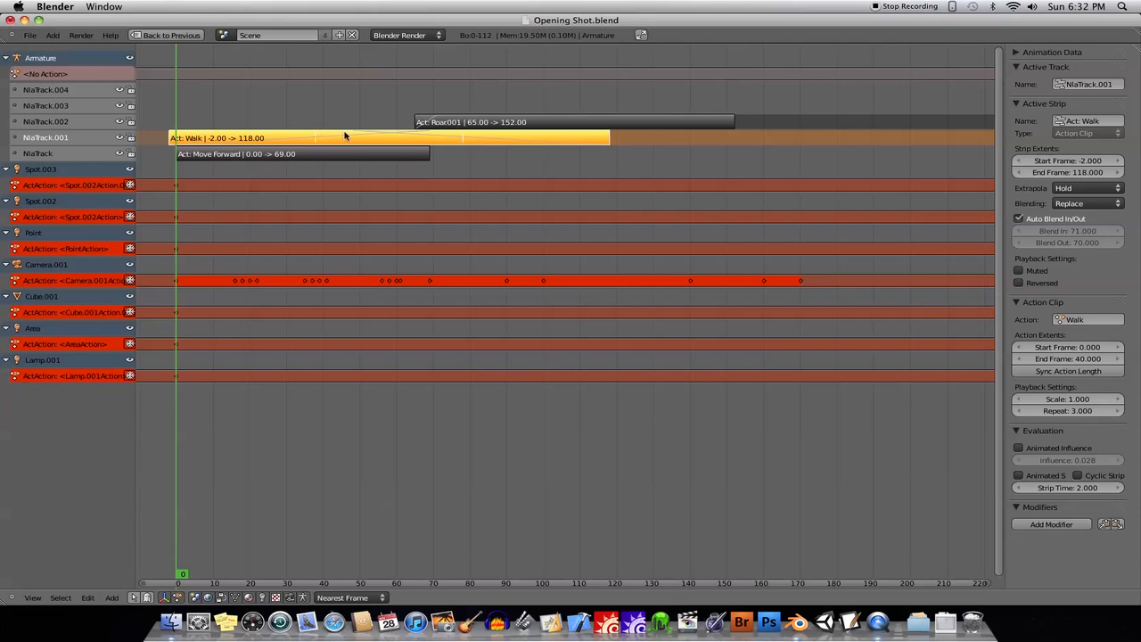
mouse_move(1080, 424)
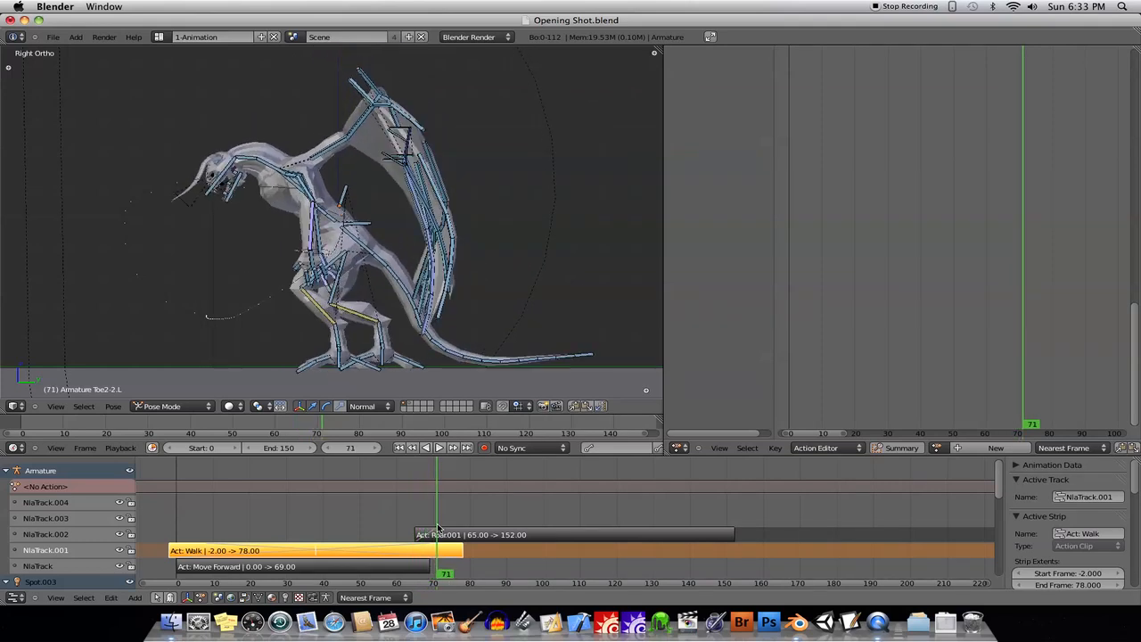
Step: Scrub through the walk frames and play back the combined walk and roar animation
left_click_drag(436, 517, 426, 517)
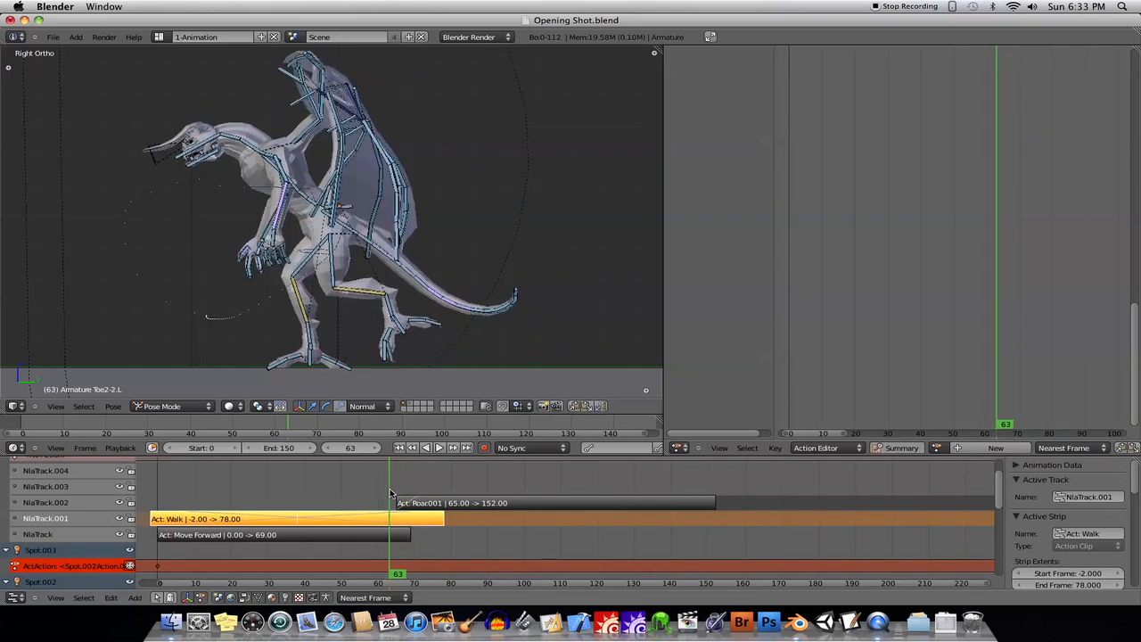
key("Right")
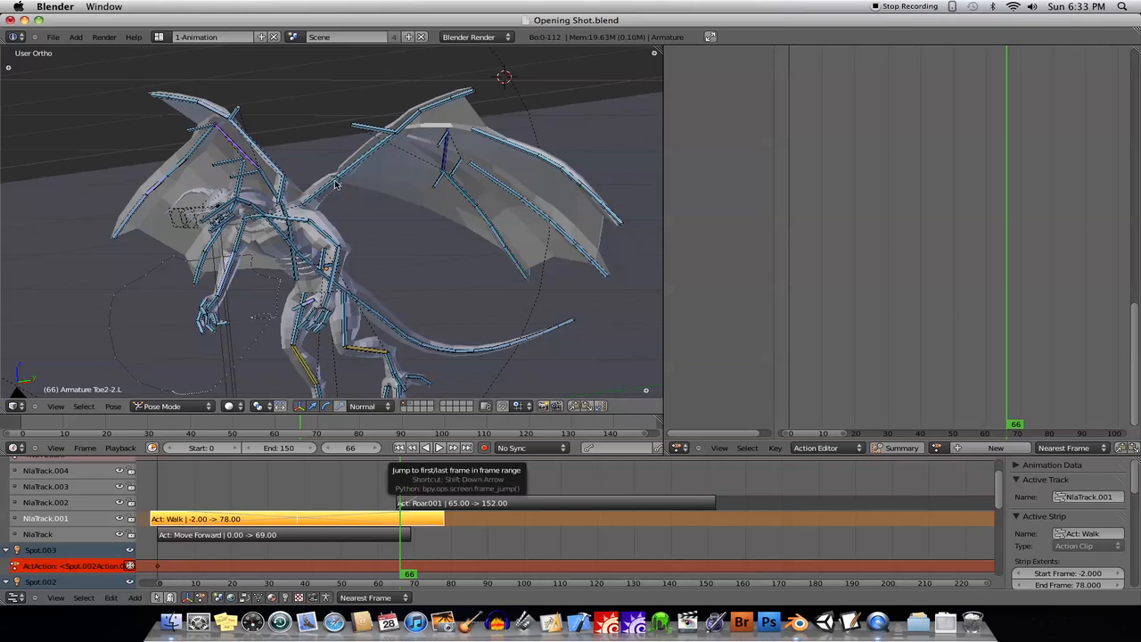
mouse_move(385, 481)
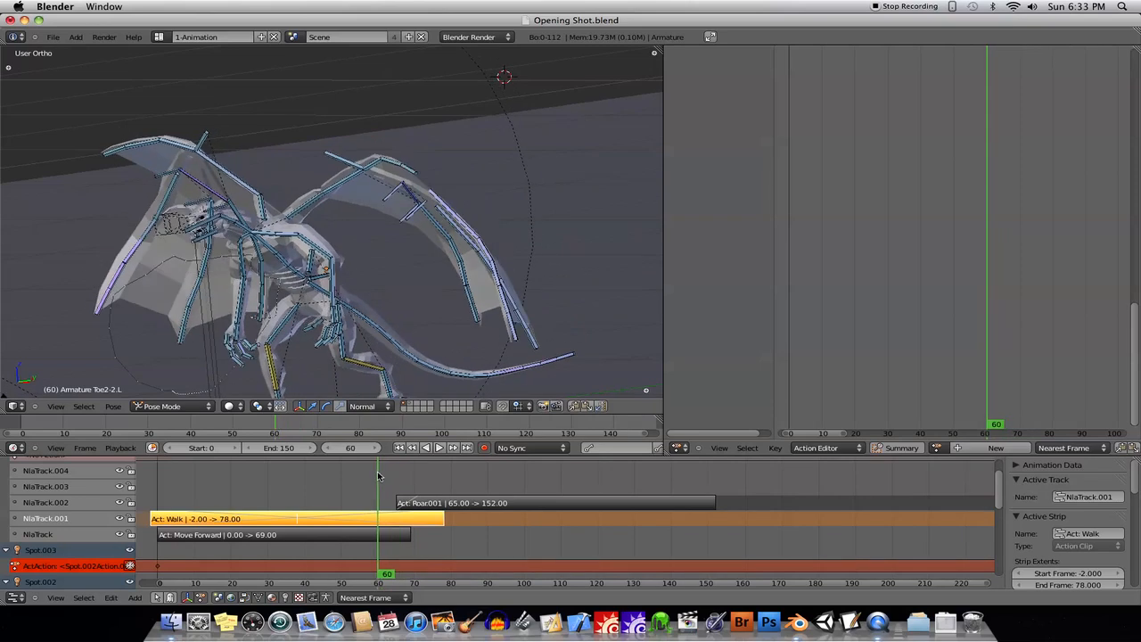
mouse_move(378, 360)
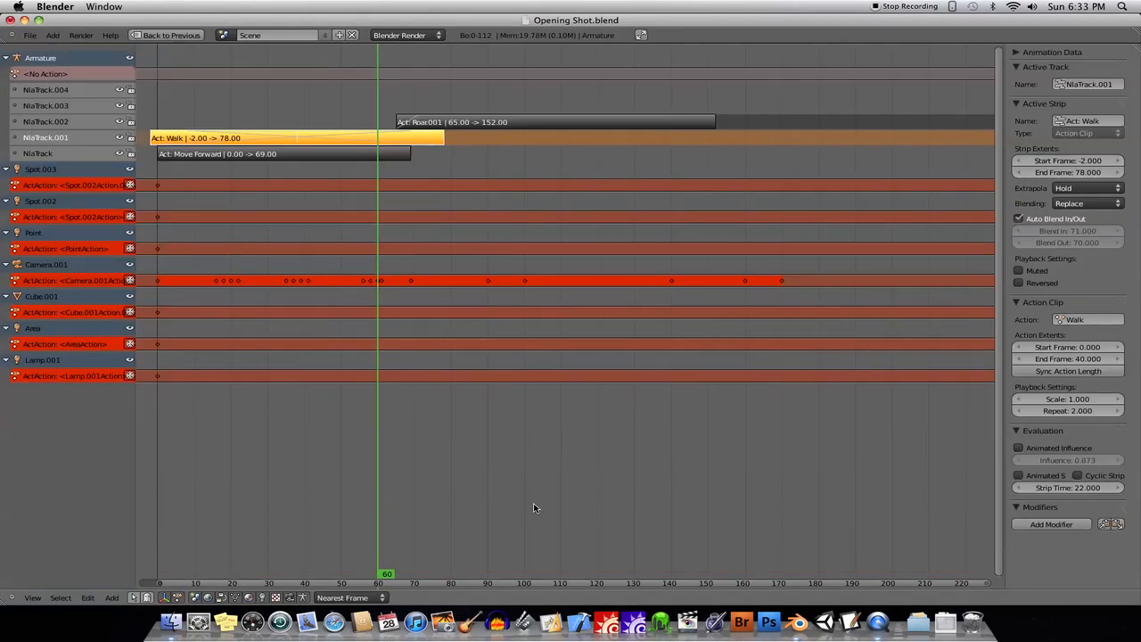
mouse_move(394, 240)
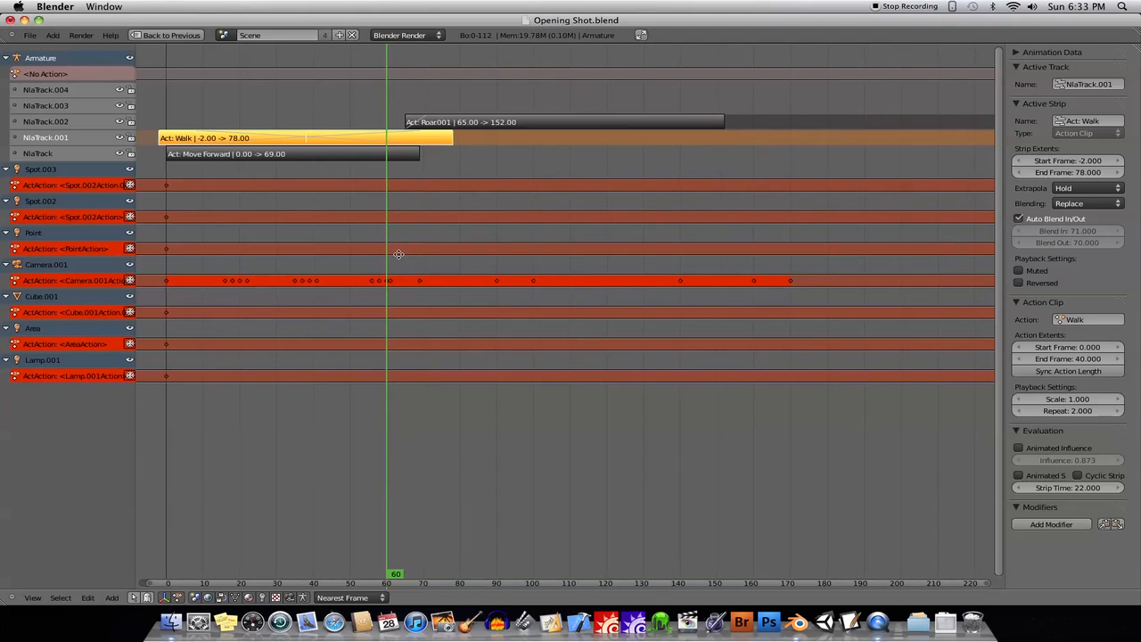
mouse_move(396, 158)
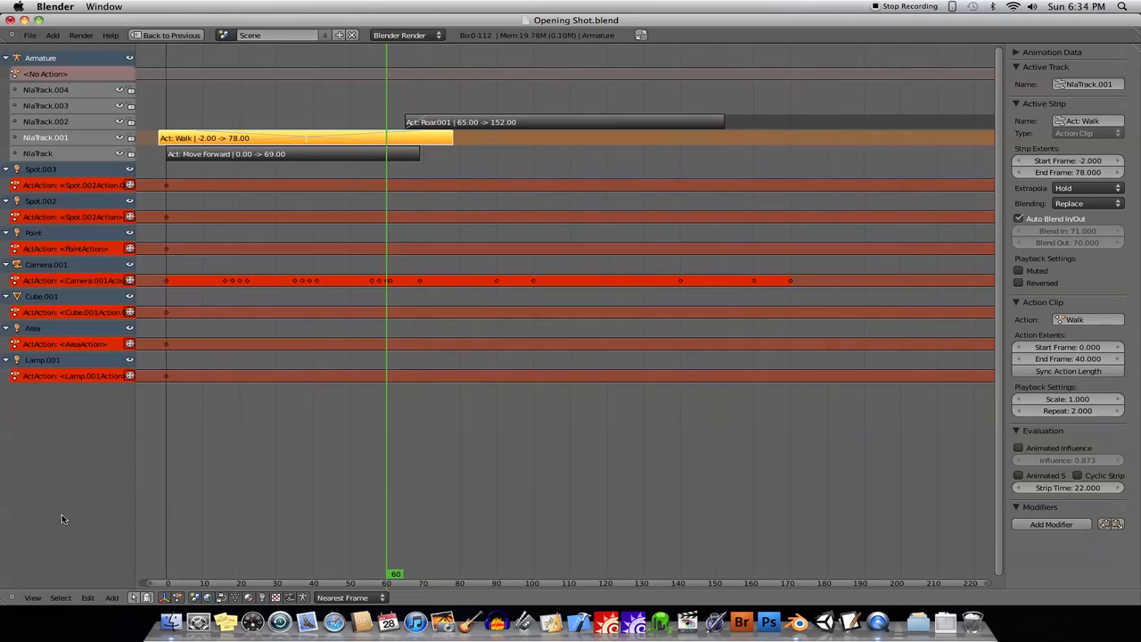
mouse_move(217, 307)
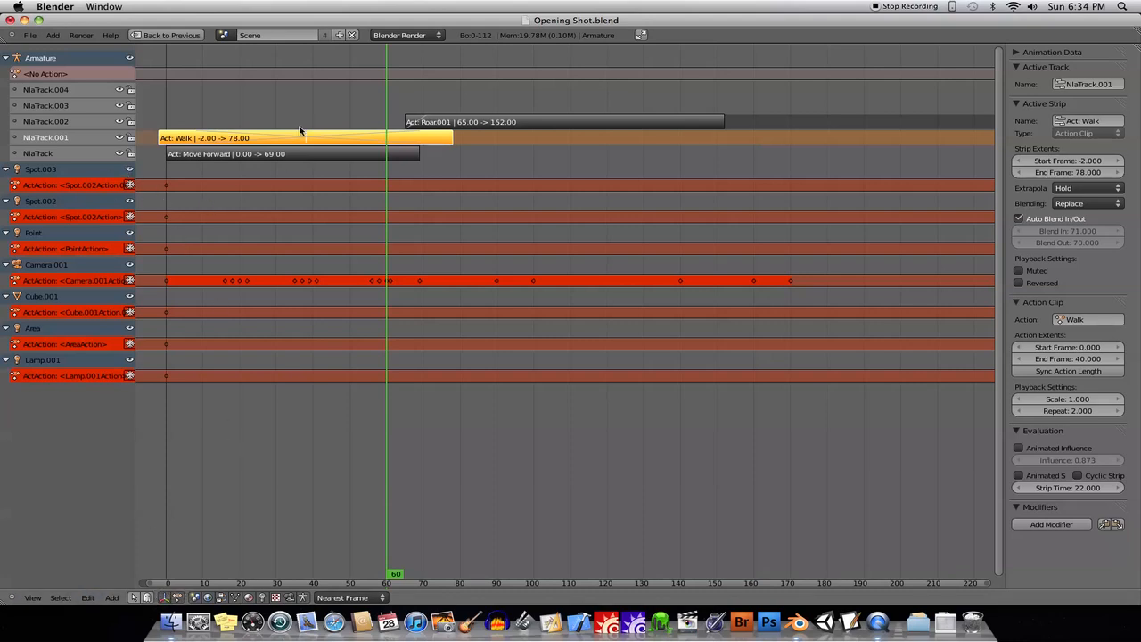
mouse_move(300, 253)
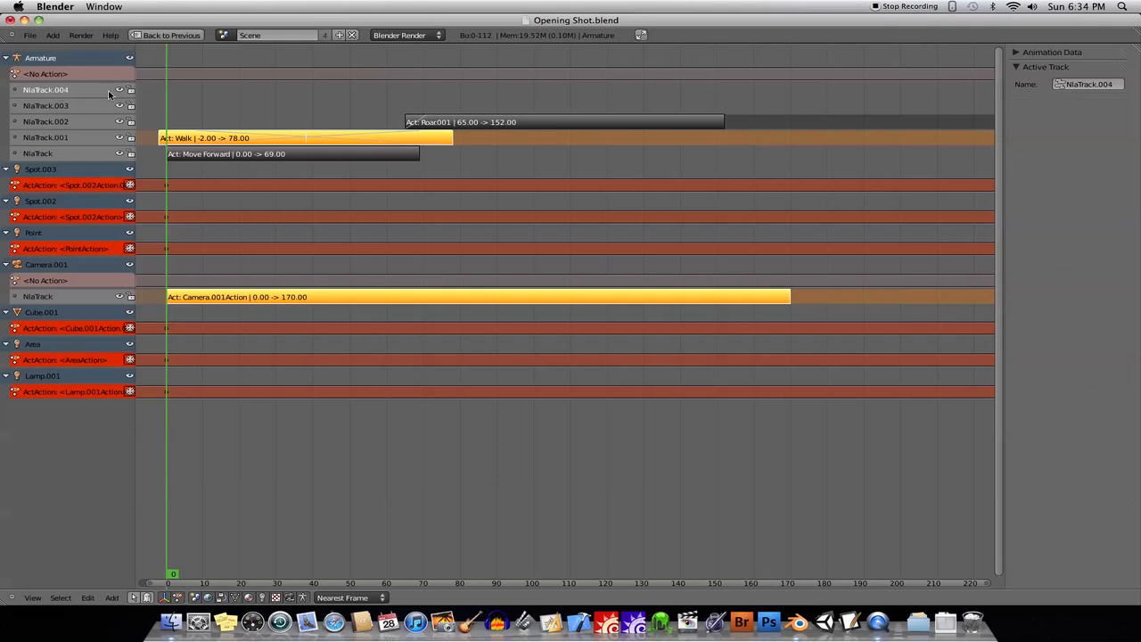
mouse_move(63, 232)
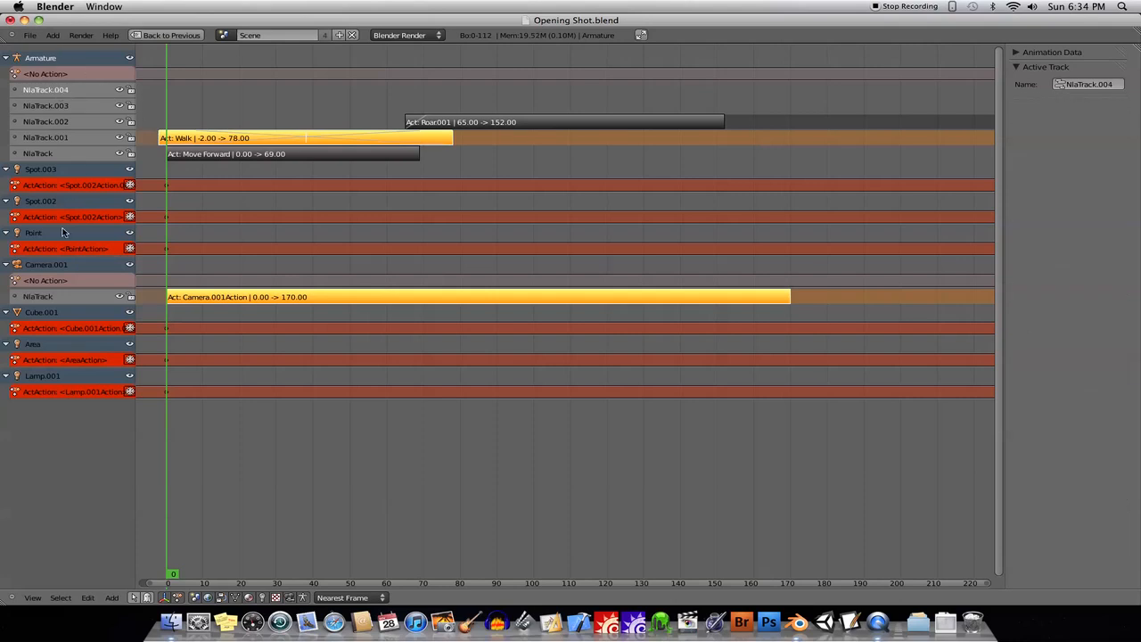
mouse_move(198, 109)
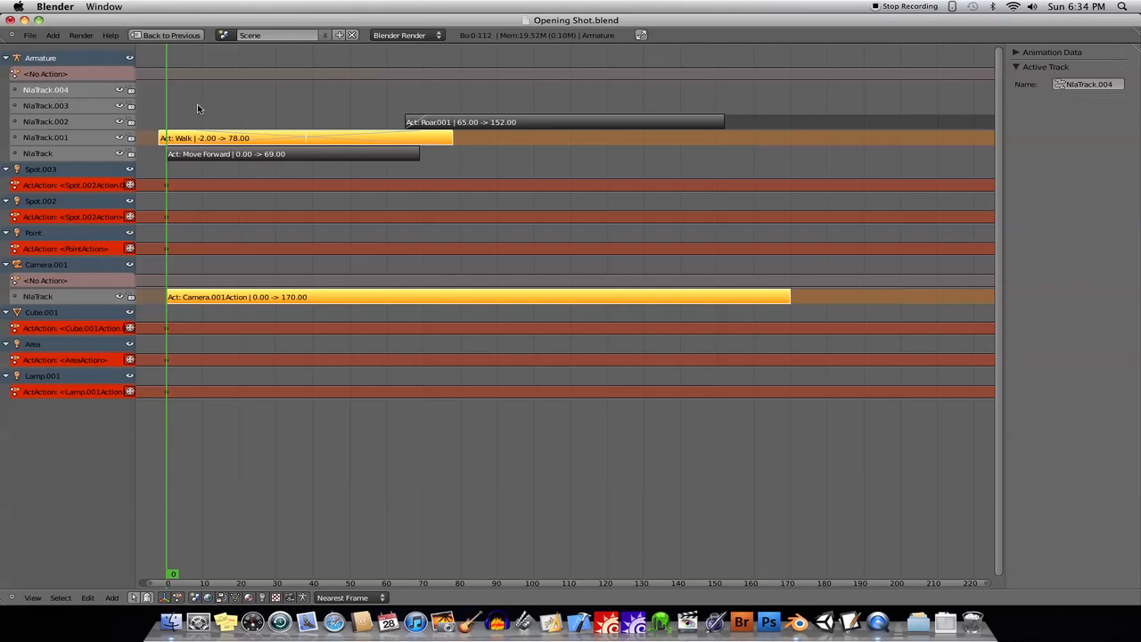
mouse_move(79, 92)
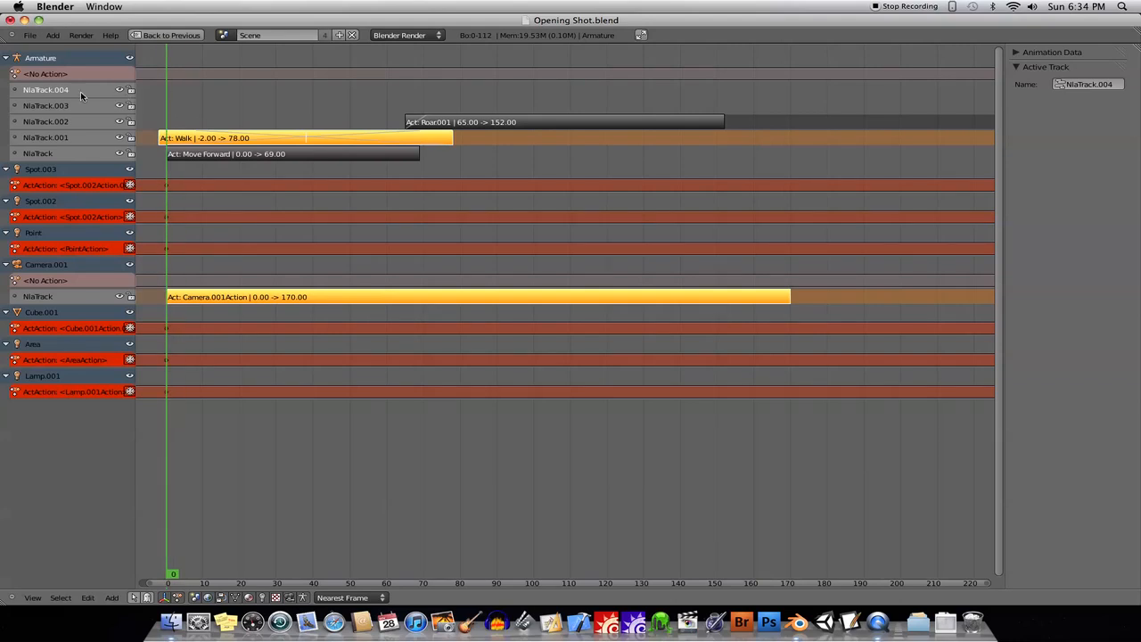
mouse_move(80, 93)
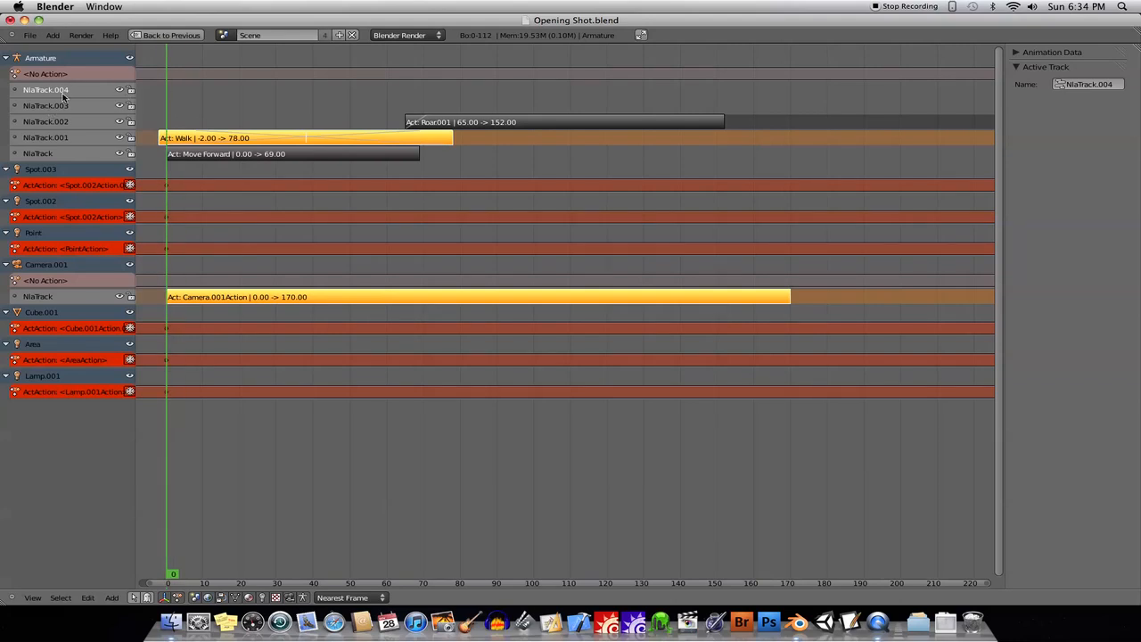
mouse_move(178, 100)
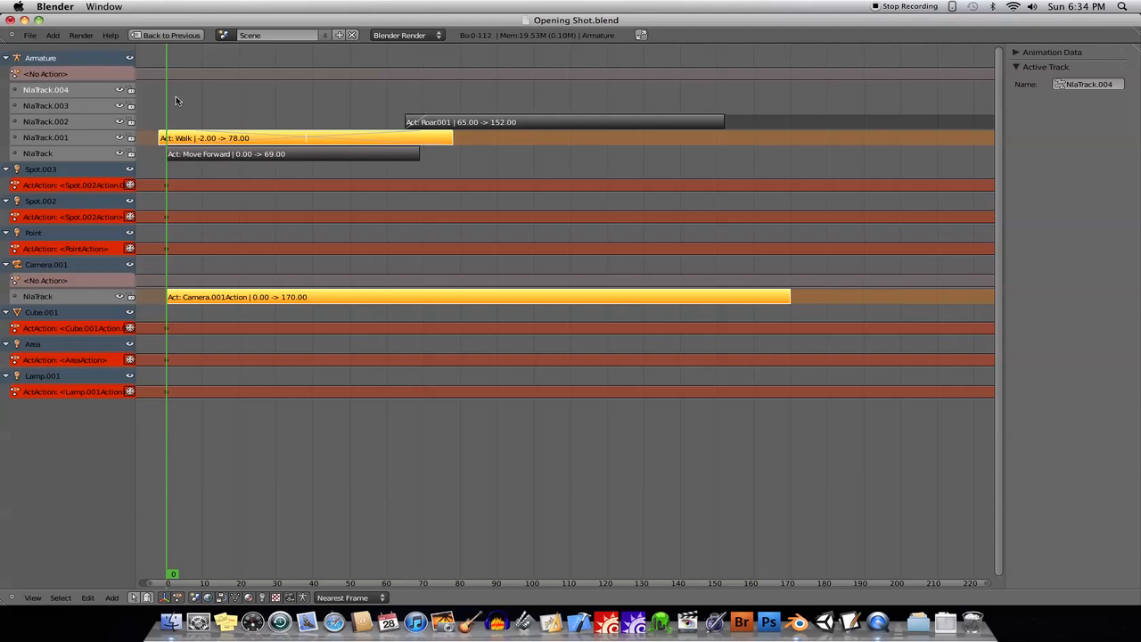
Step: Add an Idle1 action strip on NlaTrack.004 spanning frames 0 to 90
left_click(110, 599)
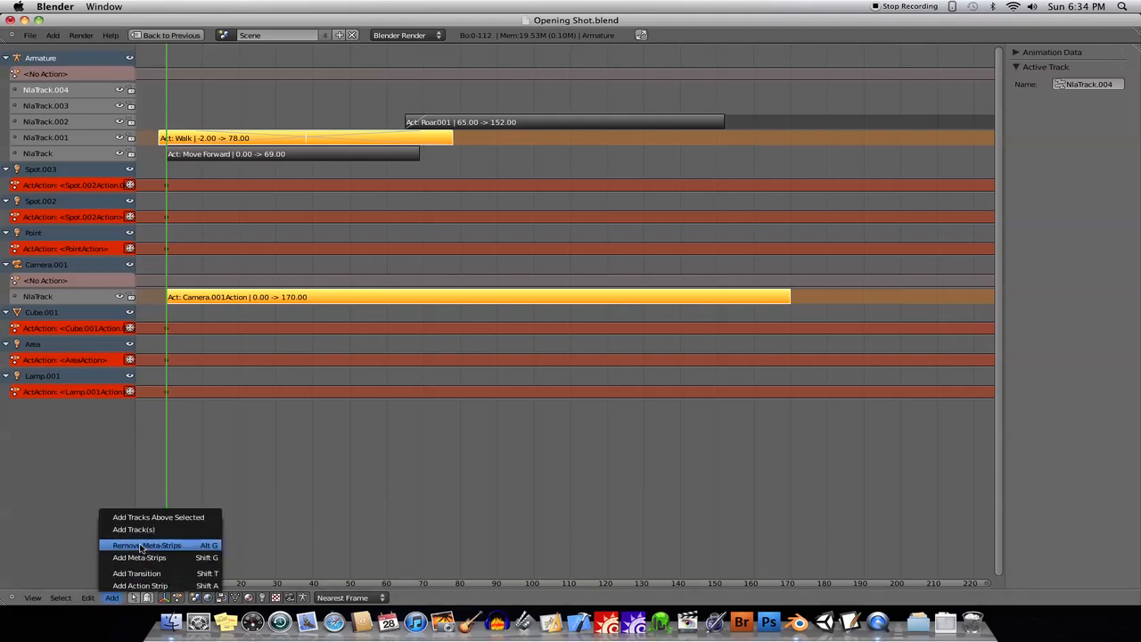
mouse_move(159, 517)
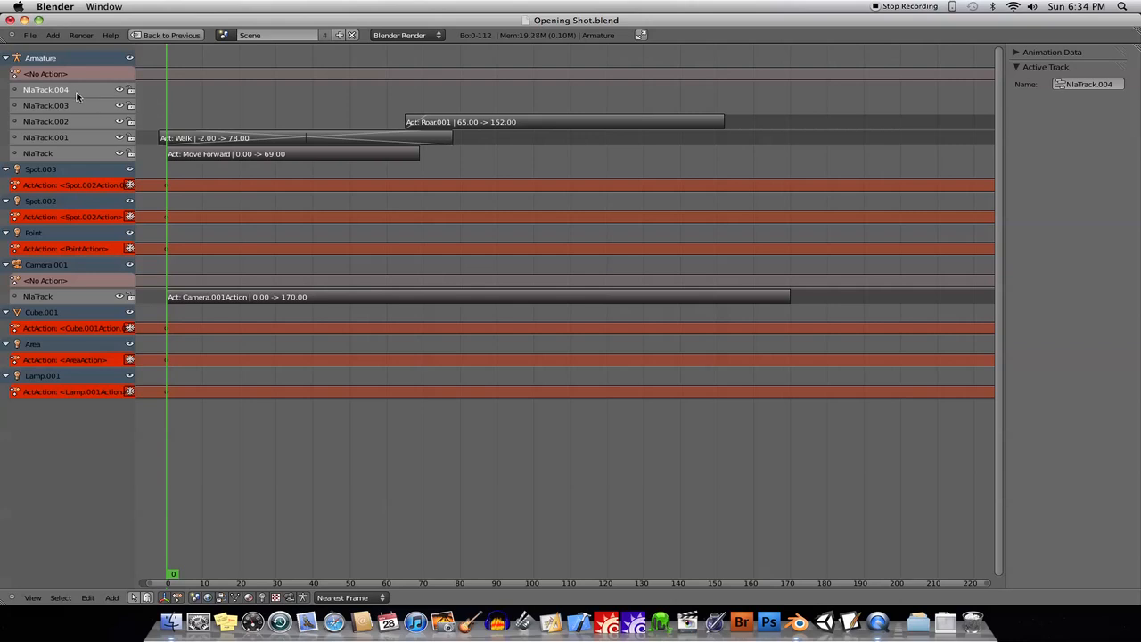
mouse_move(186, 105)
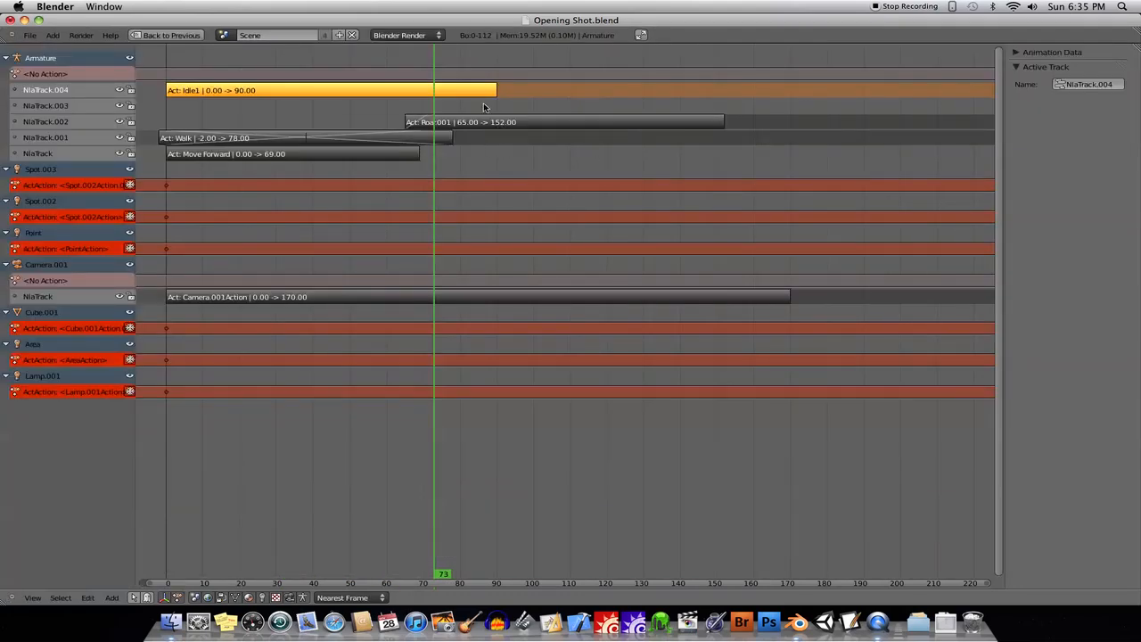
Step: Disable Auto Blend In/Out on the Idle1 strip and set its Blend Out to 10 frames
left_click(320, 90)
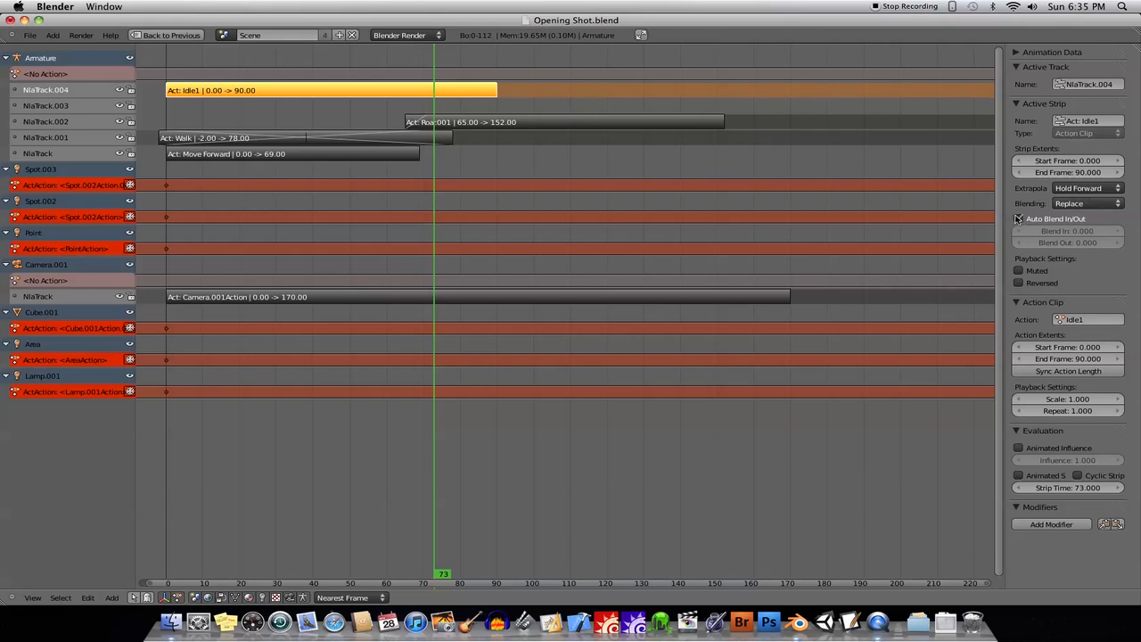
left_click(1018, 217)
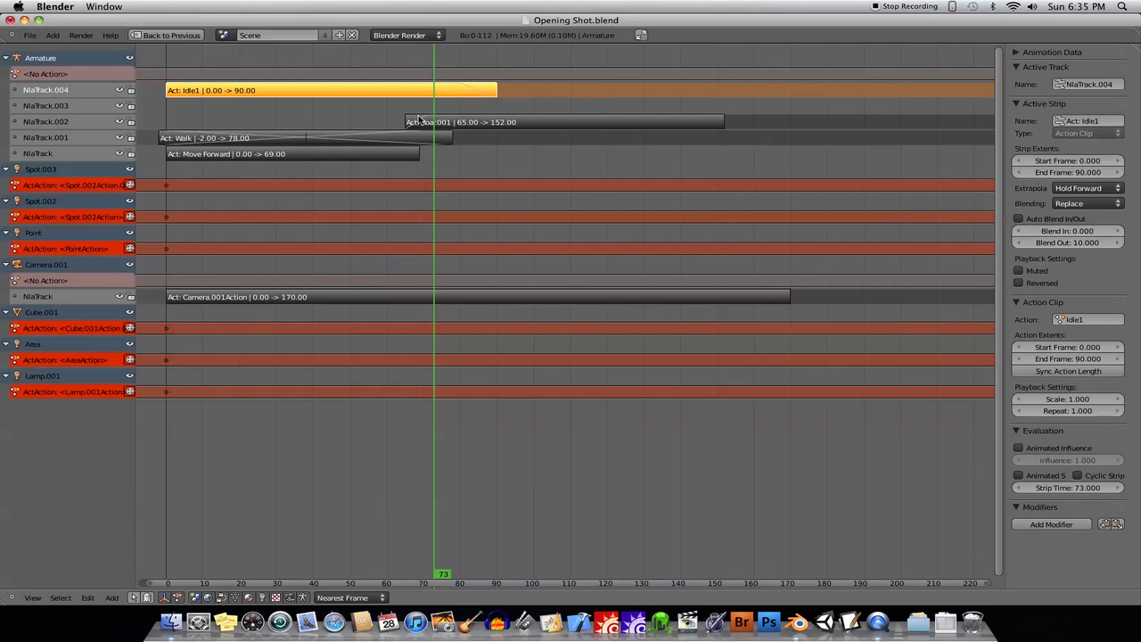
mouse_move(489, 91)
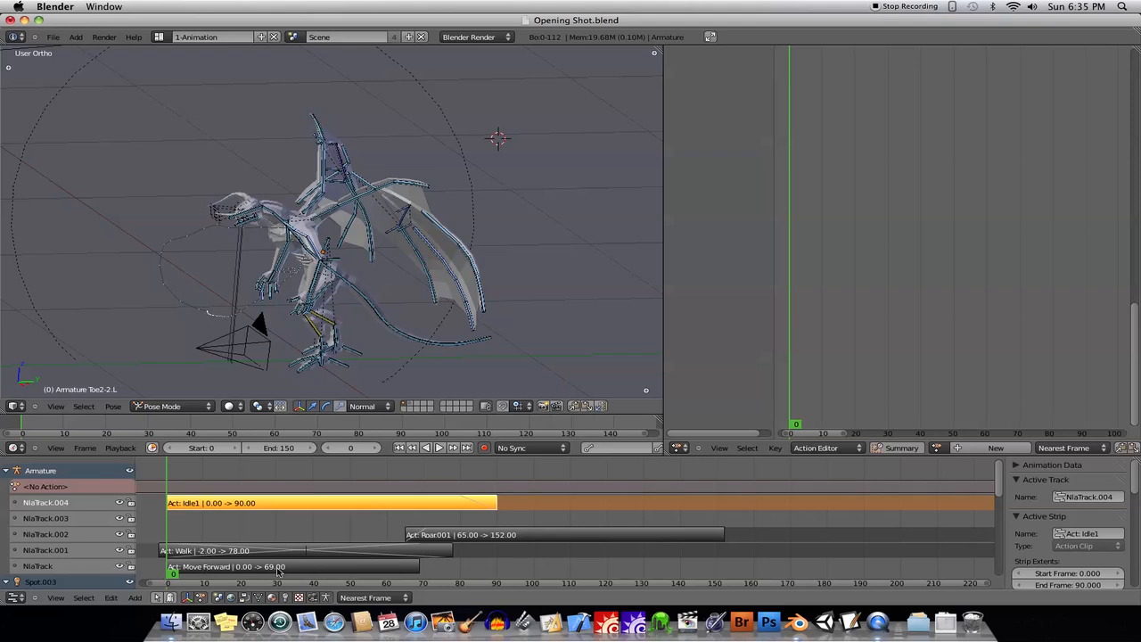
mouse_move(210, 501)
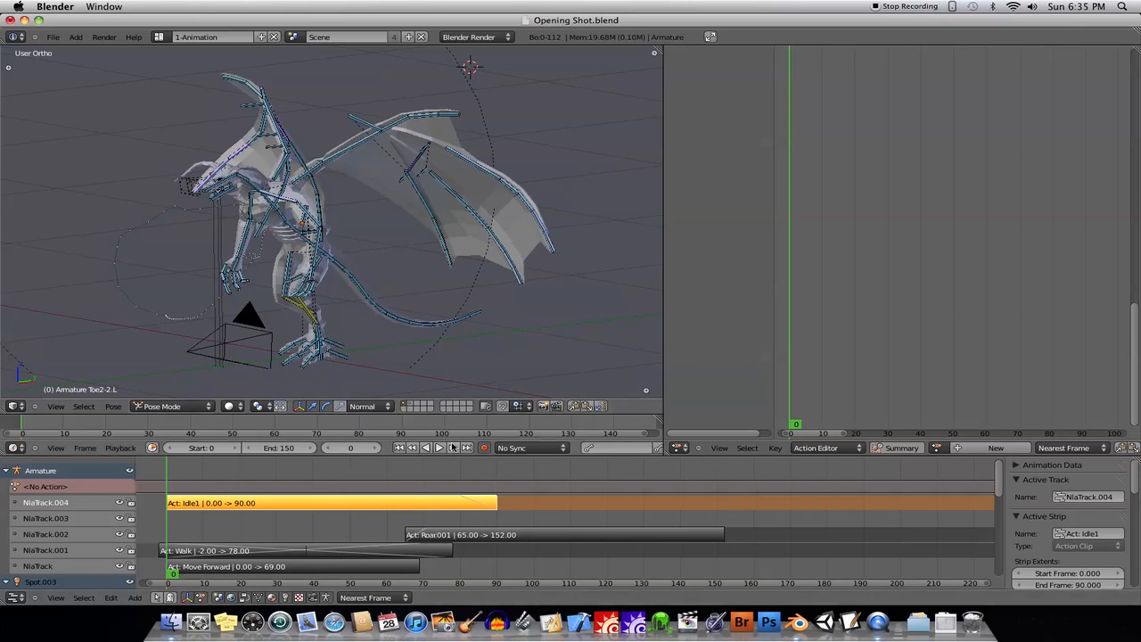
Step: Preview the blending, then move the Roar001 strip to run frames 70–157 with a Blend In
left_click(439, 447)
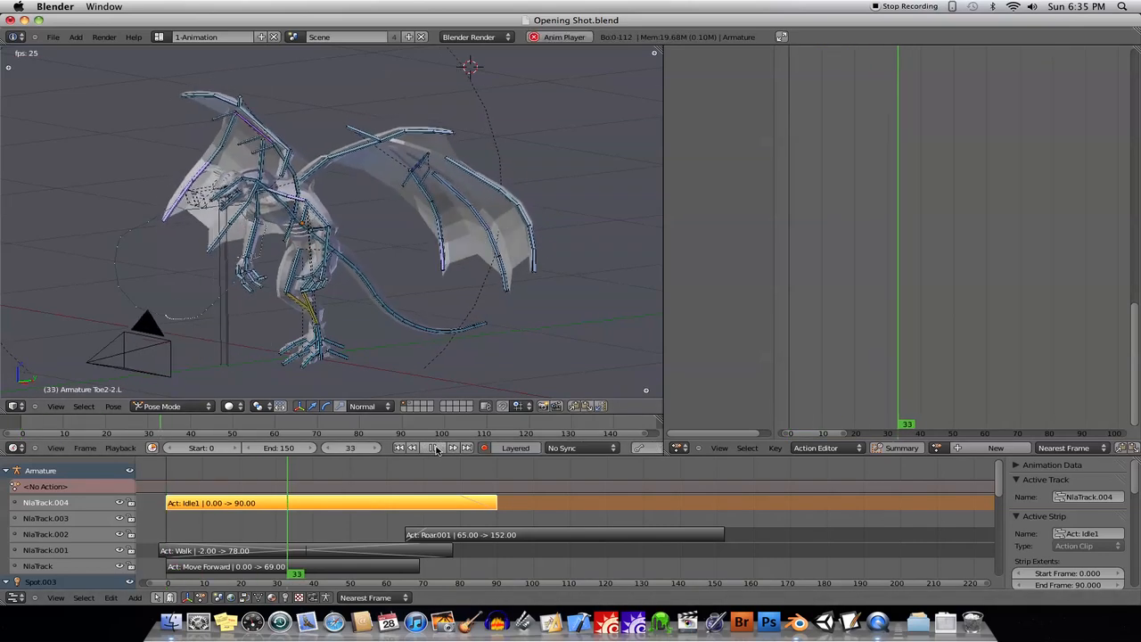
left_click(436, 447)
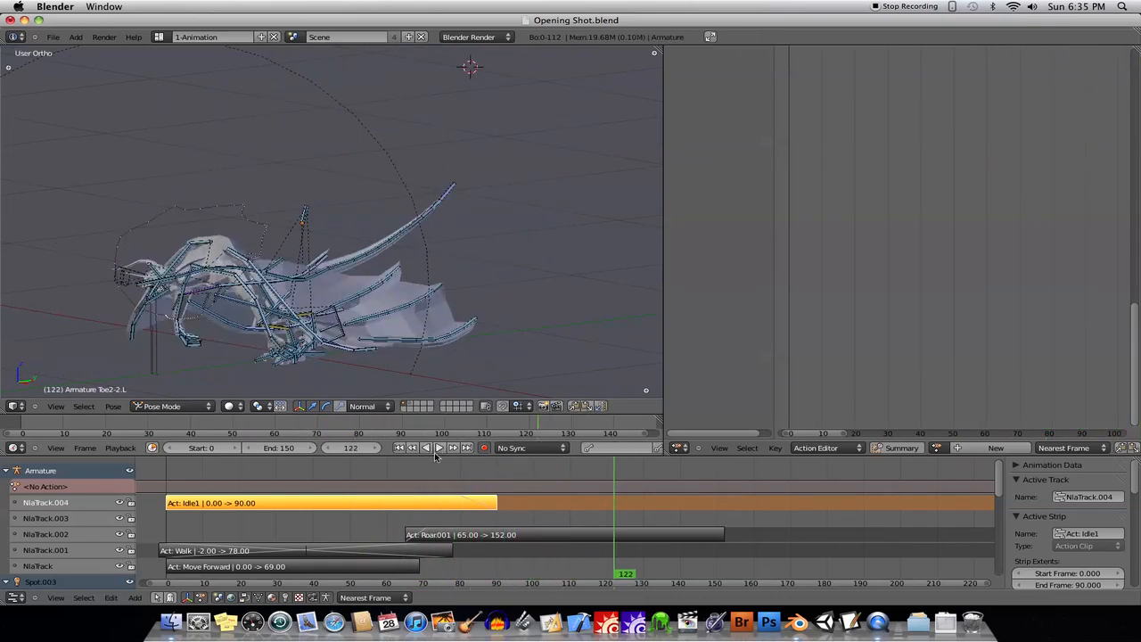
left_click(490, 535)
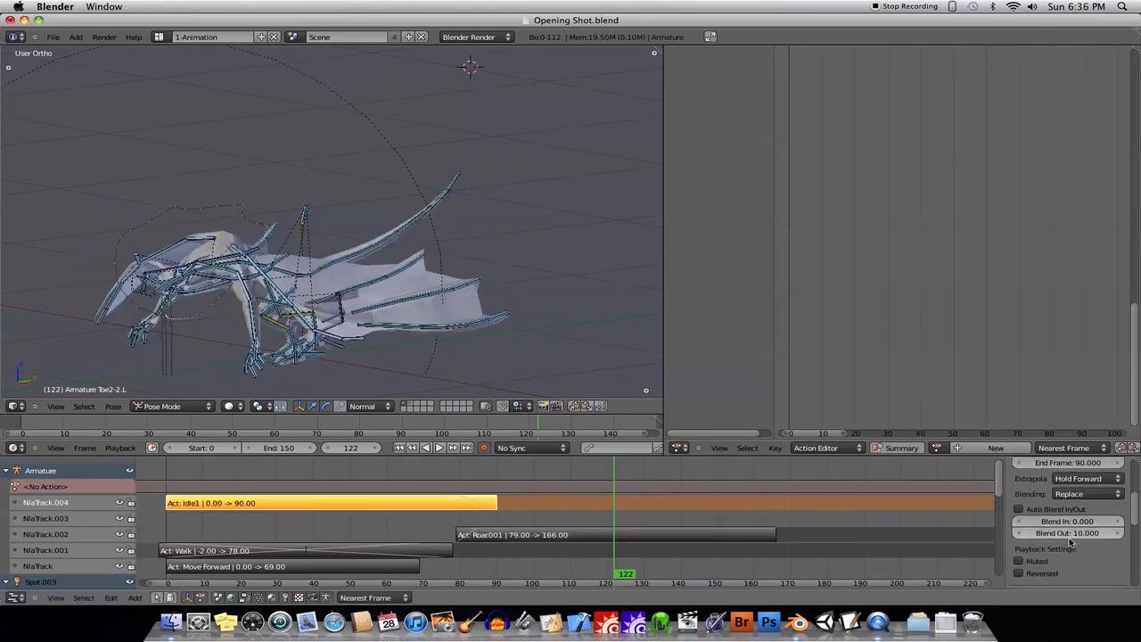
left_click(1069, 531)
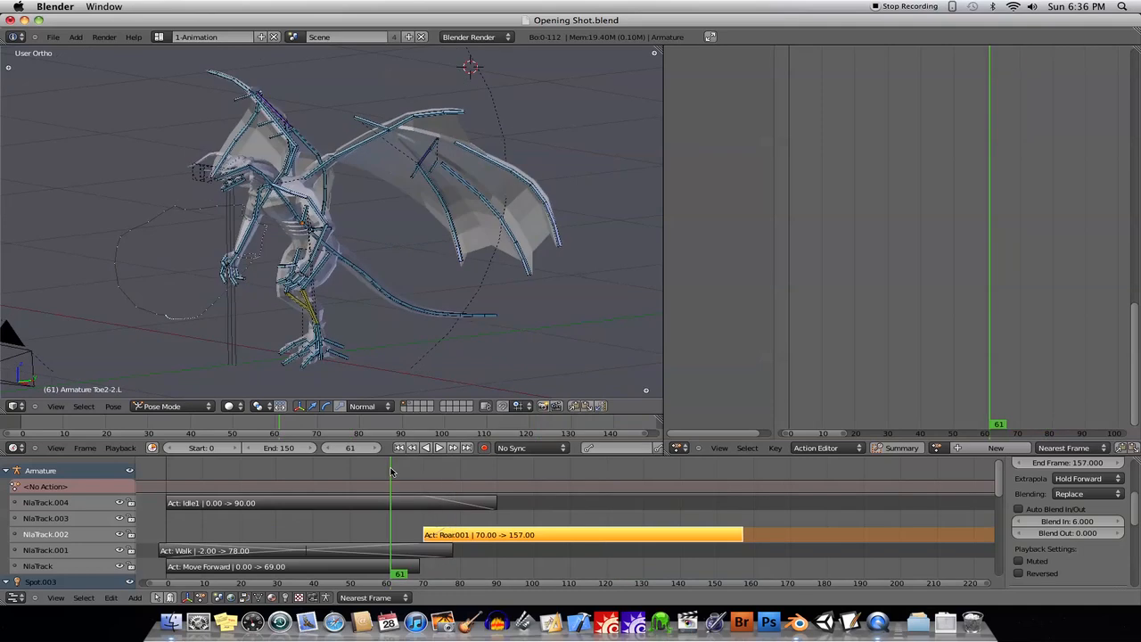
Step: Preview the roar and set the Idle1 strip's Blend Out to 20 frames
left_click(438, 447)
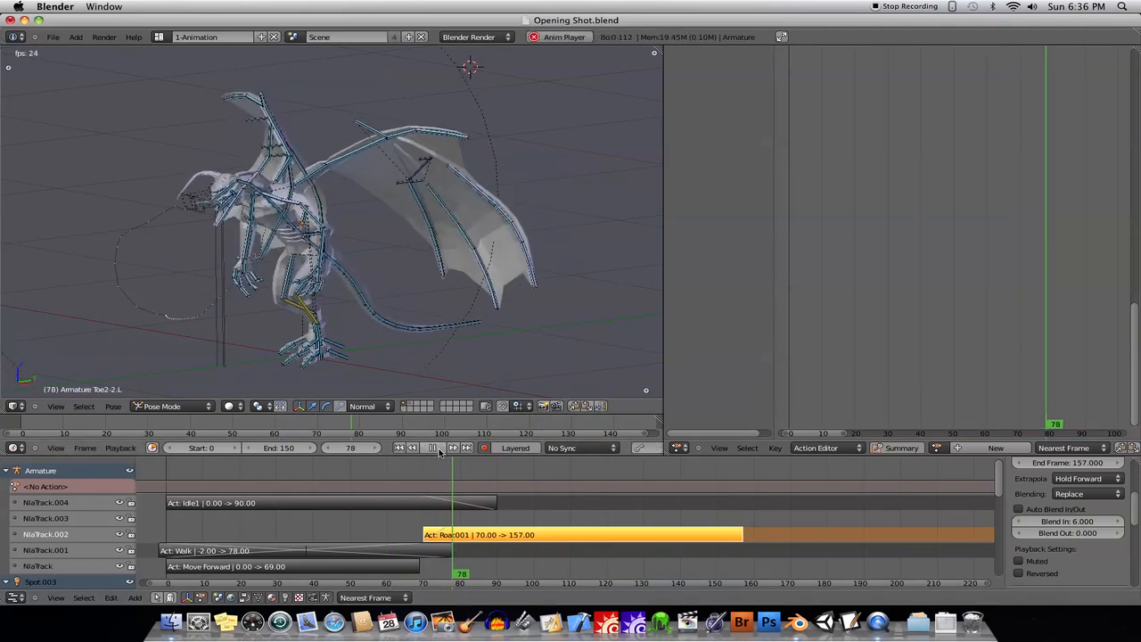
left_click(424, 447)
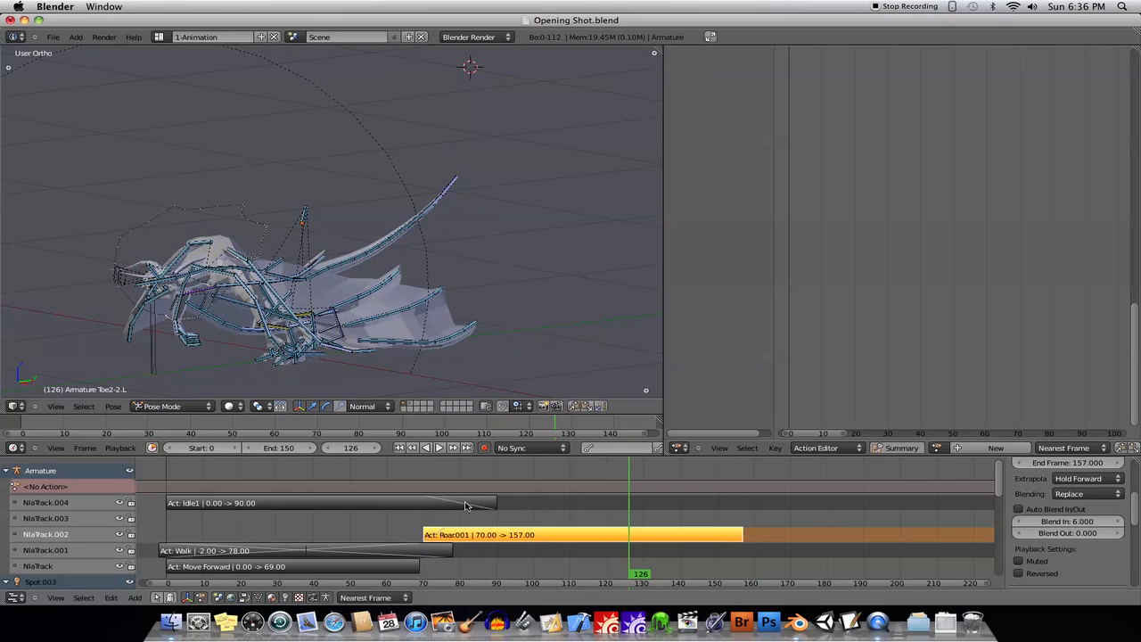
left_click(330, 503)
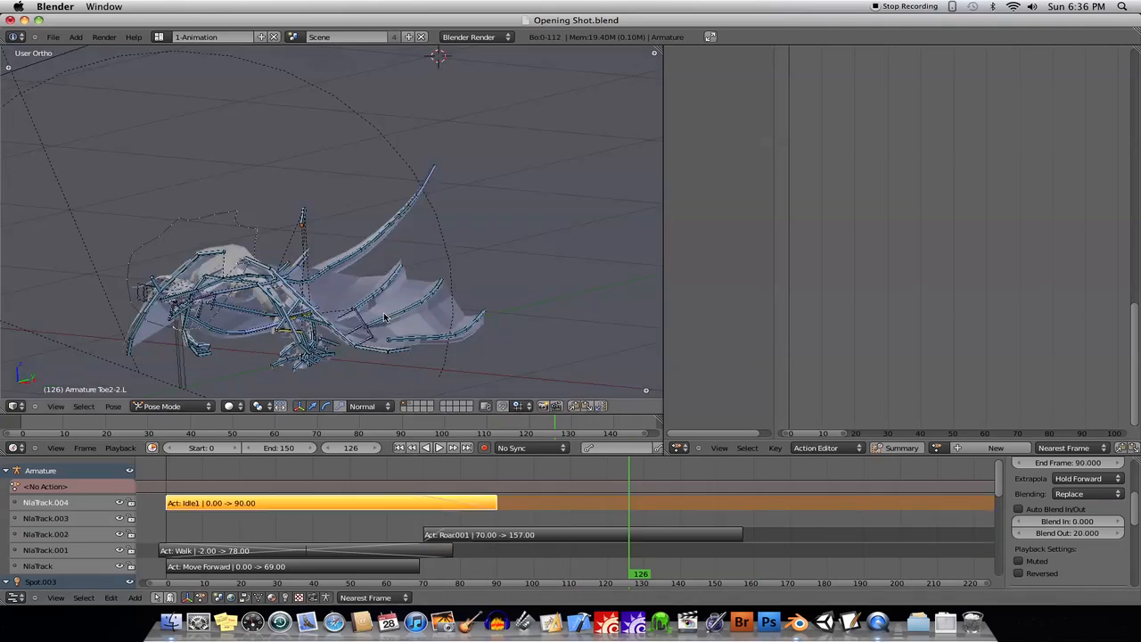
mouse_move(264, 502)
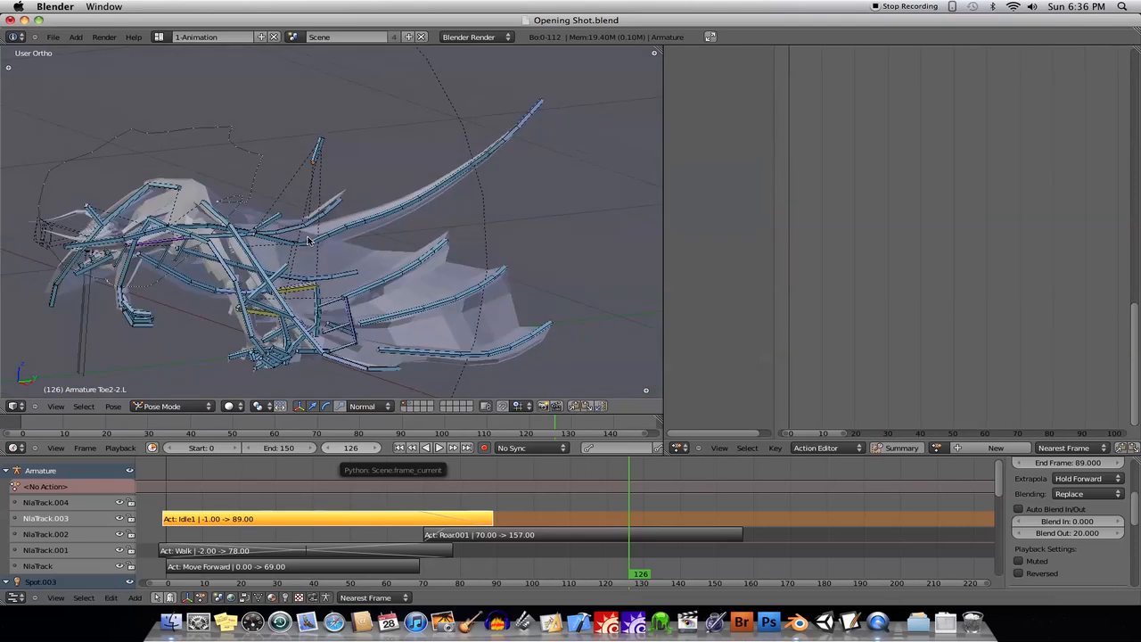
mouse_move(879, 619)
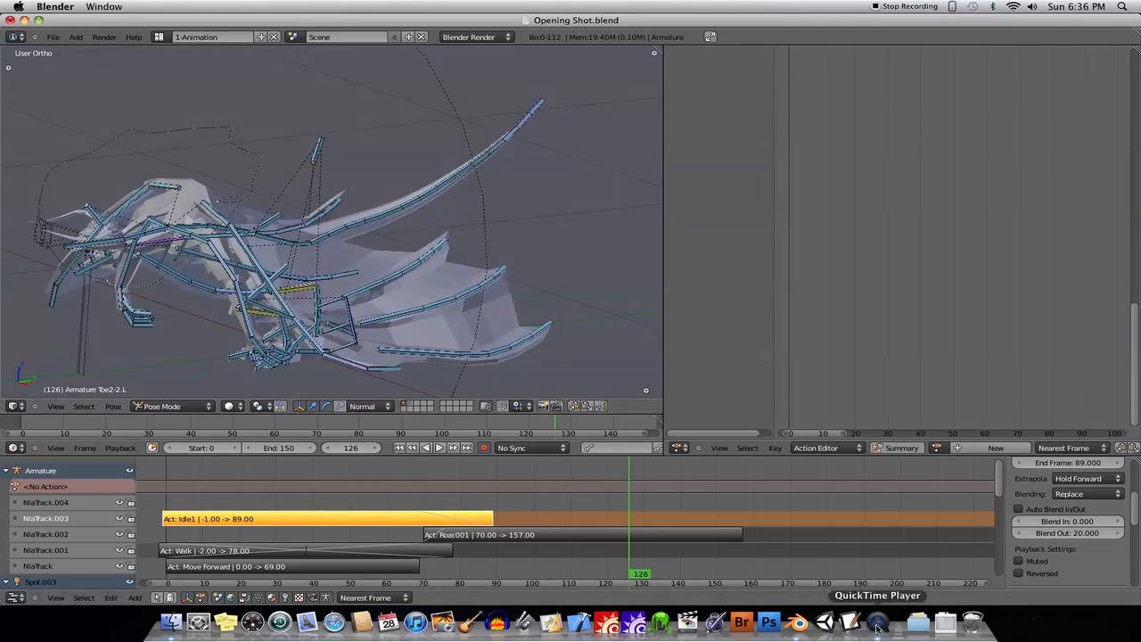